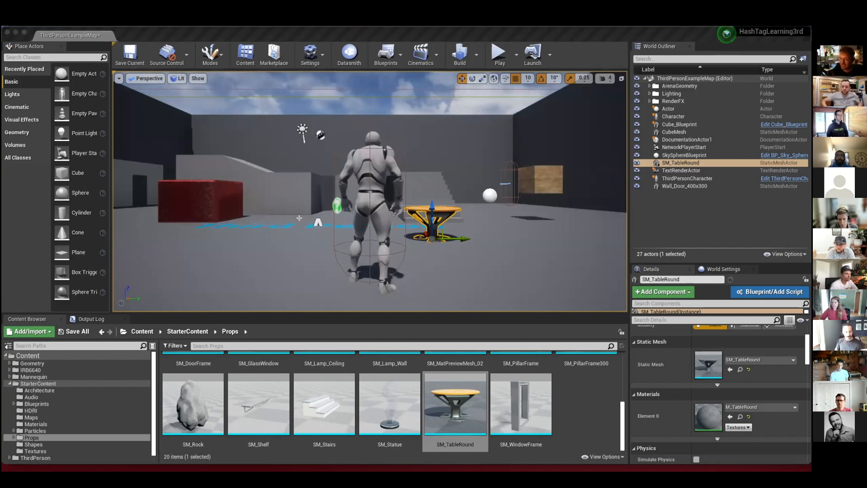
{"action": "mouse_move", "coordinate": [236, 225]}
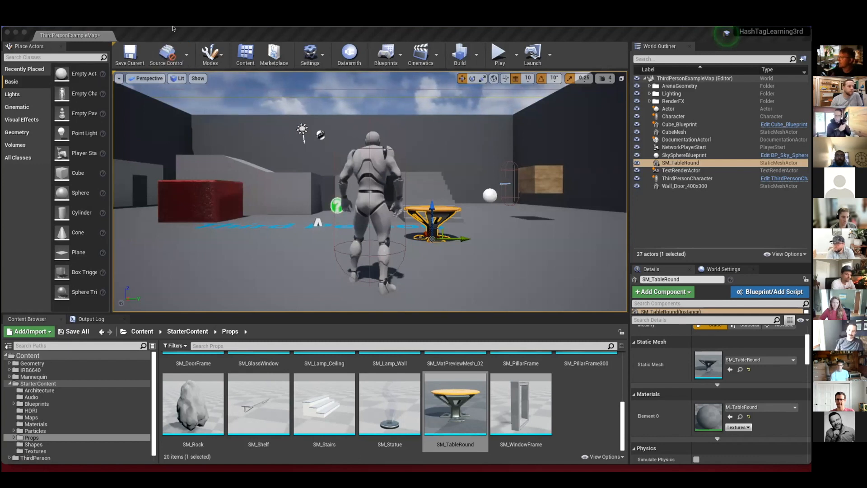
Browse StarterContent > Props and place the SM_Lamp_Ceiling prop into the level.
{"action": "left_click", "coordinate": [33, 35]}
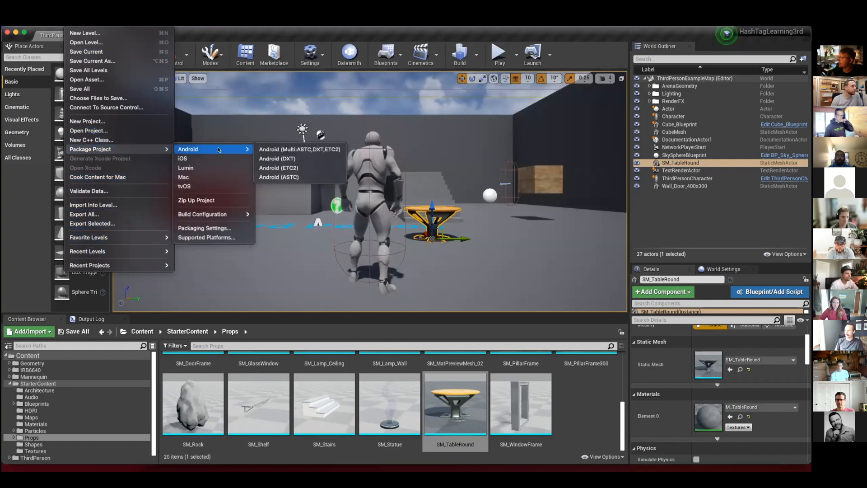
{"action": "mouse_move", "coordinate": [182, 158]}
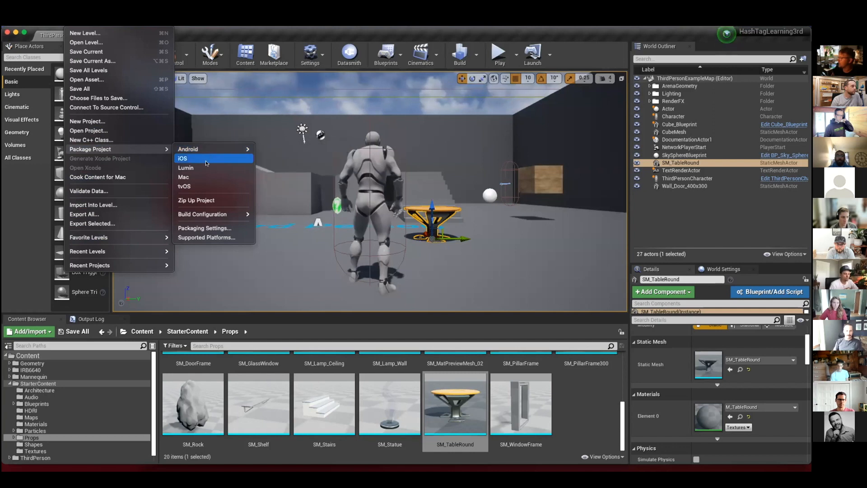
{"action": "mouse_move", "coordinate": [201, 186]}
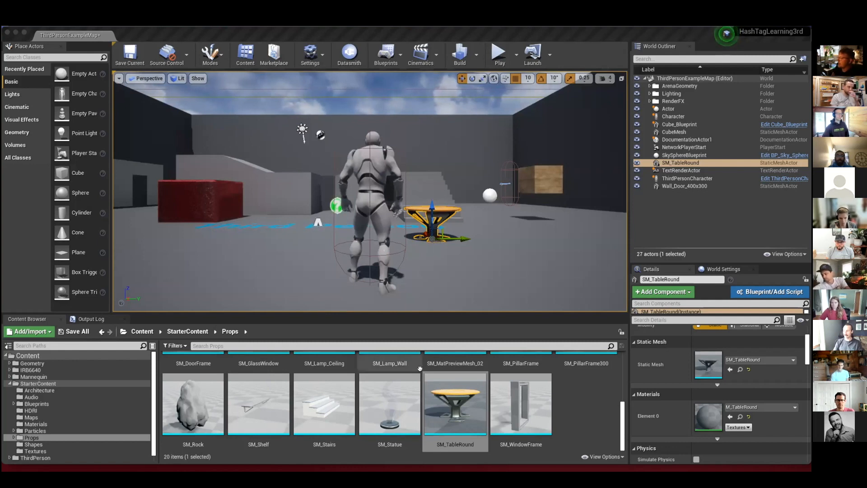
{"action": "mouse_move", "coordinate": [255, 312]}
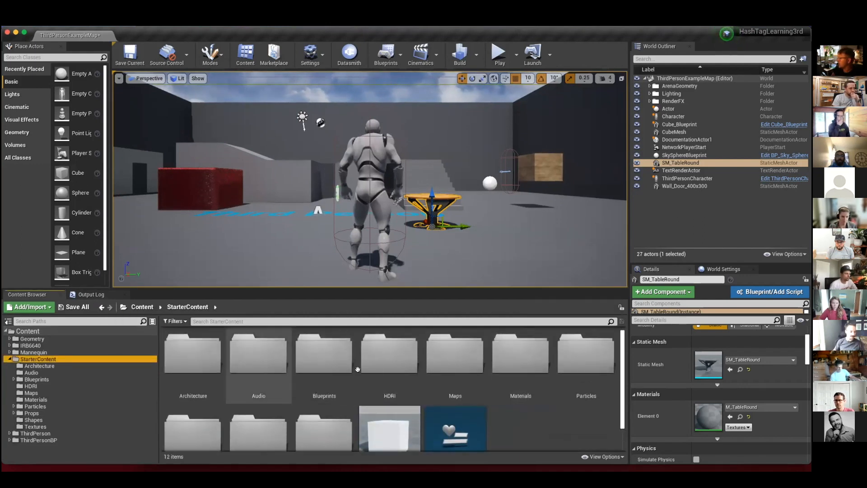
{"action": "left_click", "coordinate": [193, 404]}
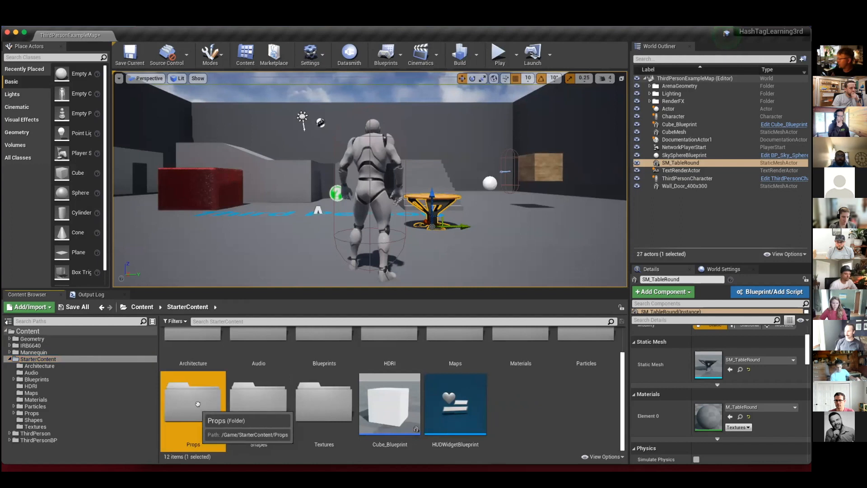
{"action": "double_click", "coordinate": [193, 404]}
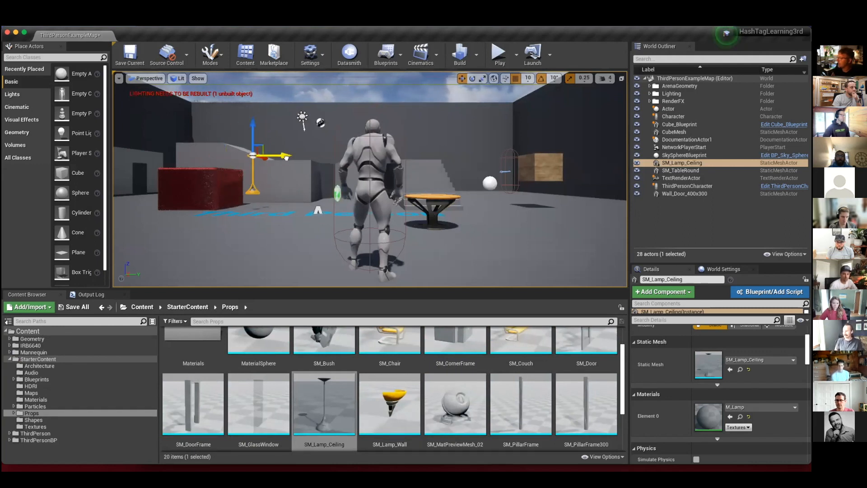
{"action": "mouse_move", "coordinate": [81, 212]}
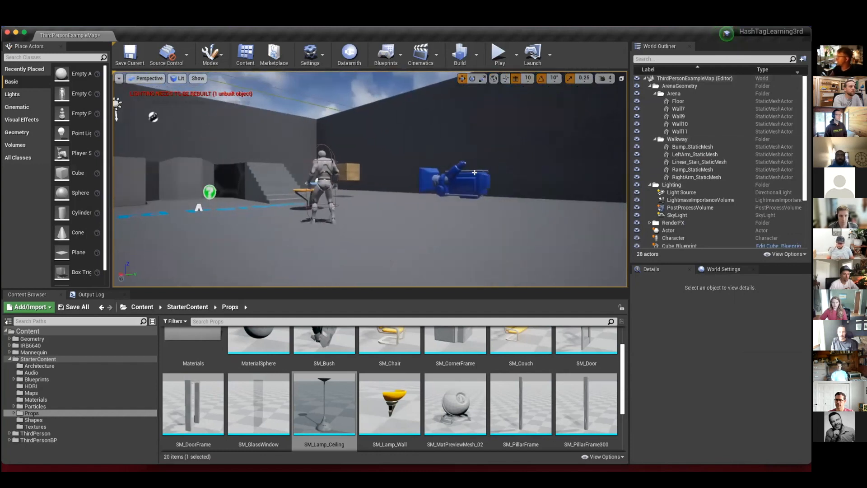
Select ThirdPersonCharacter in the World Outliner to show its mannequin mesh and animation blueprint details.
{"action": "left_click", "coordinate": [321, 177]}
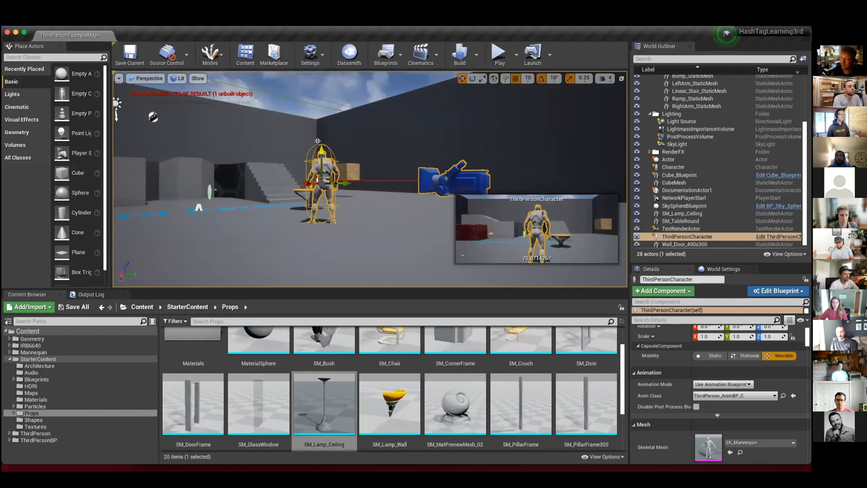
{"action": "mouse_move", "coordinate": [505, 78]}
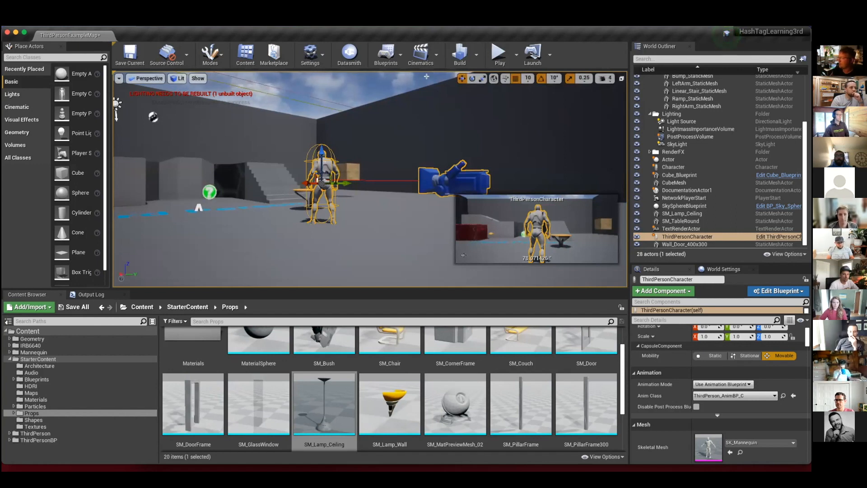
{"action": "mouse_move", "coordinate": [25, 255]}
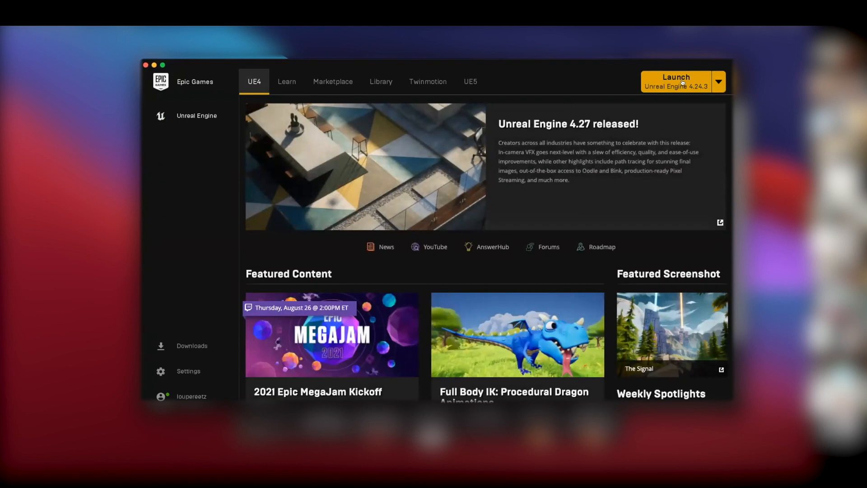
Browse the Marketplace Free category, scrolling through free plugins, characters and props.
{"action": "left_click", "coordinate": [380, 81]}
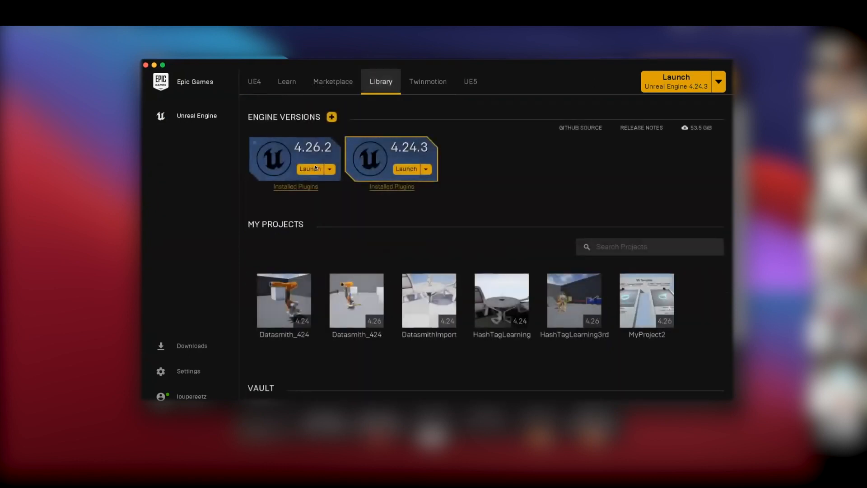
{"action": "mouse_move", "coordinate": [323, 129]}
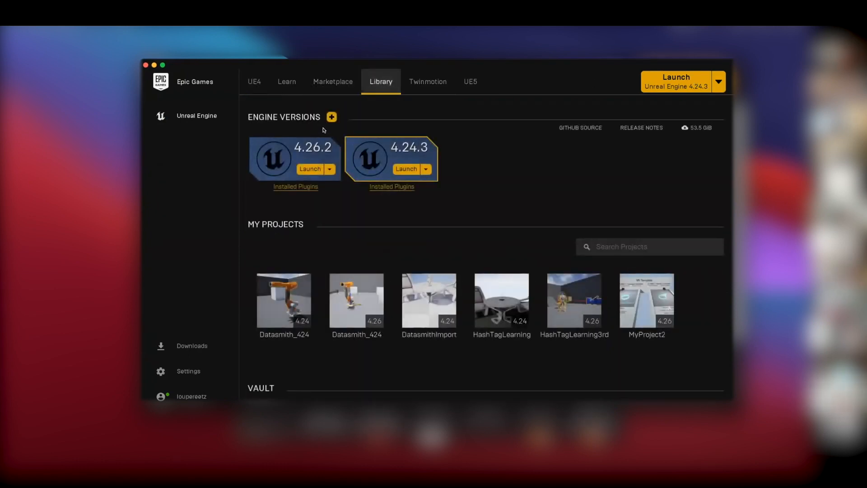
{"action": "mouse_move", "coordinate": [370, 195]}
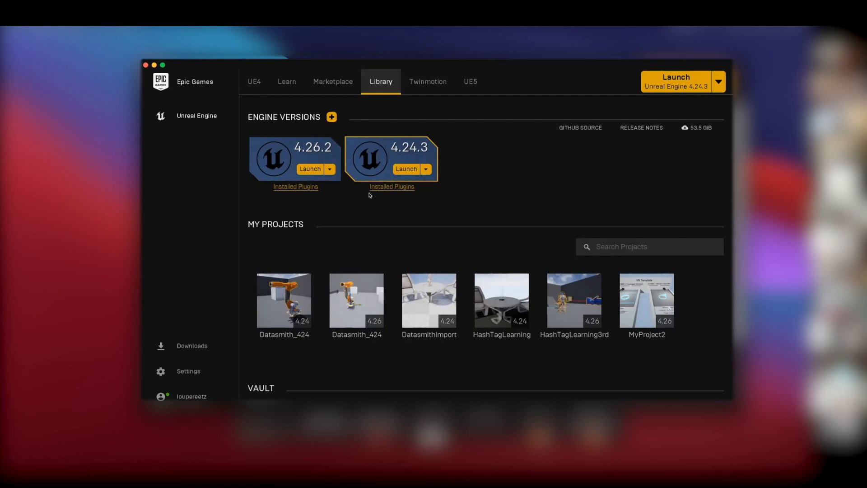
{"action": "mouse_move", "coordinate": [373, 129]}
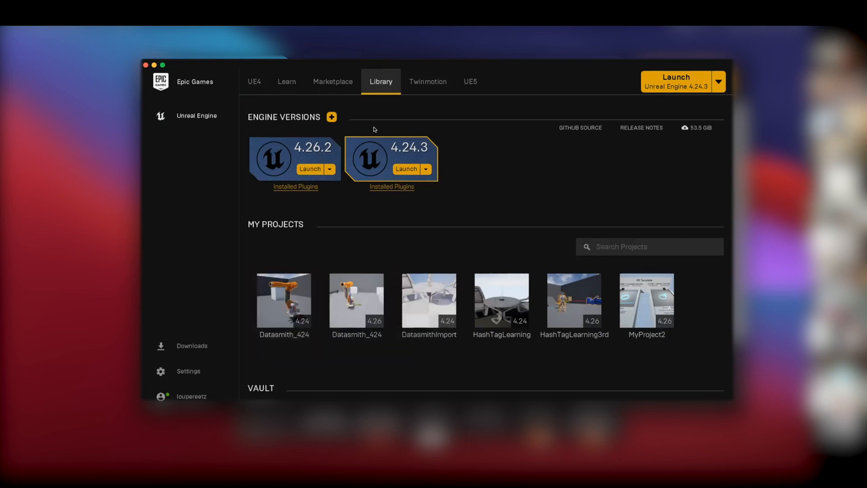
{"action": "mouse_move", "coordinate": [333, 81]}
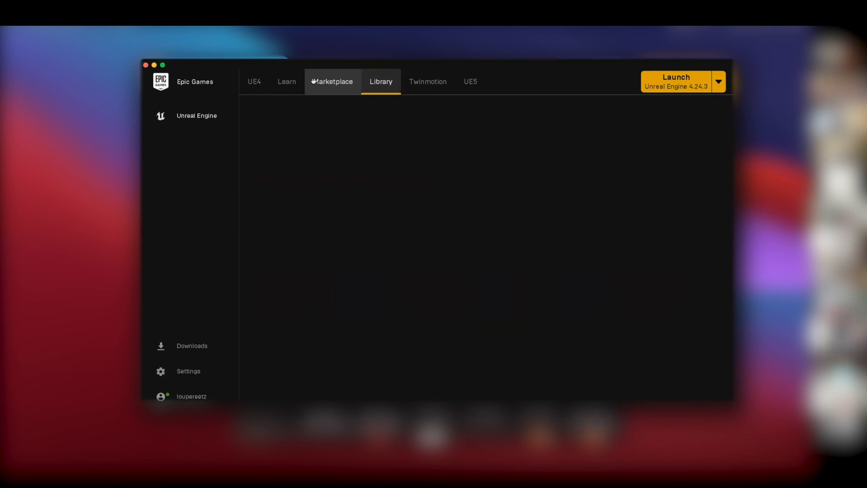
{"action": "mouse_move", "coordinate": [331, 82]}
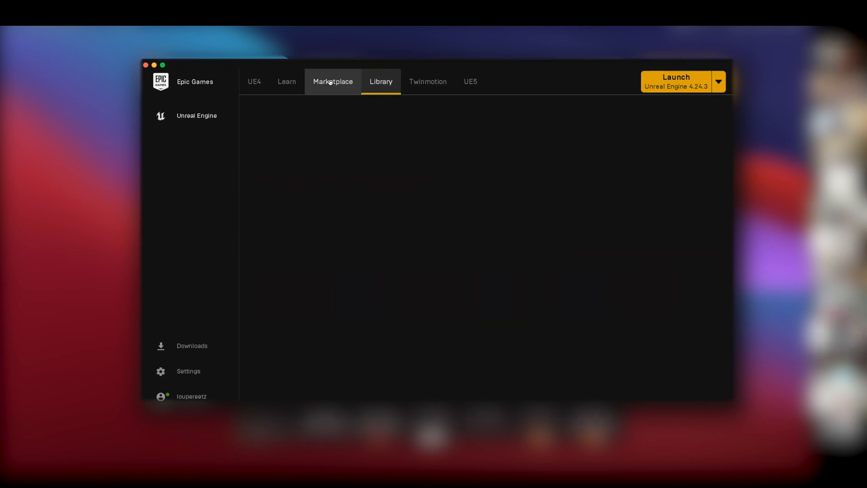
{"action": "left_click", "coordinate": [332, 81]}
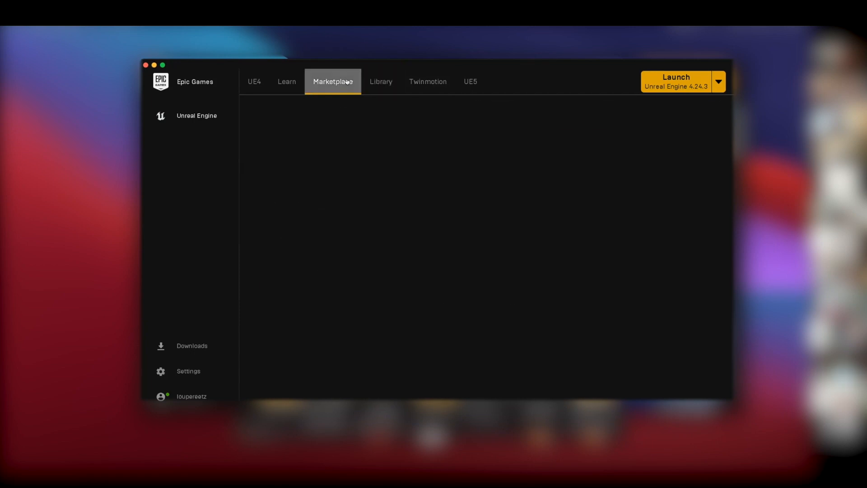
{"action": "left_click", "coordinate": [332, 81]}
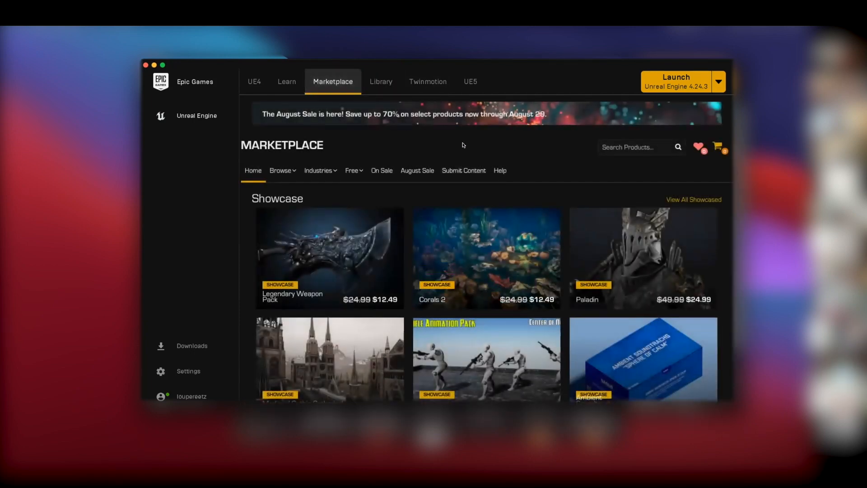
{"action": "left_click", "coordinate": [352, 170]}
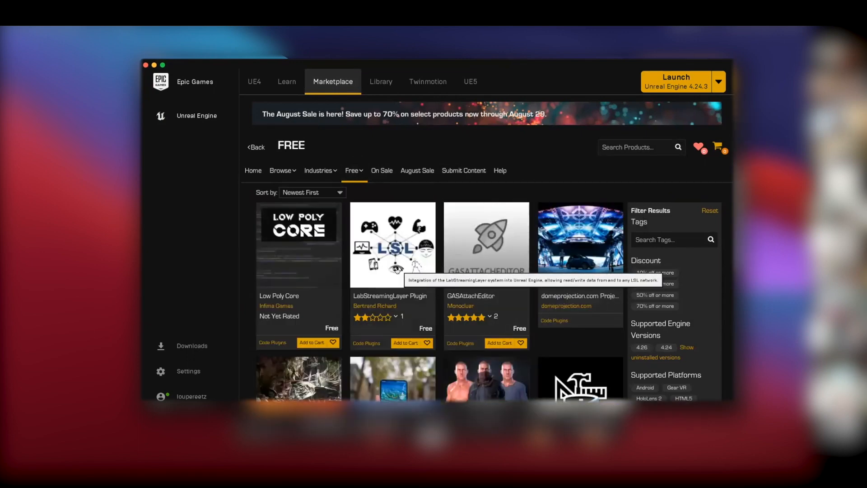
{"action": "scroll", "scroll_direction": "down", "scroll_amount": 3}
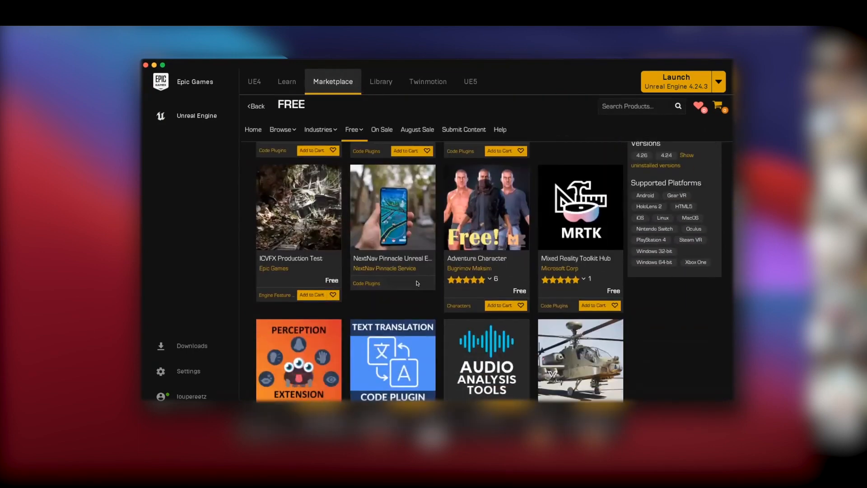
{"action": "scroll", "scroll_direction": "down", "scroll_amount": 3}
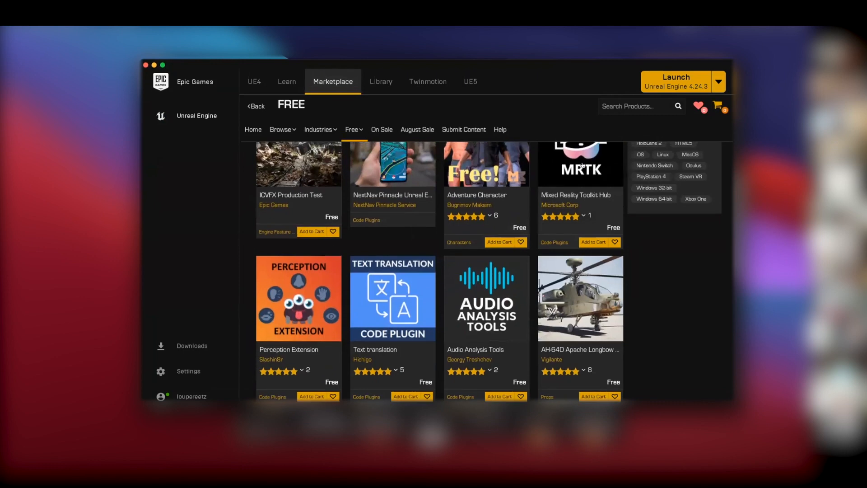
{"action": "scroll", "scroll_direction": "up", "scroll_amount": 3}
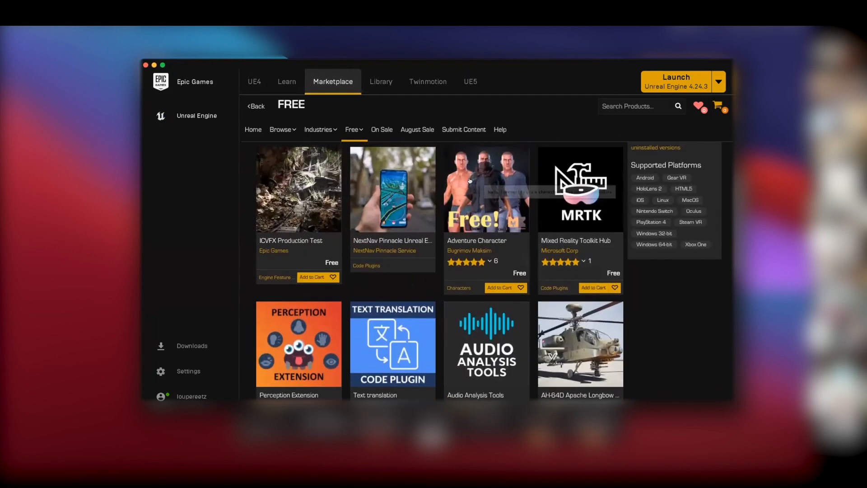
{"action": "mouse_move", "coordinate": [381, 118]}
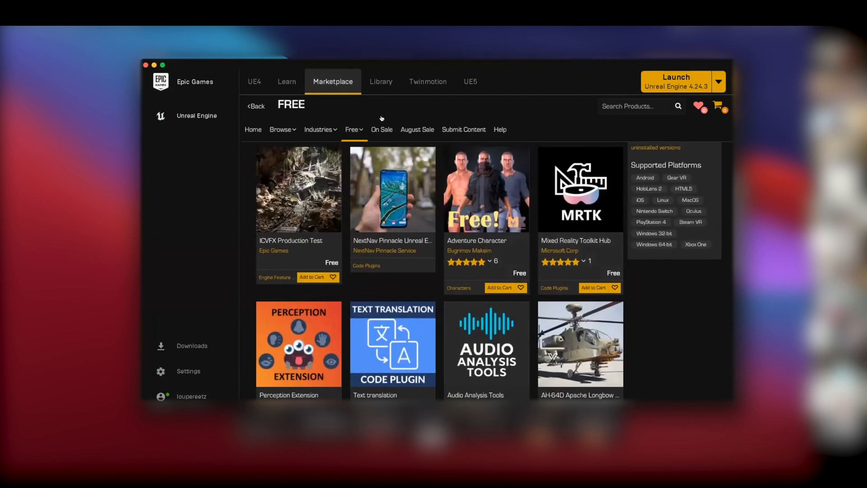
{"action": "mouse_move", "coordinate": [380, 81]}
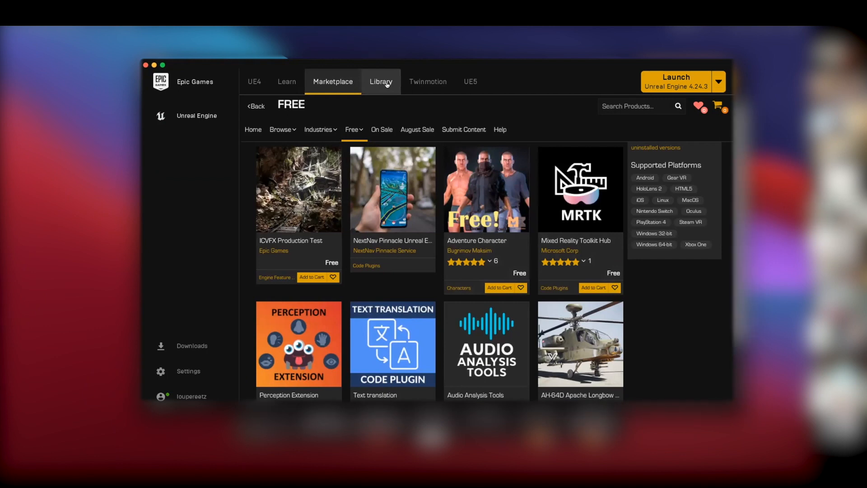
Launch the HashTagLearning3rd project from My Projects in the Library tab.
{"action": "left_click", "coordinate": [381, 81]}
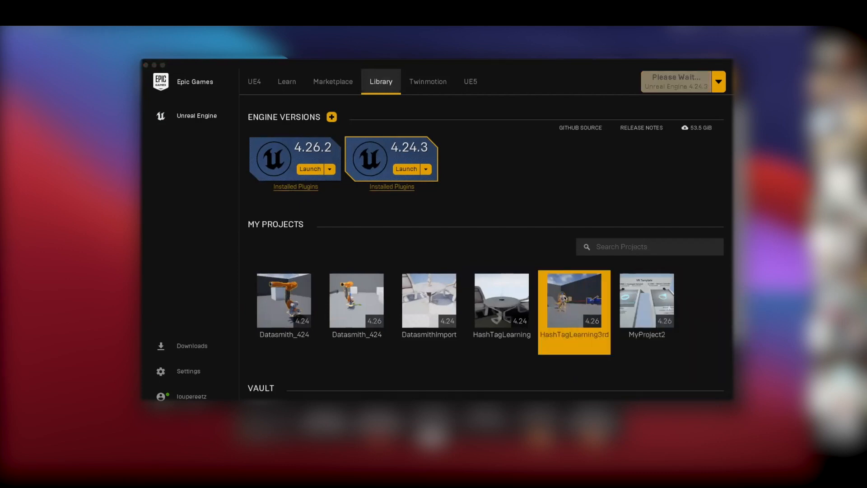
{"action": "double_click", "coordinate": [573, 300]}
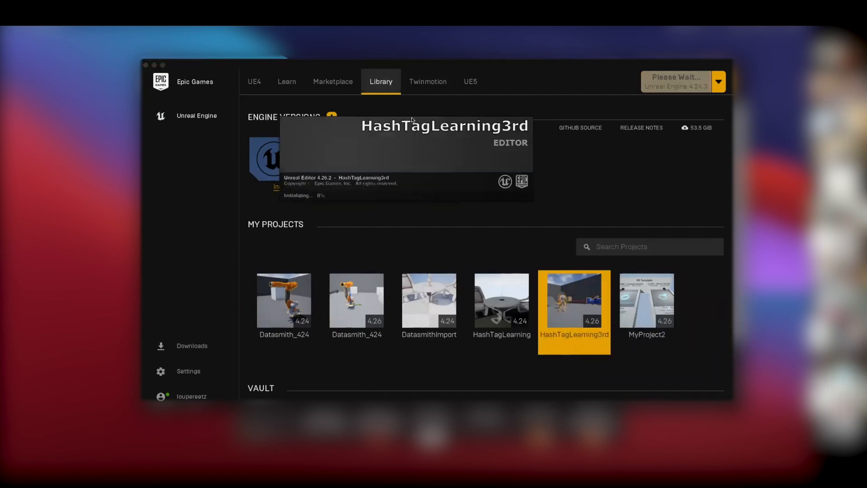
{"action": "mouse_move", "coordinate": [356, 302]}
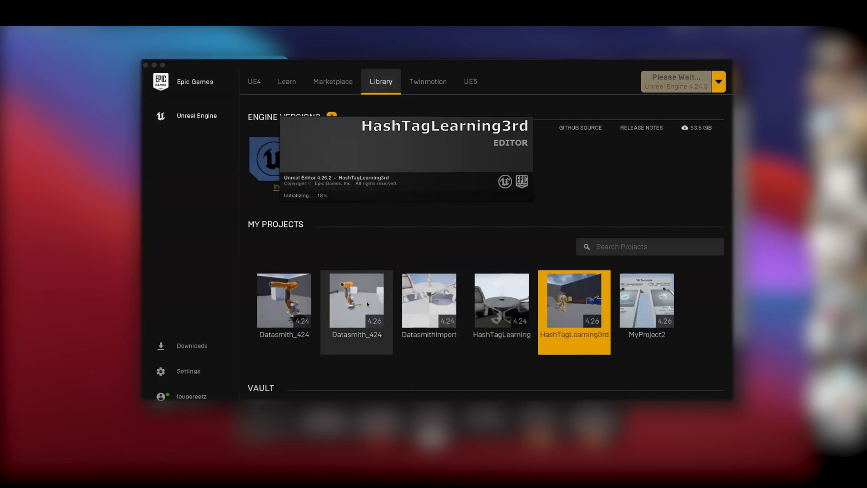
{"action": "mouse_move", "coordinate": [354, 299]}
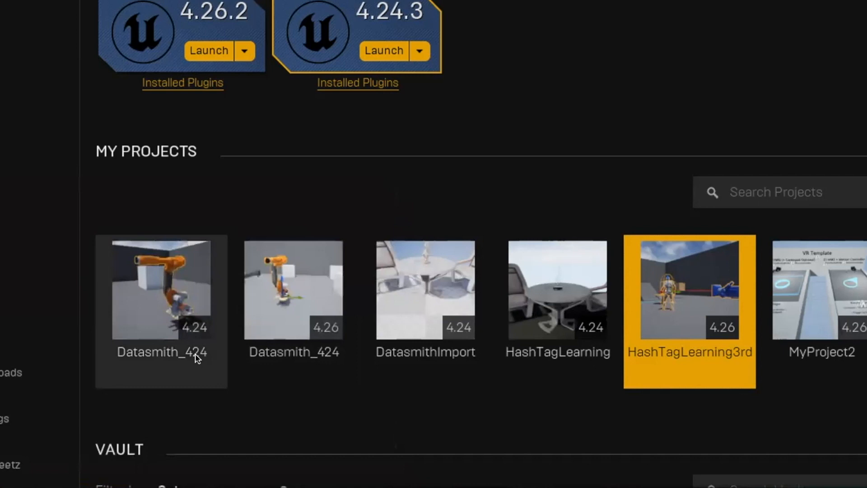
{"action": "double_click", "coordinate": [689, 289]}
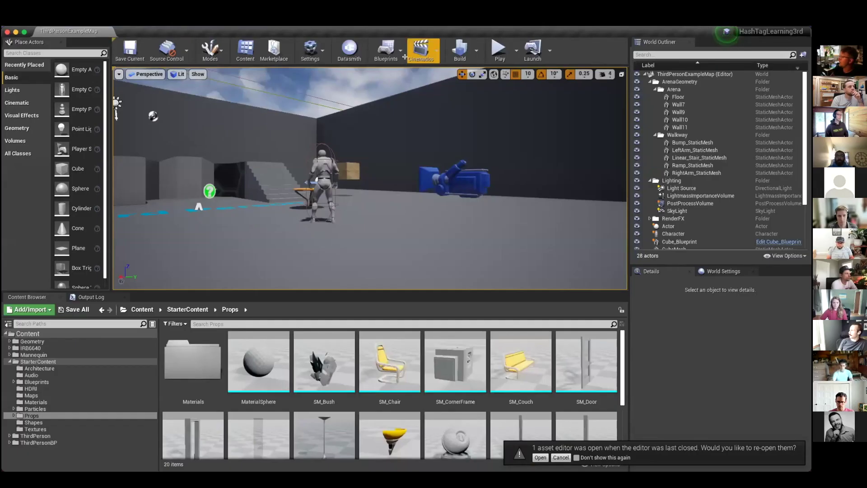
{"action": "mouse_move", "coordinate": [39, 283]}
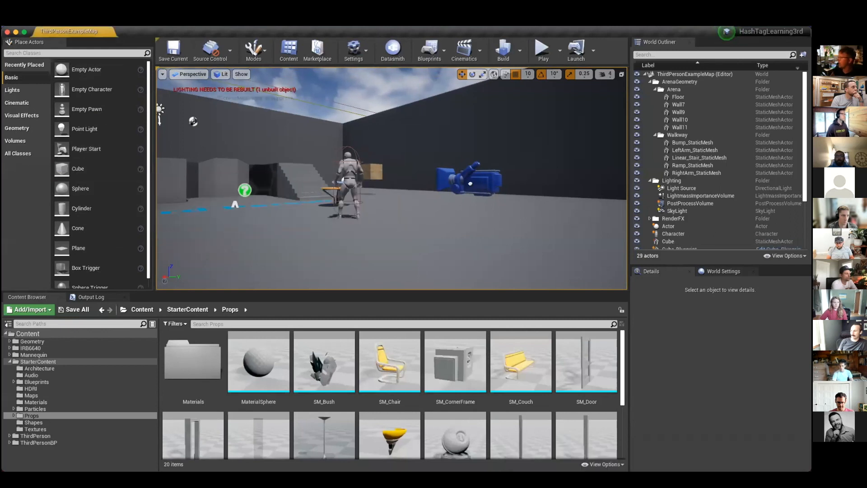
Select the newly placed cube, view the Geometry shapes category, and collapse StarterContent.
{"action": "left_click", "coordinate": [414, 182]}
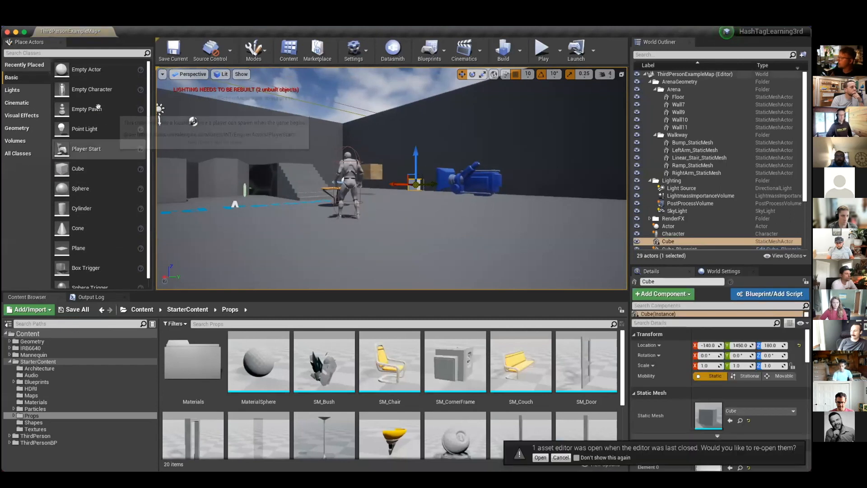
{"action": "mouse_move", "coordinate": [78, 218]}
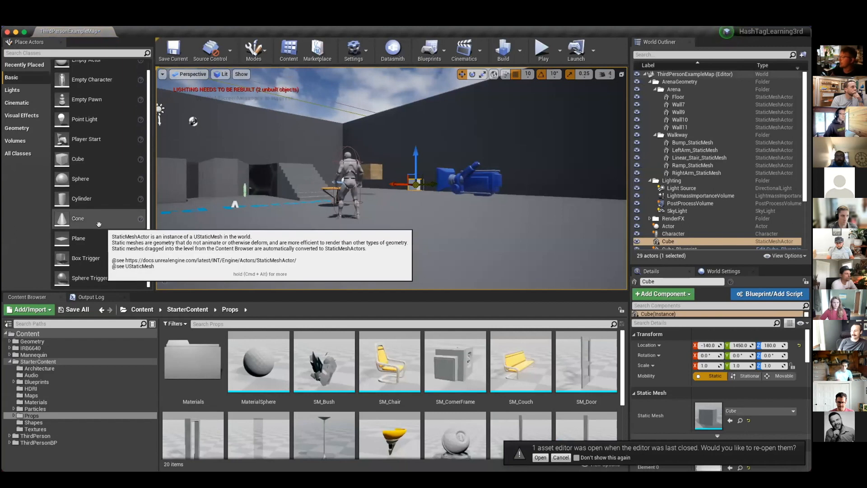
{"action": "left_click", "coordinate": [16, 128]}
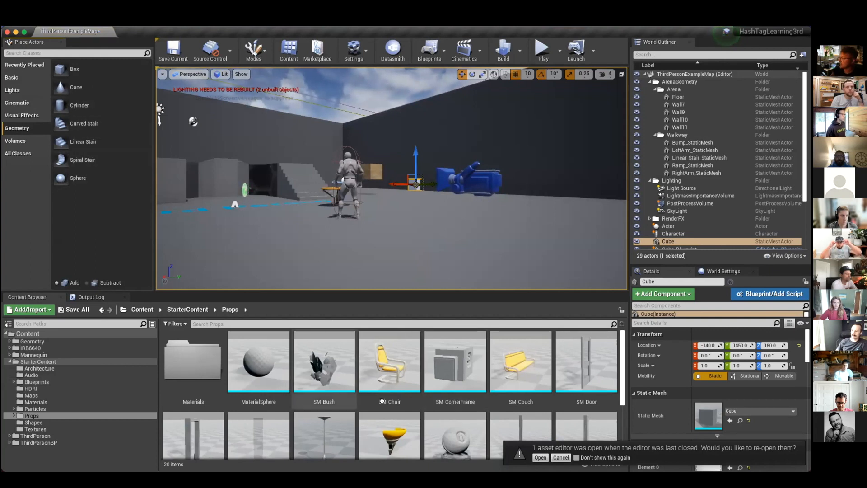
{"action": "mouse_move", "coordinate": [324, 437]}
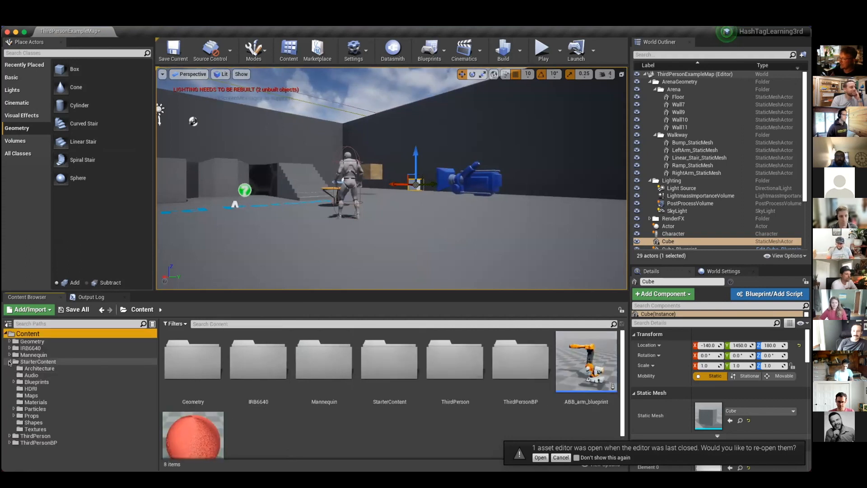
{"action": "left_click", "coordinate": [9, 362]}
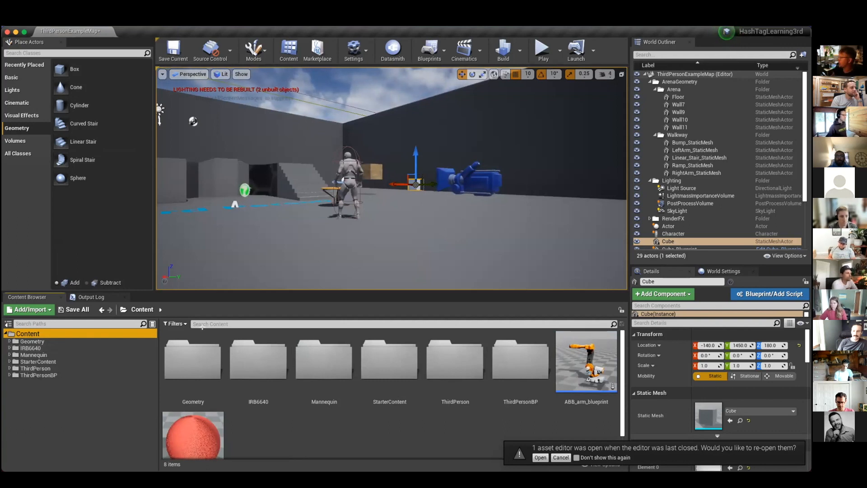
{"action": "mouse_move", "coordinate": [377, 84]}
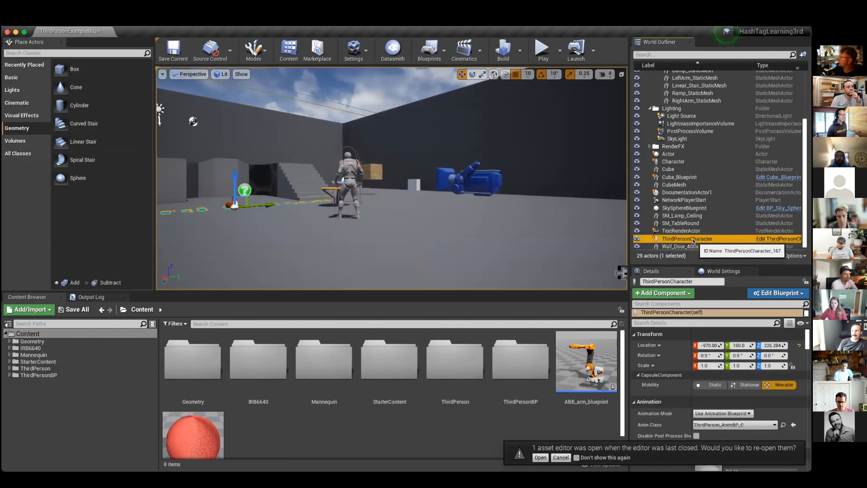
Select ThirdPersonCharacter, the sky sphere, then the red CubeMesh with 2×2×1.5 scale and BRTexture material.
{"action": "left_click", "coordinate": [346, 188]}
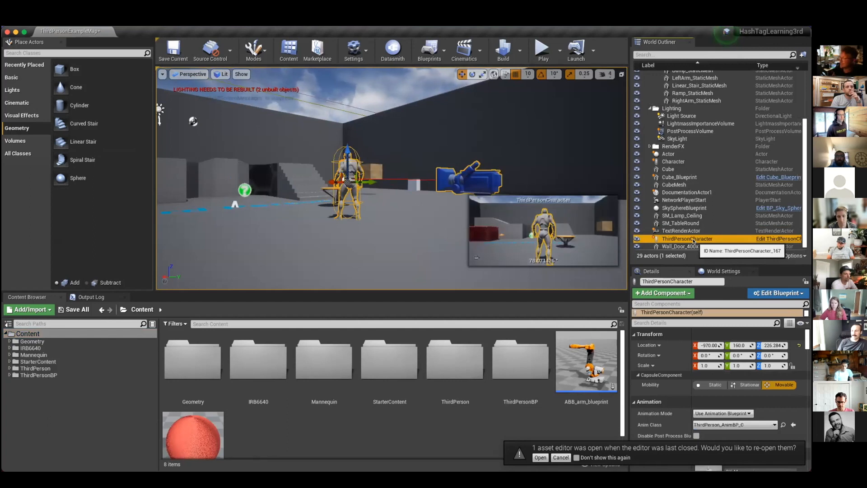
{"action": "mouse_move", "coordinate": [437, 202]}
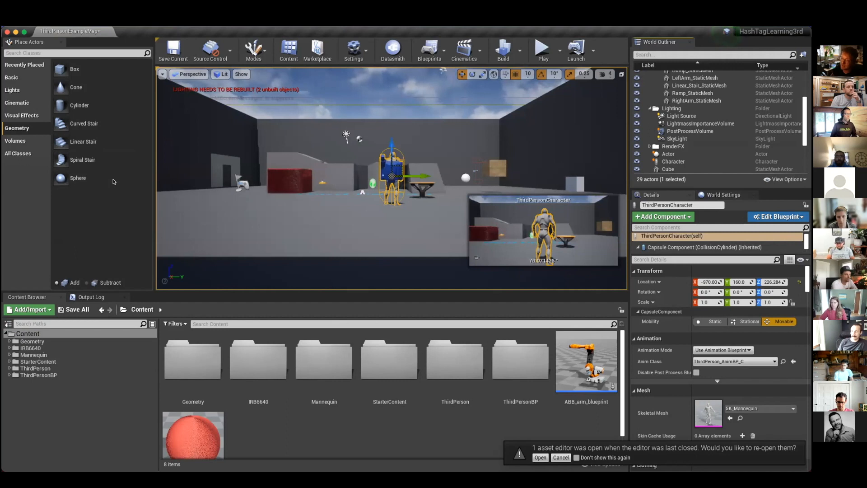
{"action": "mouse_move", "coordinate": [302, 251]}
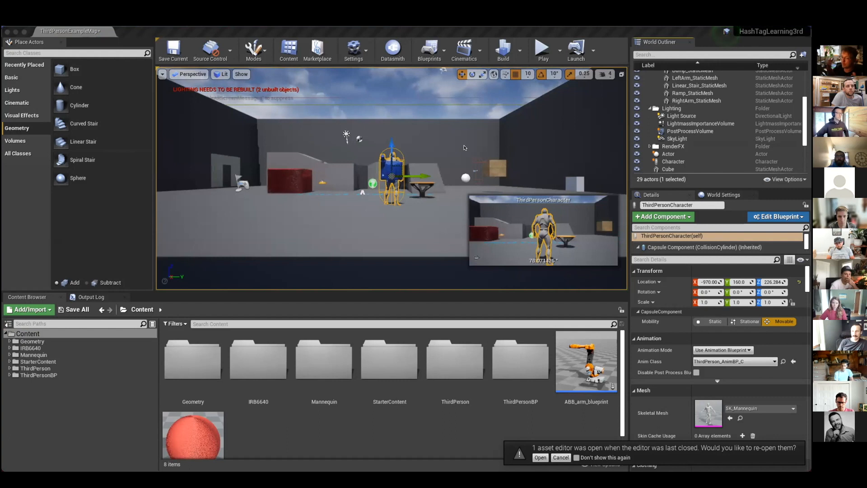
{"action": "mouse_move", "coordinate": [309, 114]}
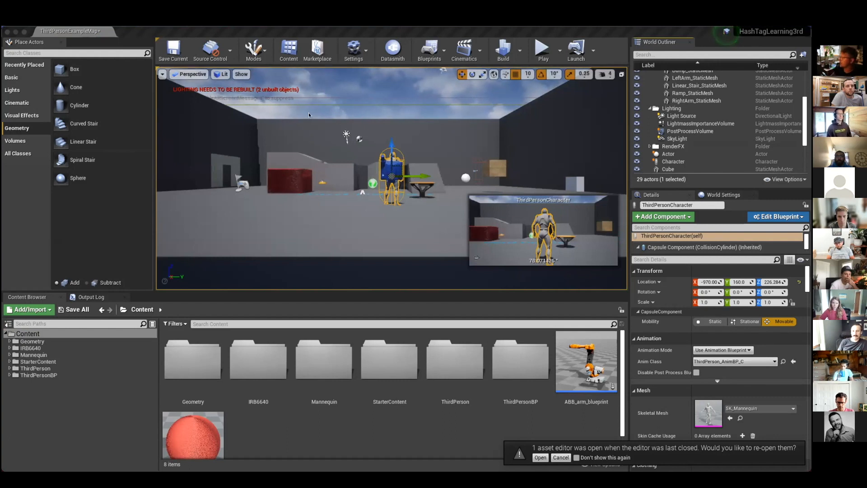
{"action": "left_click", "coordinate": [684, 132]}
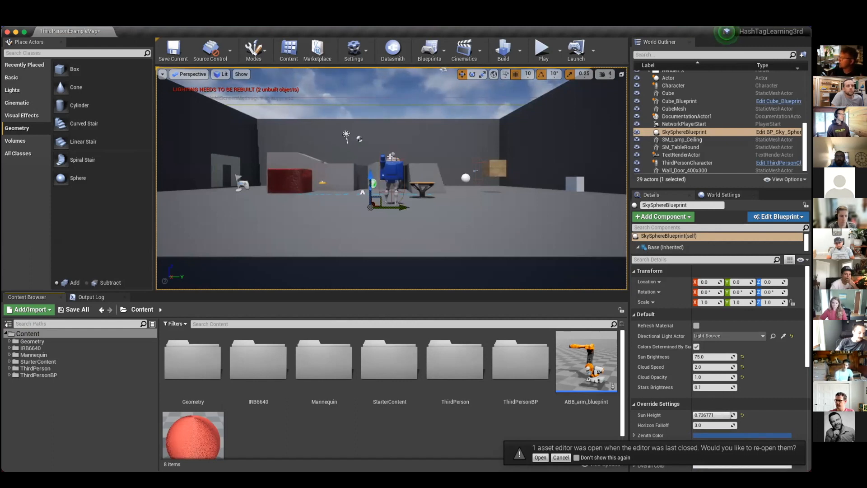
{"action": "left_click", "coordinate": [686, 163]}
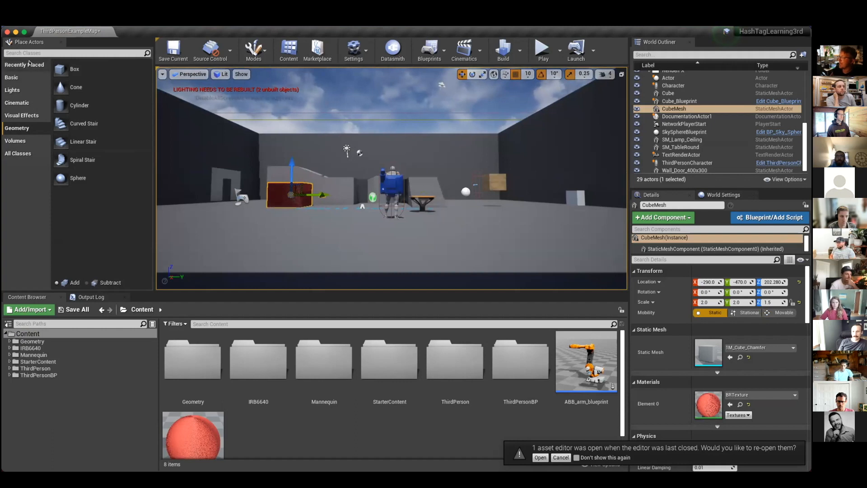
Place an Empty Actor (Actor2) from Basic into the level and select its DefaultSceneRoot component.
{"action": "left_click", "coordinate": [11, 76]}
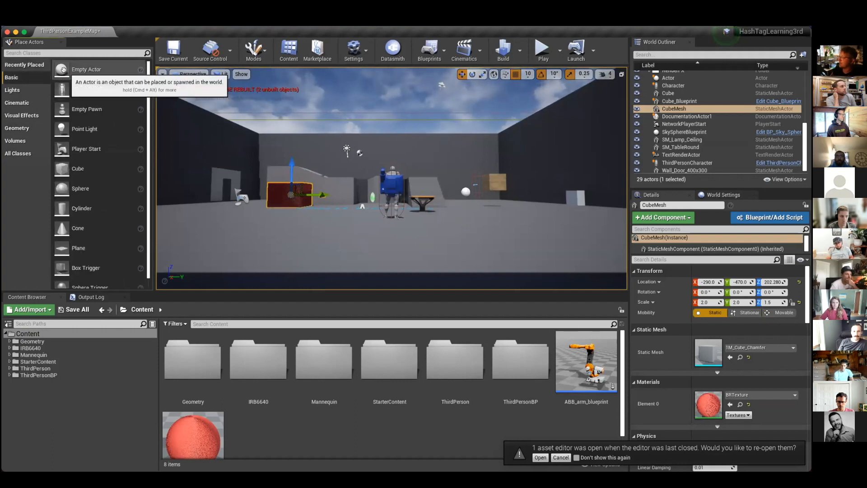
{"action": "left_click", "coordinate": [559, 457]}
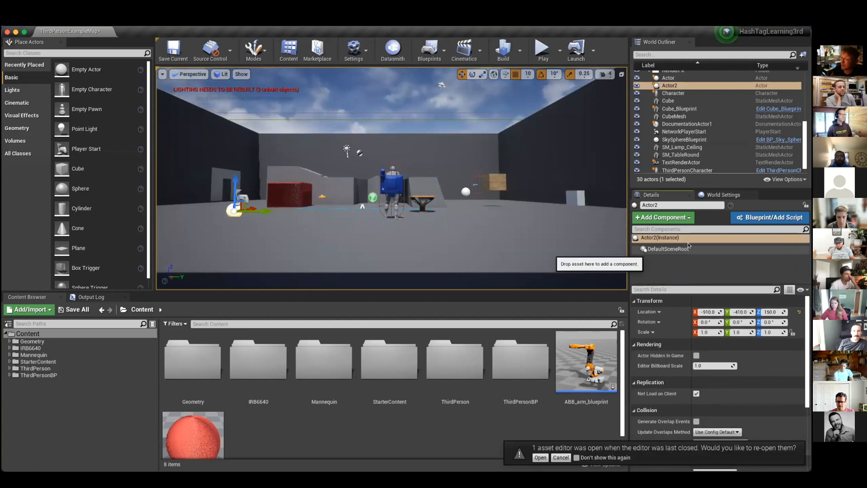
{"action": "left_click", "coordinate": [668, 249]}
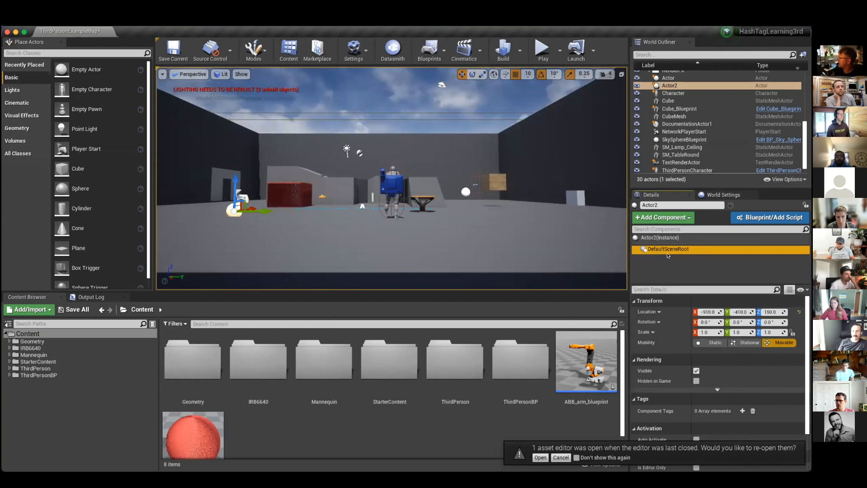
{"action": "mouse_move", "coordinate": [672, 257]}
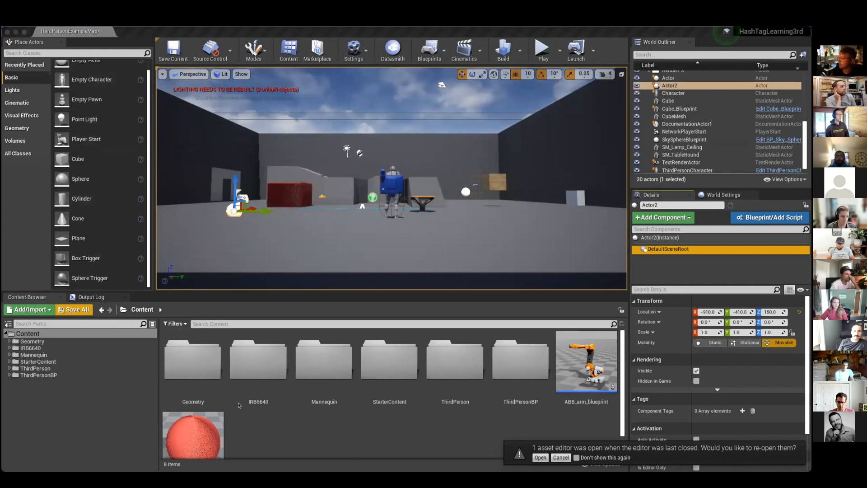
{"action": "mouse_move", "coordinate": [29, 309]}
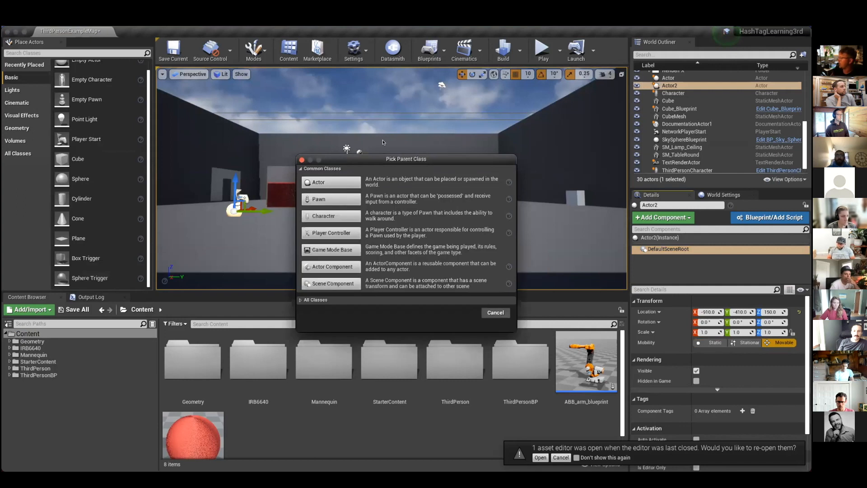
{"action": "mouse_move", "coordinate": [369, 154]}
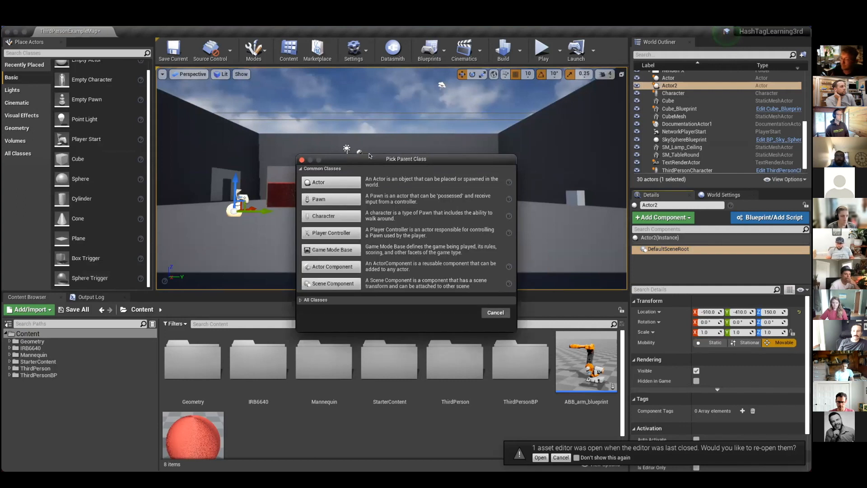
{"action": "mouse_move", "coordinate": [377, 157]}
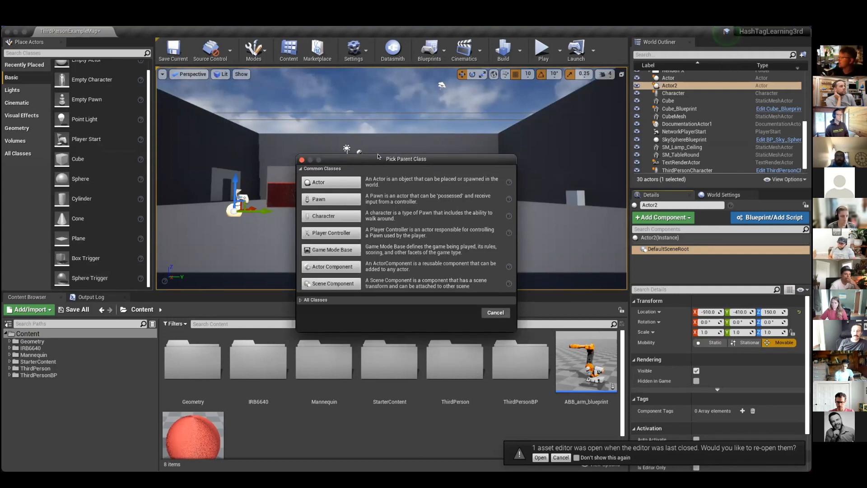
{"action": "mouse_move", "coordinate": [332, 250]}
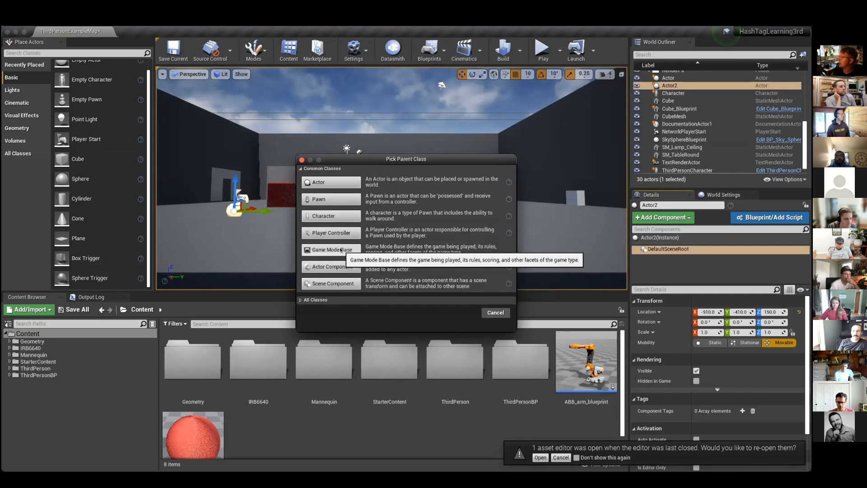
{"action": "mouse_move", "coordinate": [448, 252]}
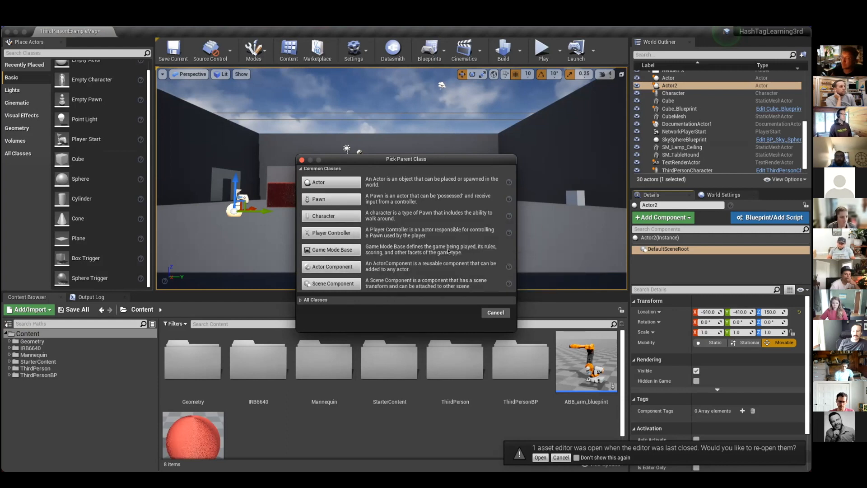
{"action": "mouse_move", "coordinate": [417, 240]}
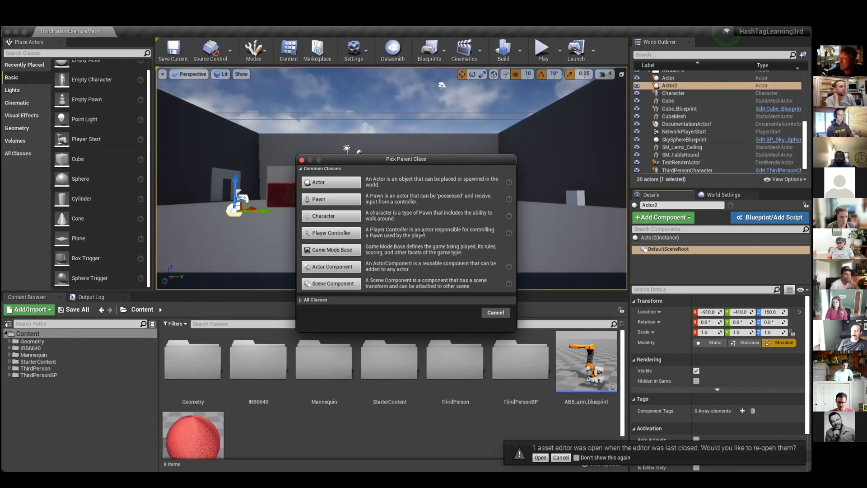
{"action": "mouse_move", "coordinate": [441, 219]}
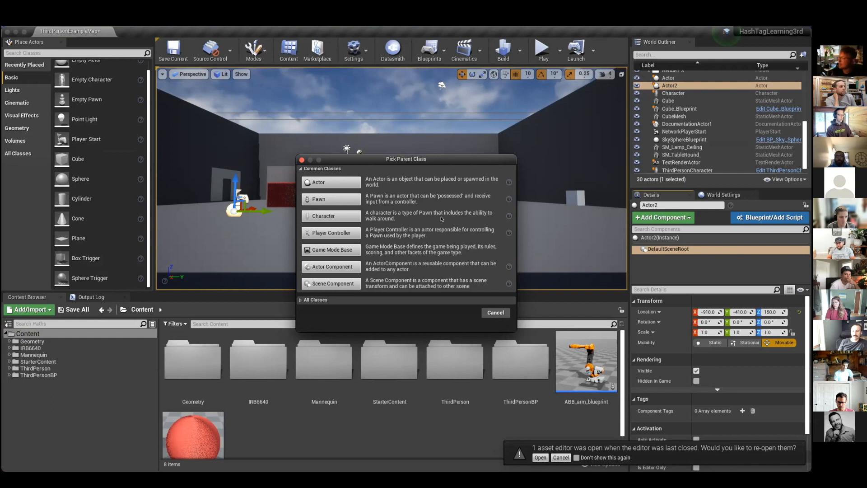
{"action": "mouse_move", "coordinate": [324, 216]}
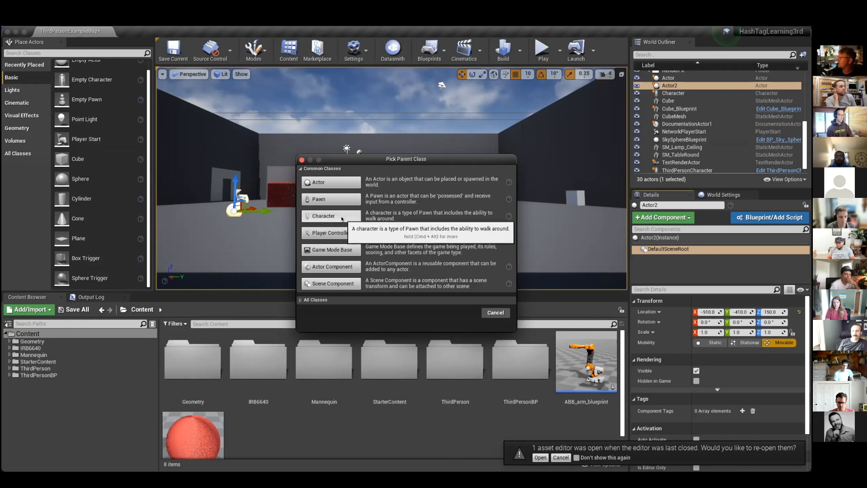
{"action": "mouse_move", "coordinate": [387, 232]}
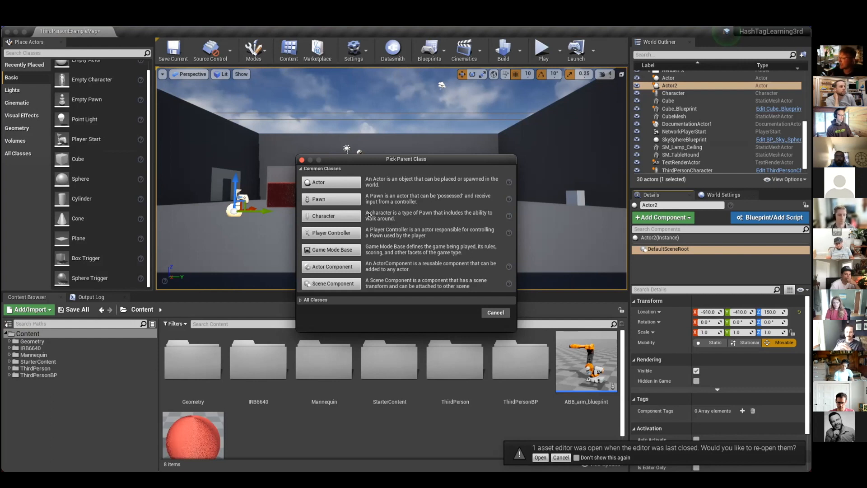
{"action": "mouse_move", "coordinate": [326, 198]}
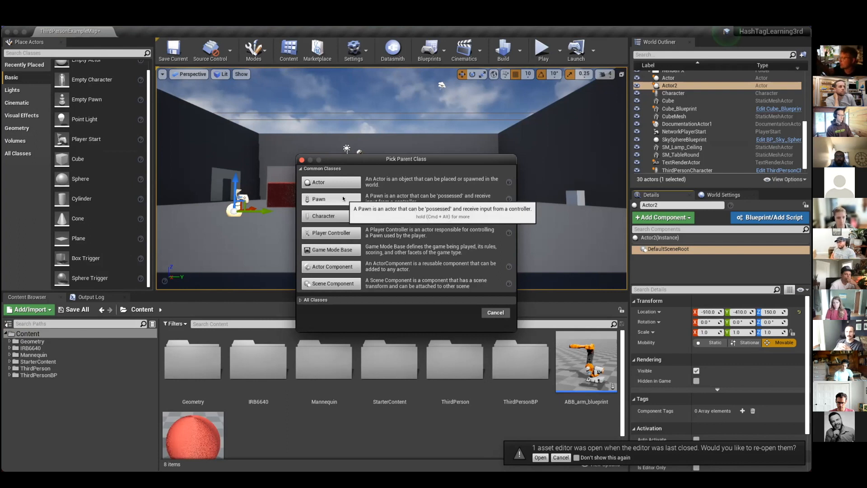
{"action": "mouse_move", "coordinate": [347, 182]}
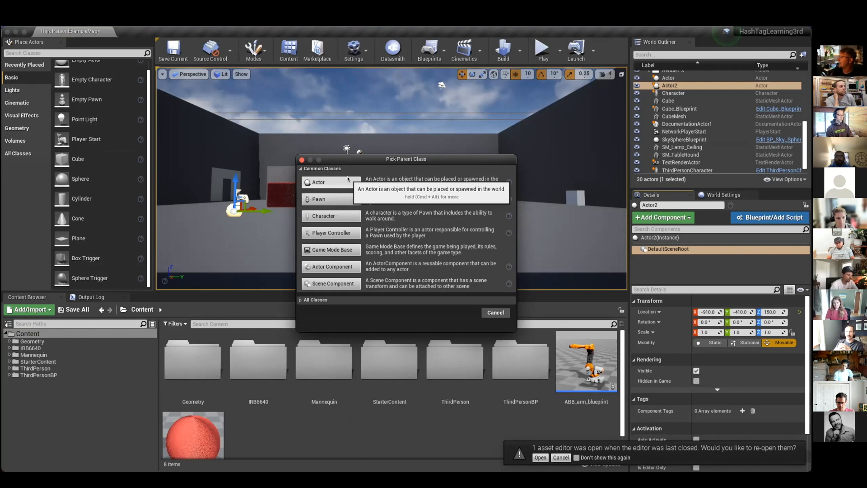
{"action": "mouse_move", "coordinate": [517, 176]}
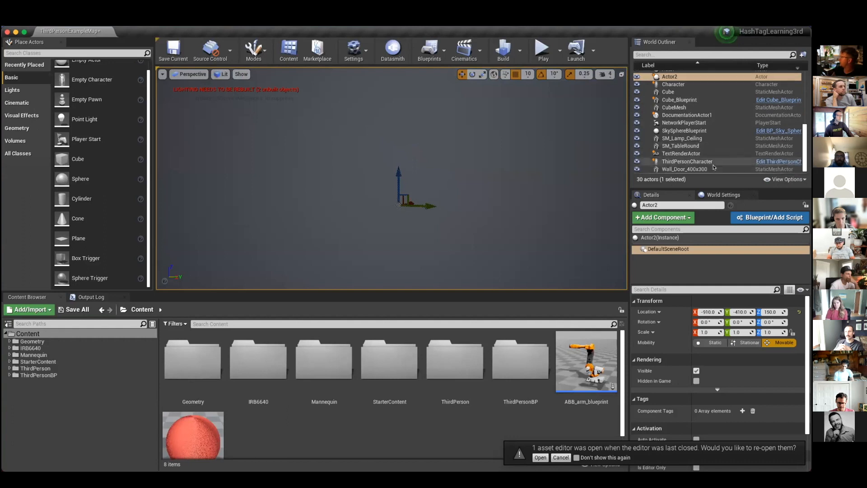
Set the red CubeMesh Rotation X to 10 and Scale Z to 2.25, then reselect ThirdPersonCharacter.
{"action": "left_click", "coordinate": [687, 161]}
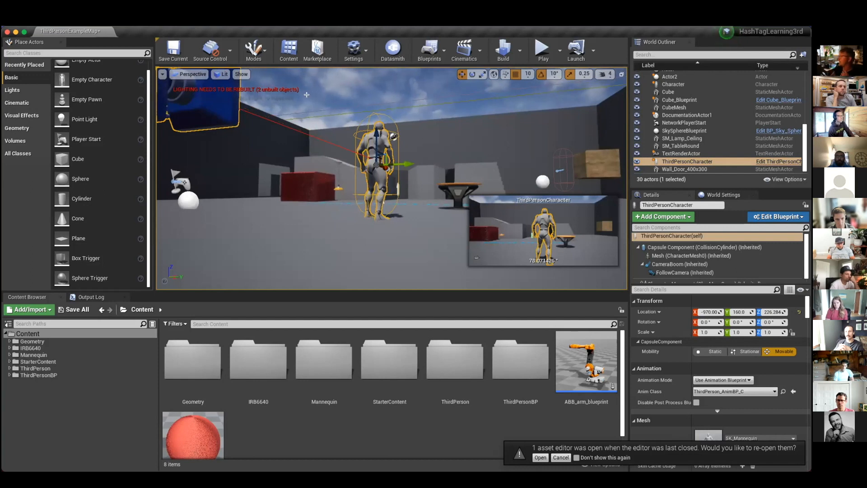
{"action": "left_click", "coordinate": [307, 183]}
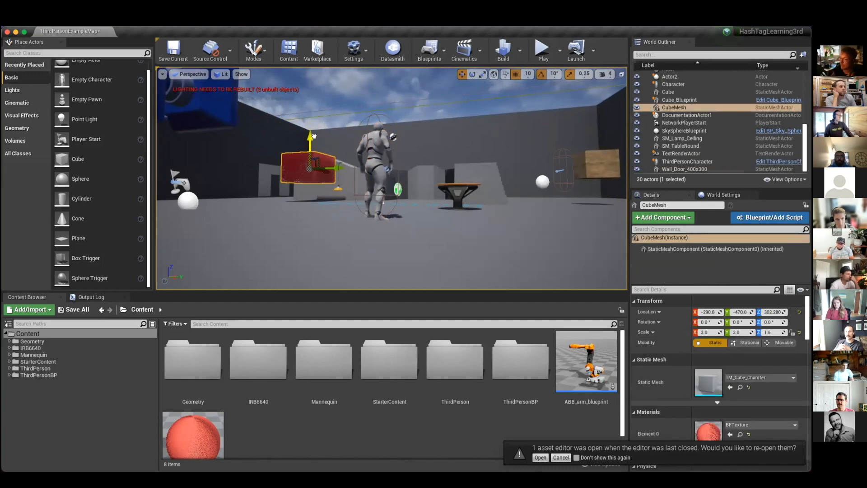
{"action": "left_click", "coordinate": [476, 72]}
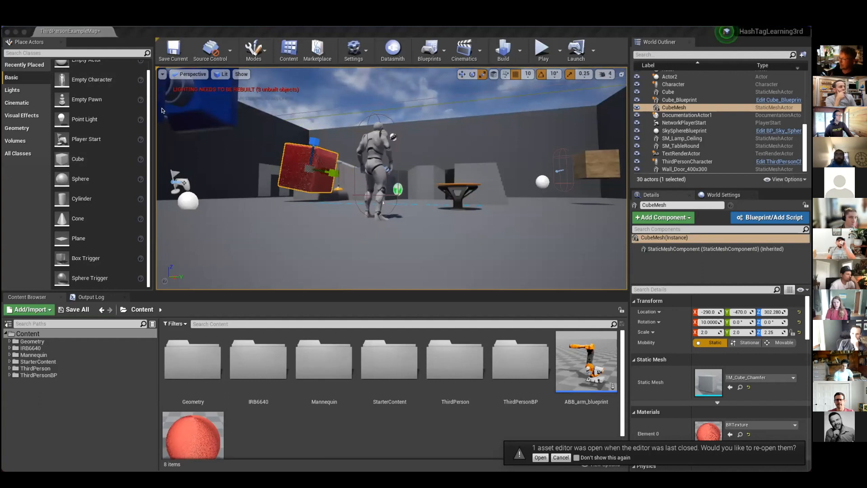
{"action": "mouse_move", "coordinate": [543, 50]}
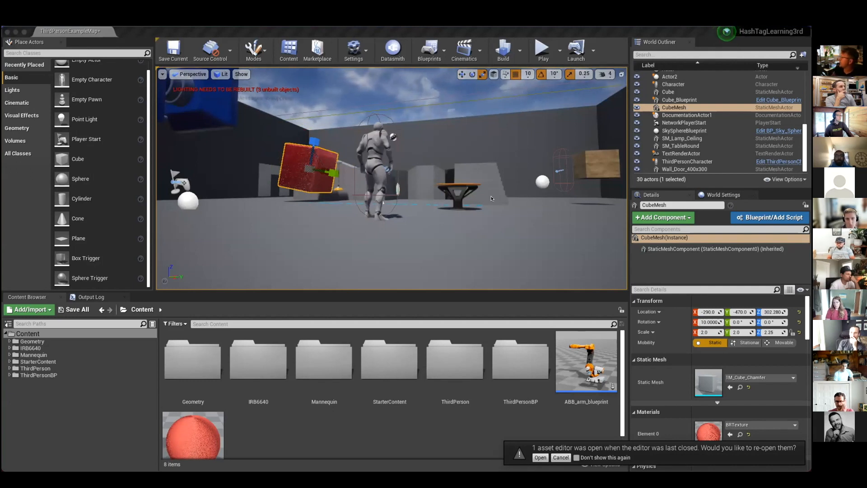
{"action": "left_click", "coordinate": [686, 160]}
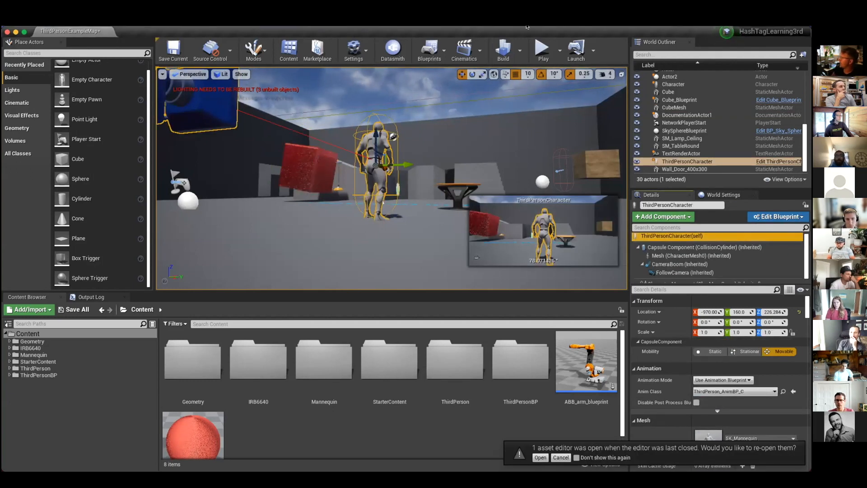
Launch the Edit ThirdPersonCharacter blueprint editor from the World Outliner.
{"action": "left_click", "coordinate": [542, 48]}
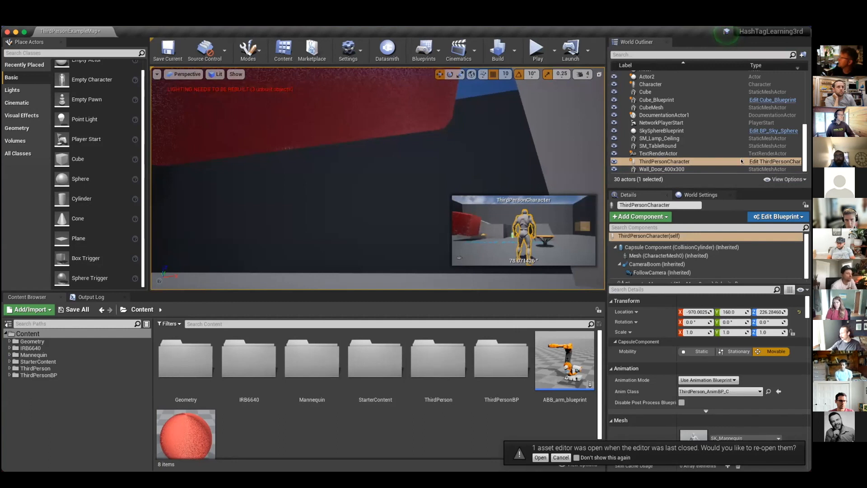
{"action": "mouse_move", "coordinate": [774, 161]}
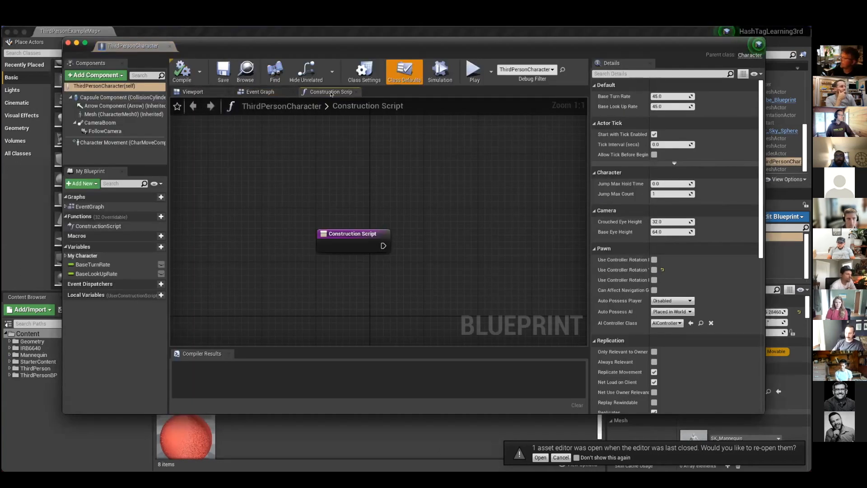
Show the Event Graph with its Jump, Touch input and Gamepad input node groups.
{"action": "left_click", "coordinate": [259, 92]}
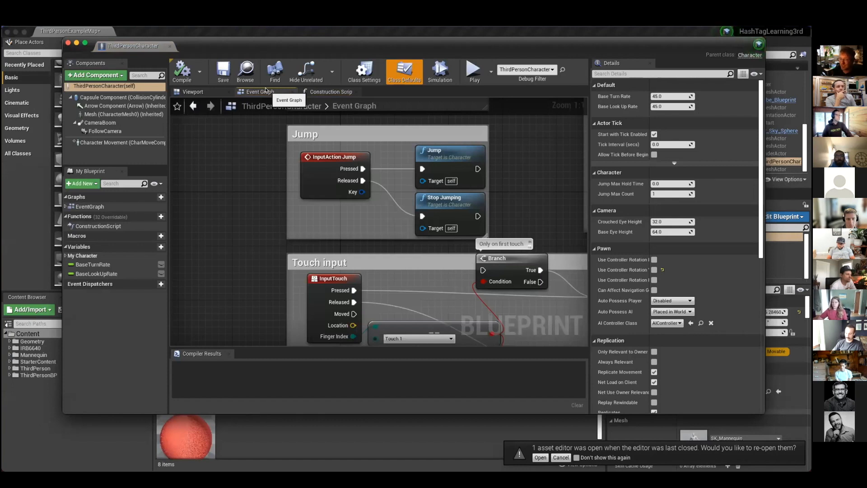
{"action": "mouse_move", "coordinate": [261, 39]}
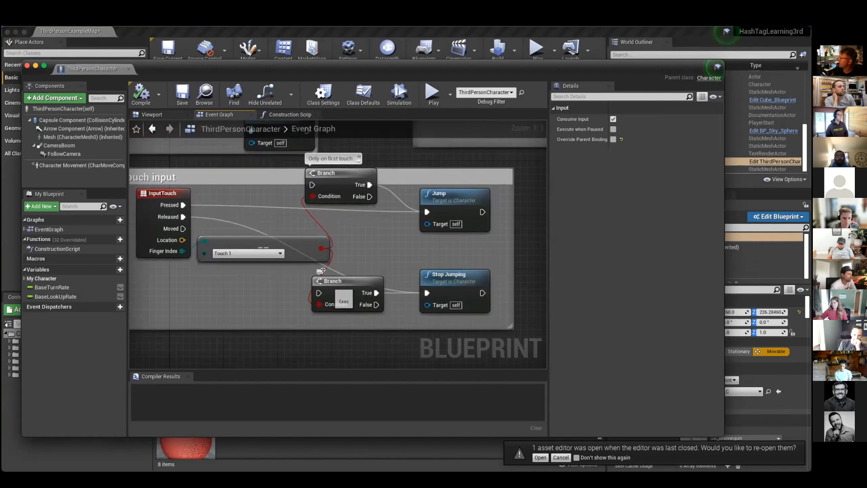
{"action": "mouse_move", "coordinate": [359, 185]}
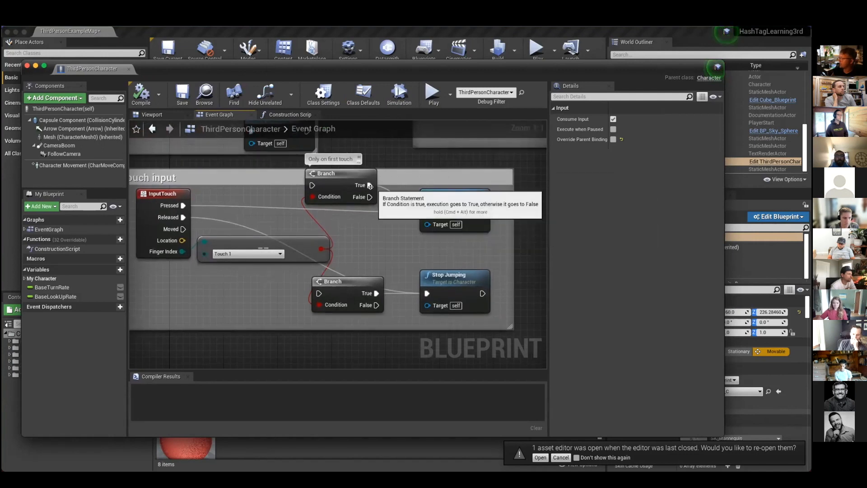
{"action": "mouse_move", "coordinate": [163, 194]}
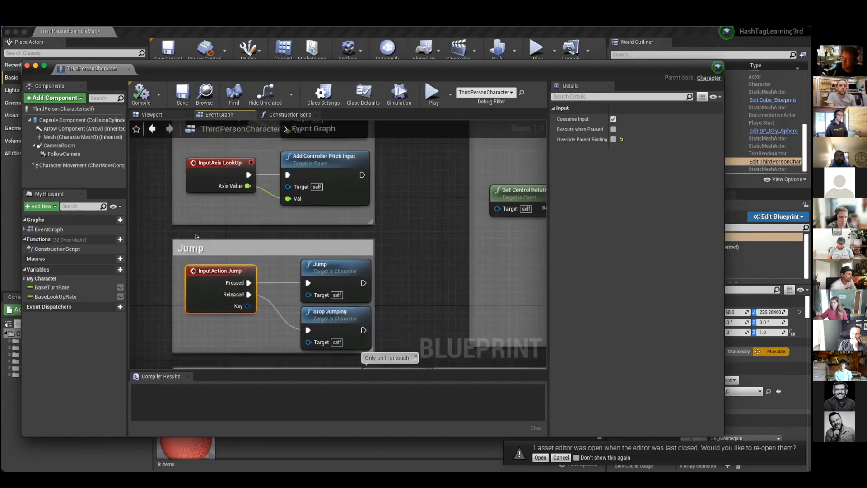
{"action": "mouse_move", "coordinate": [408, 223]}
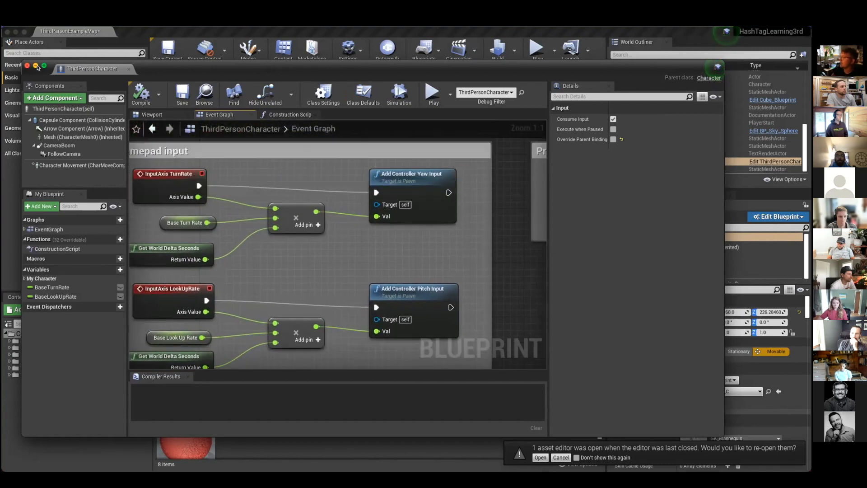
{"action": "mouse_move", "coordinate": [236, 153]}
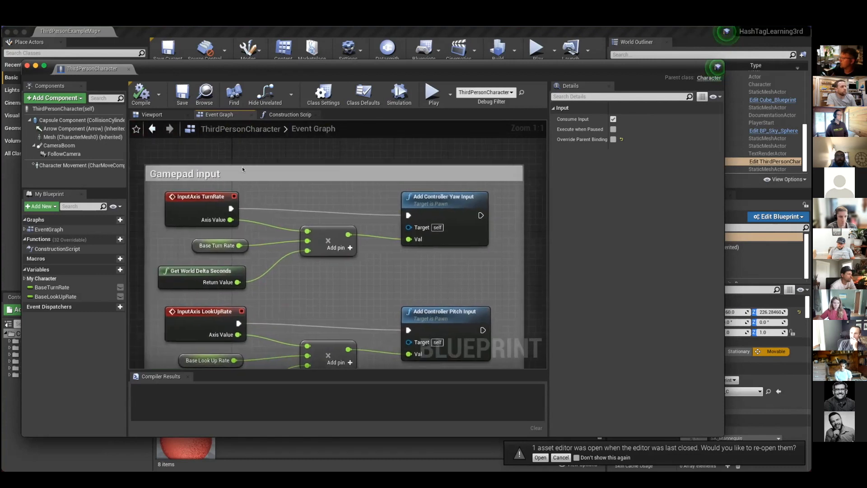
{"action": "left_click", "coordinate": [184, 173]}
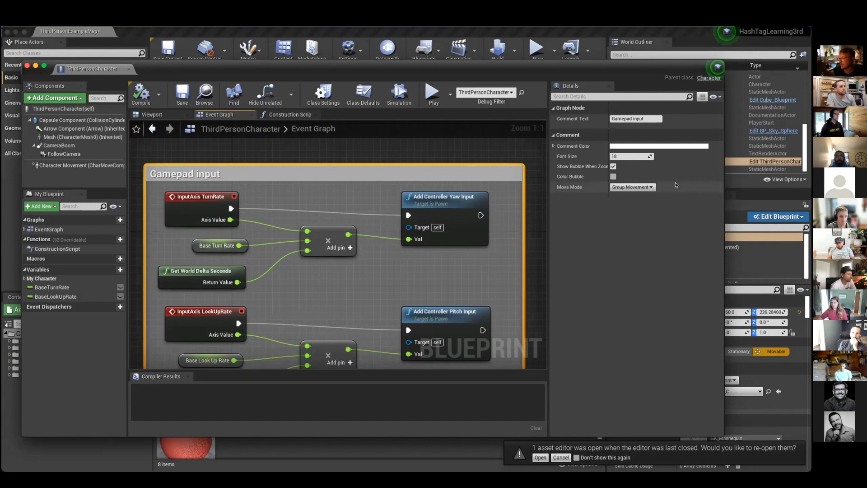
{"action": "mouse_move", "coordinate": [231, 220]}
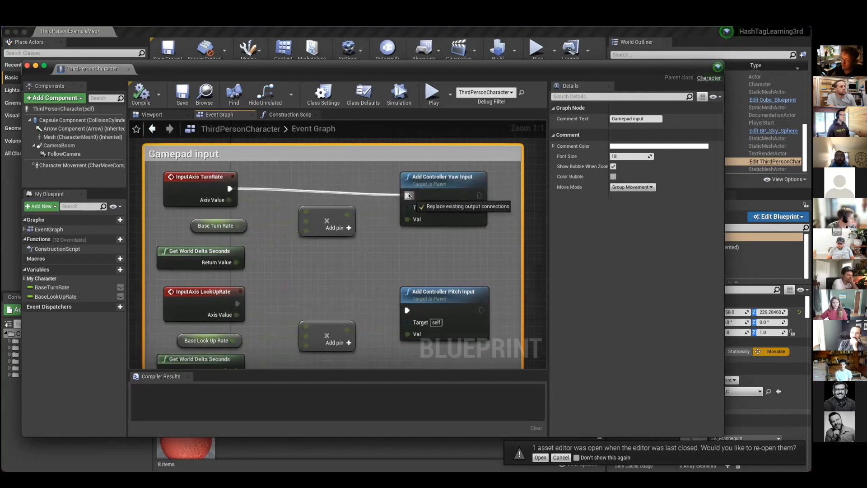
{"action": "left_click", "coordinate": [407, 195]}
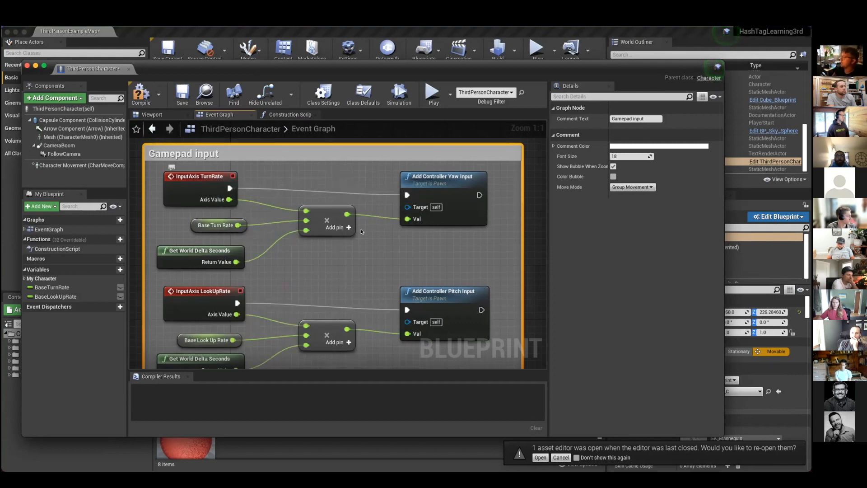
{"action": "mouse_move", "coordinate": [327, 219]}
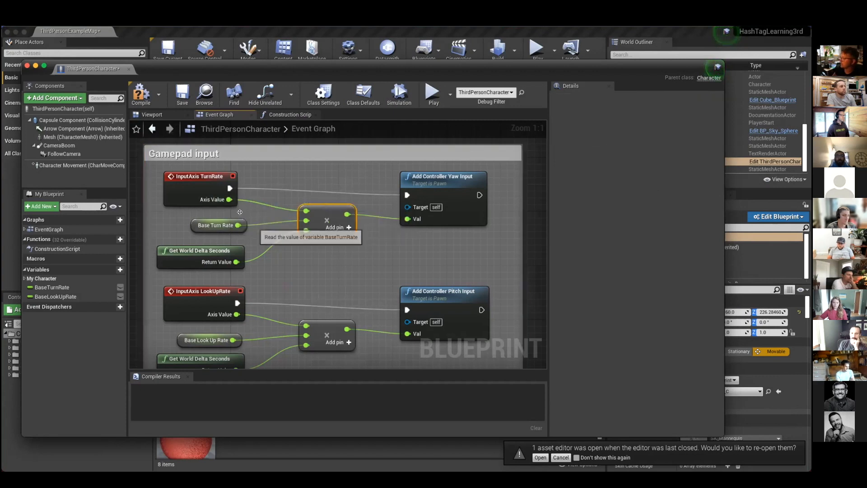
{"action": "mouse_move", "coordinate": [325, 207]}
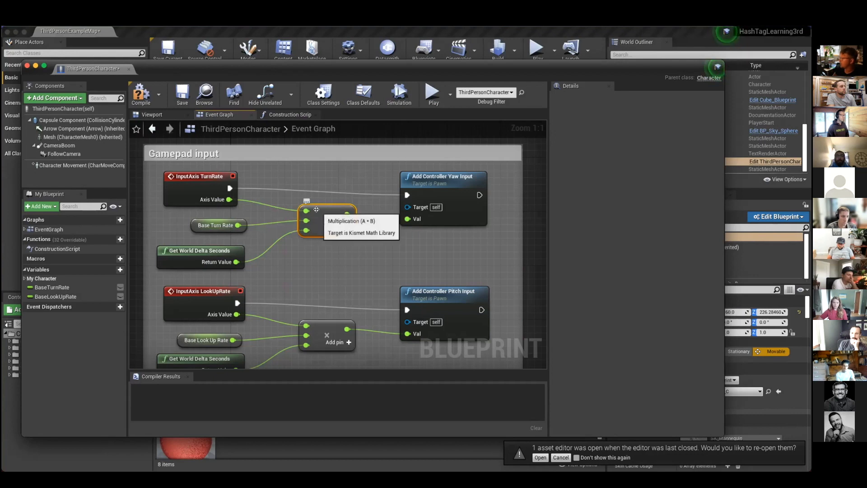
{"action": "mouse_move", "coordinate": [408, 218]}
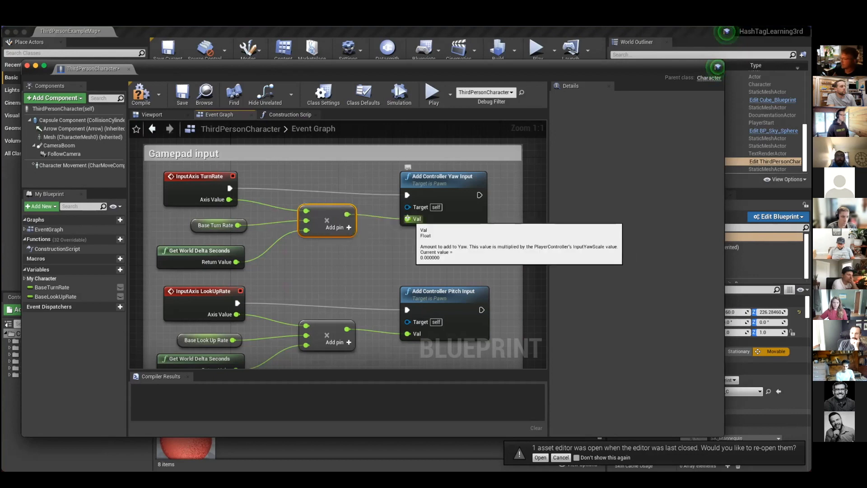
{"action": "mouse_move", "coordinate": [181, 93]}
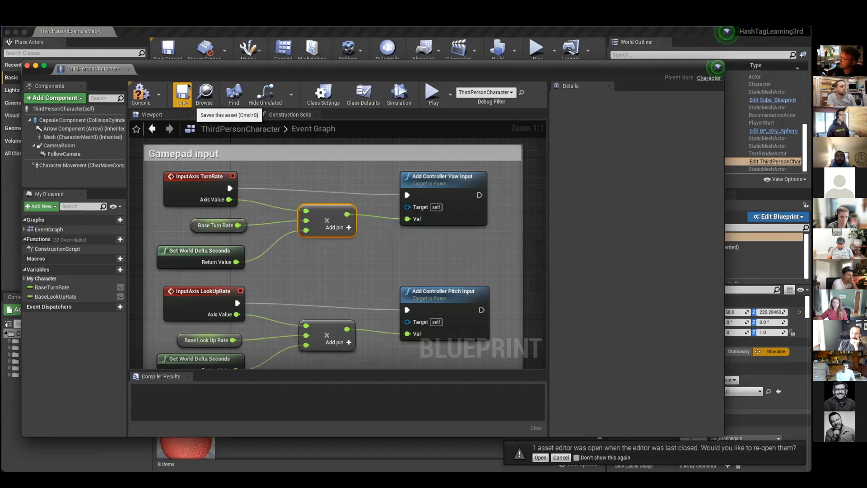
{"action": "mouse_move", "coordinate": [91, 67]}
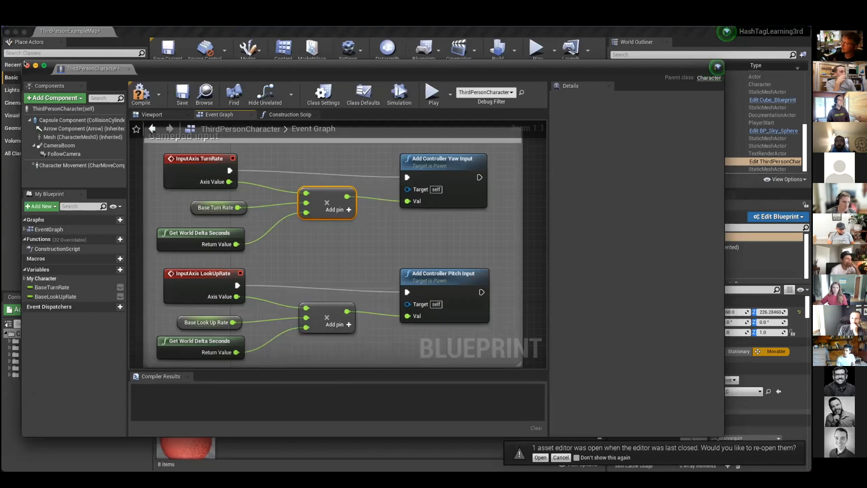
{"action": "scroll", "scroll_direction": "down", "scroll_amount": 3}
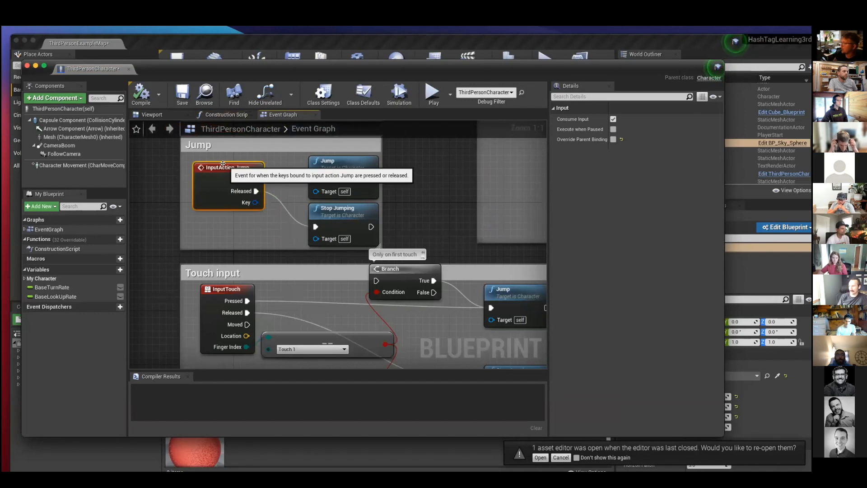
{"action": "mouse_move", "coordinate": [417, 123]}
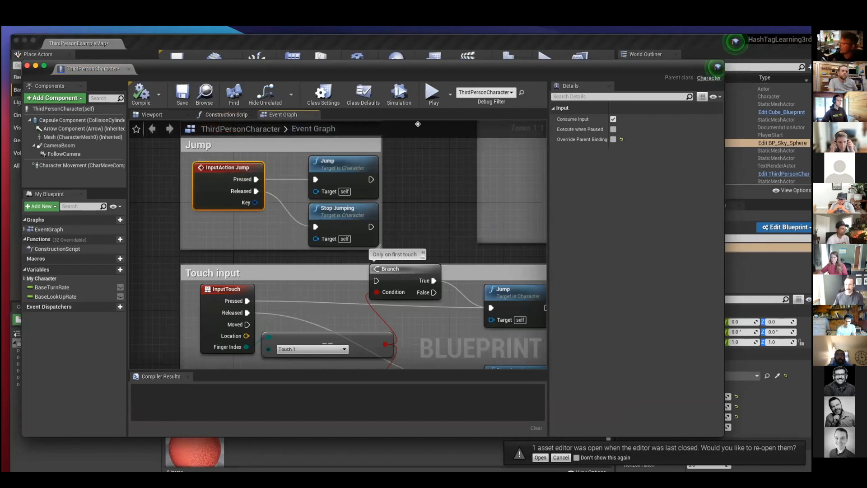
{"action": "mouse_move", "coordinate": [349, 167]}
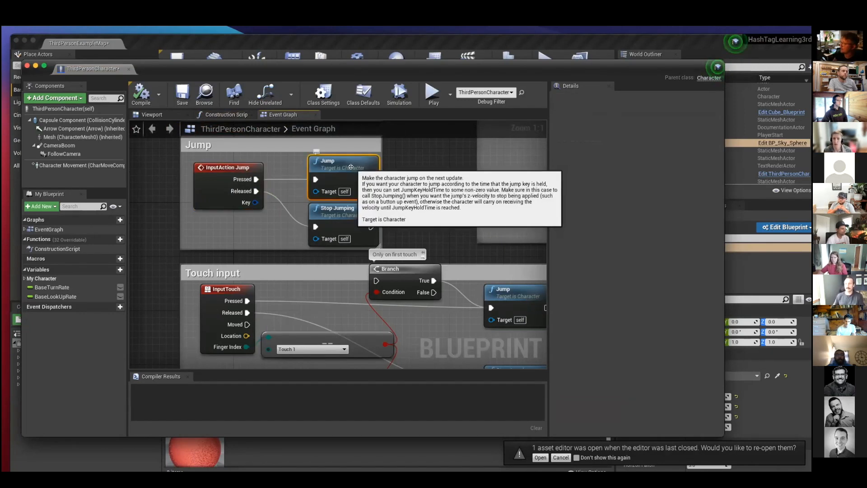
{"action": "mouse_move", "coordinate": [383, 168]}
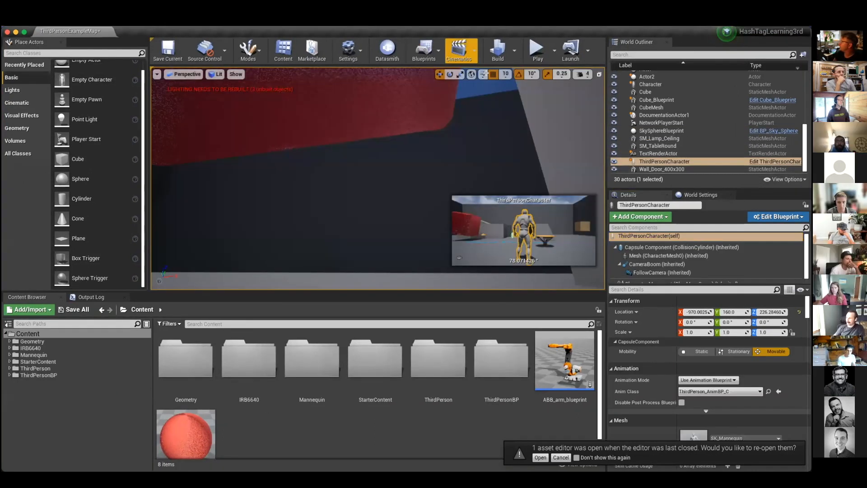
{"action": "mouse_move", "coordinate": [664, 129]}
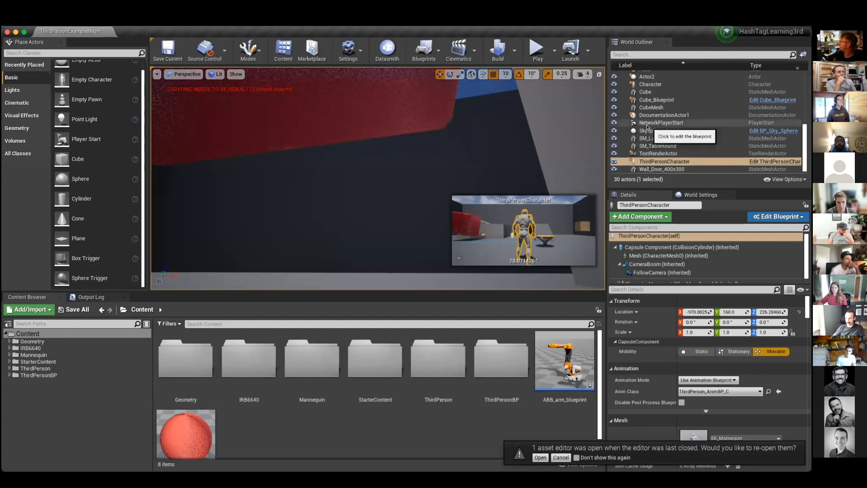
Play-test the level to see the HUD text and rotating wooden cube, then stop.
{"action": "left_click", "coordinate": [535, 49]}
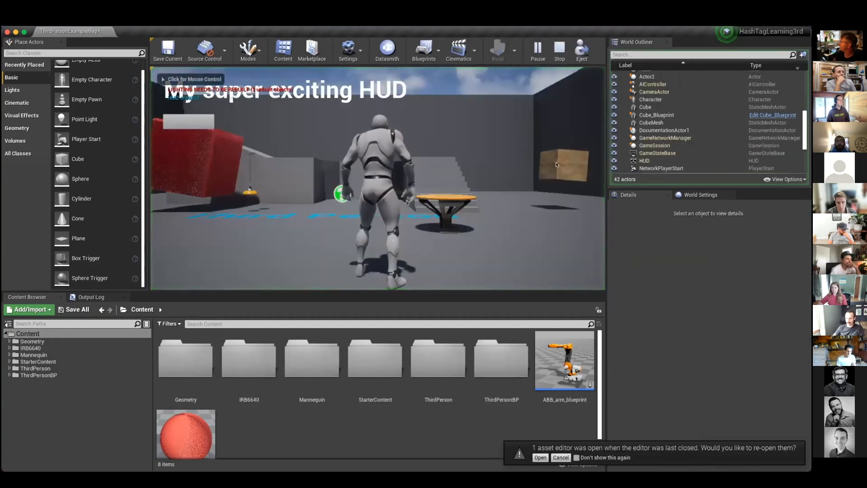
{"action": "left_click", "coordinate": [560, 457]}
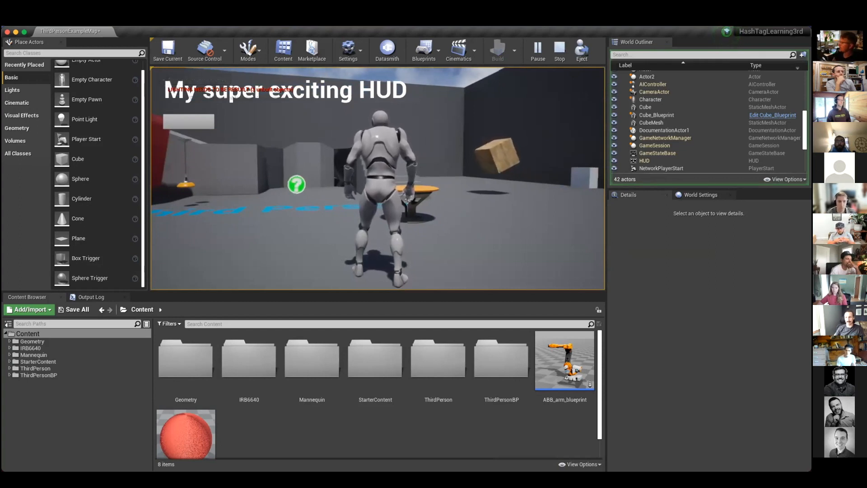
{"action": "left_click", "coordinate": [558, 49]}
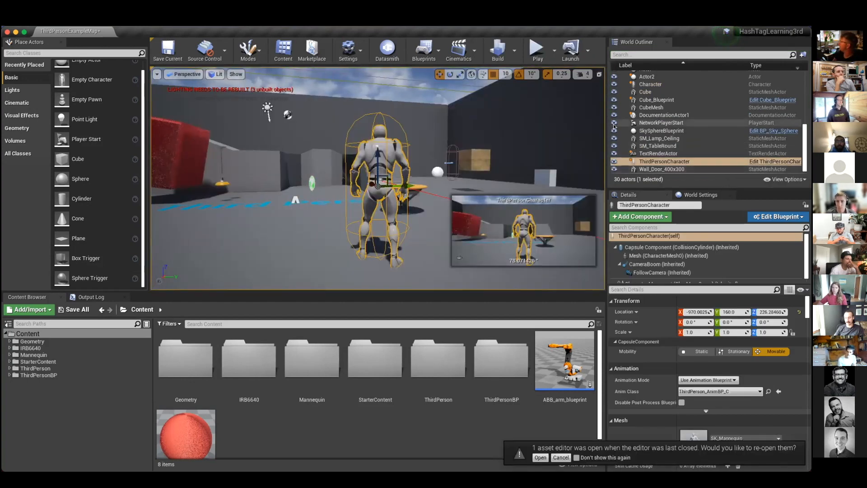
Select SkySphereBlueprint and then Cube_Blueprint in the World Outliner.
{"action": "left_click", "coordinate": [661, 130]}
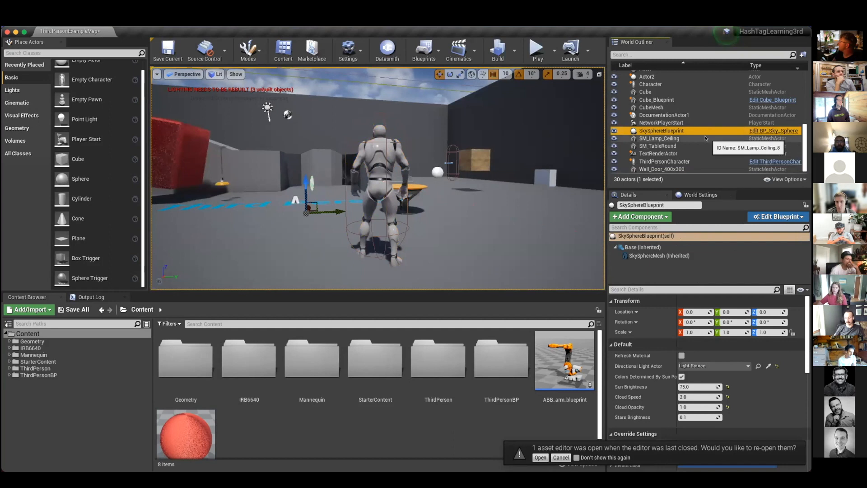
{"action": "left_click", "coordinate": [656, 100]}
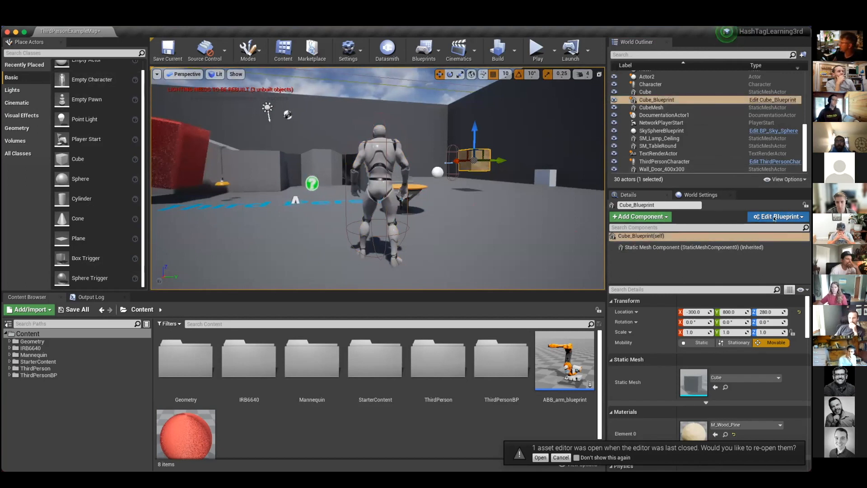
{"action": "mouse_move", "coordinate": [772, 99]}
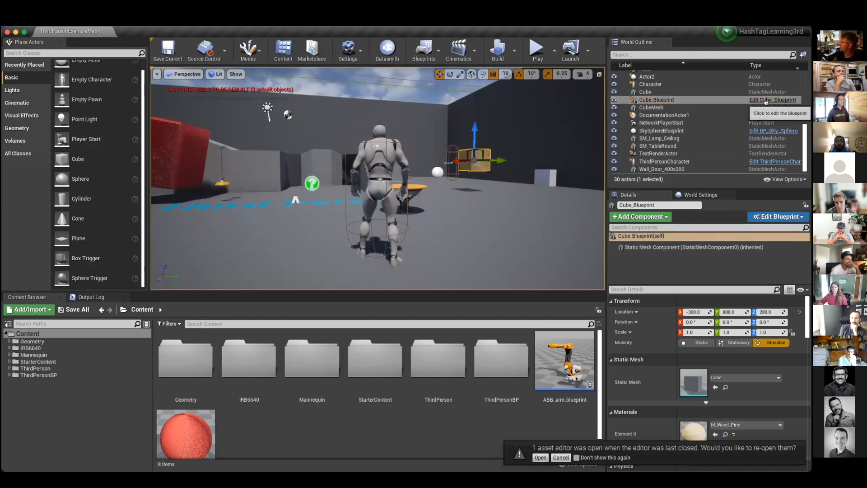
{"action": "mouse_move", "coordinate": [755, 100]}
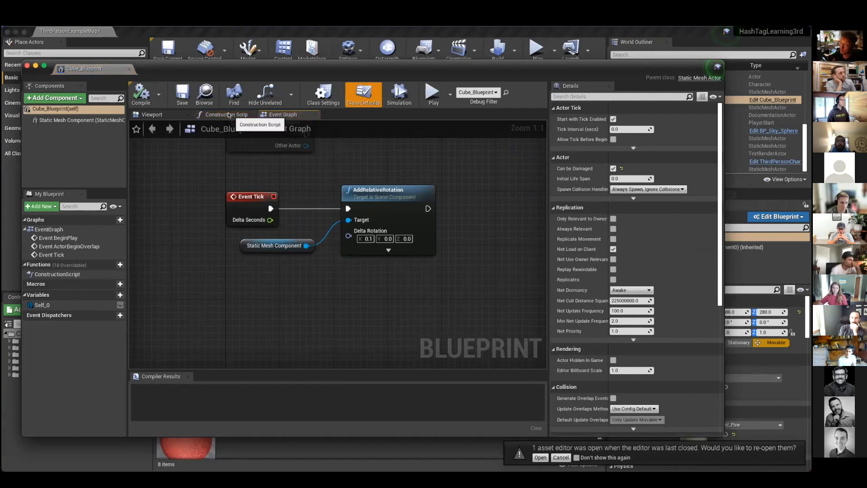
View Cube_Blueprint's Construction Script, then return to its Event Graph with Event Tick and AddRelativeRotation.
{"action": "left_click", "coordinate": [226, 115]}
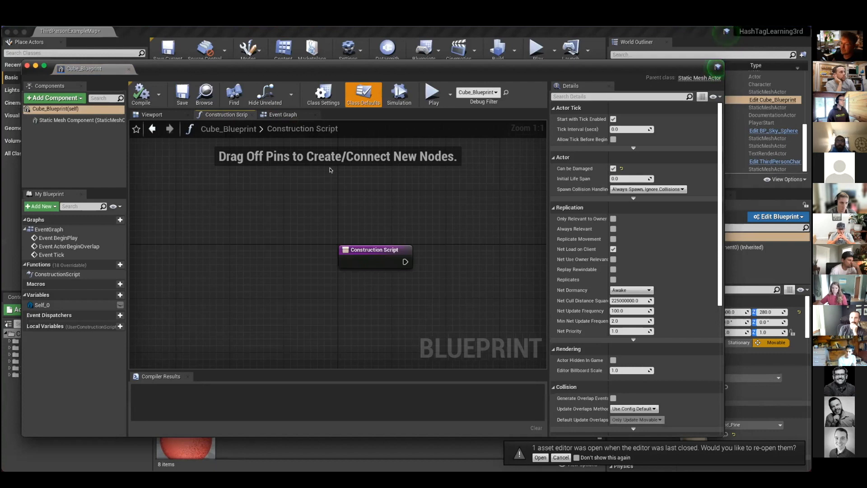
{"action": "mouse_move", "coordinate": [282, 115]}
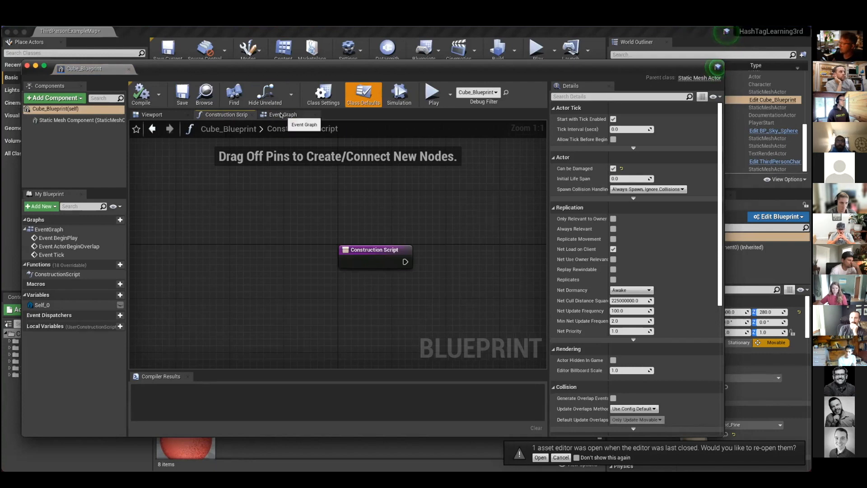
{"action": "left_click", "coordinate": [282, 114]}
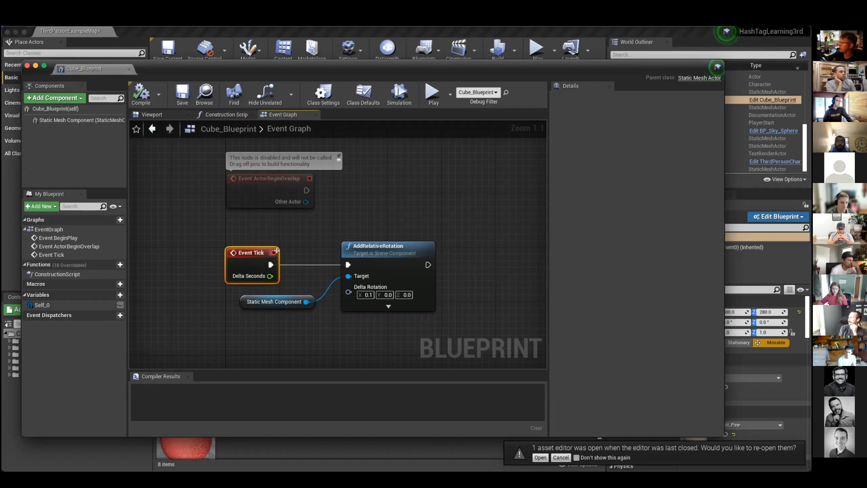
{"action": "mouse_move", "coordinate": [252, 255]}
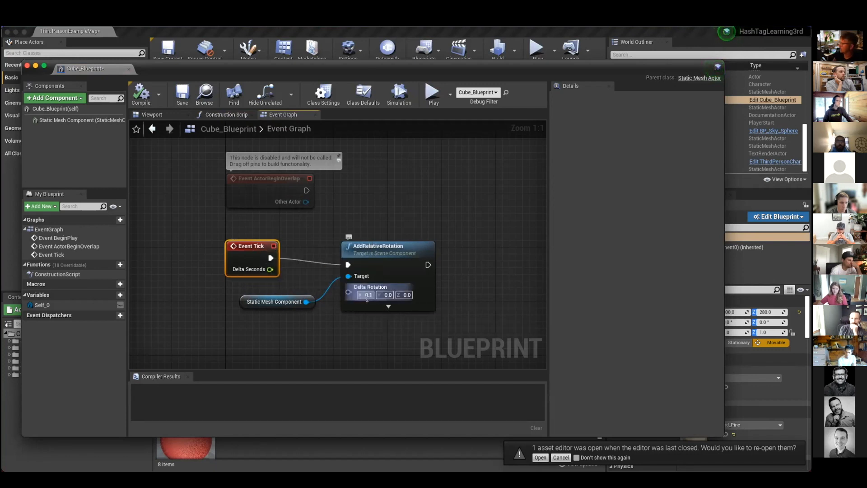
{"action": "mouse_move", "coordinate": [252, 246]}
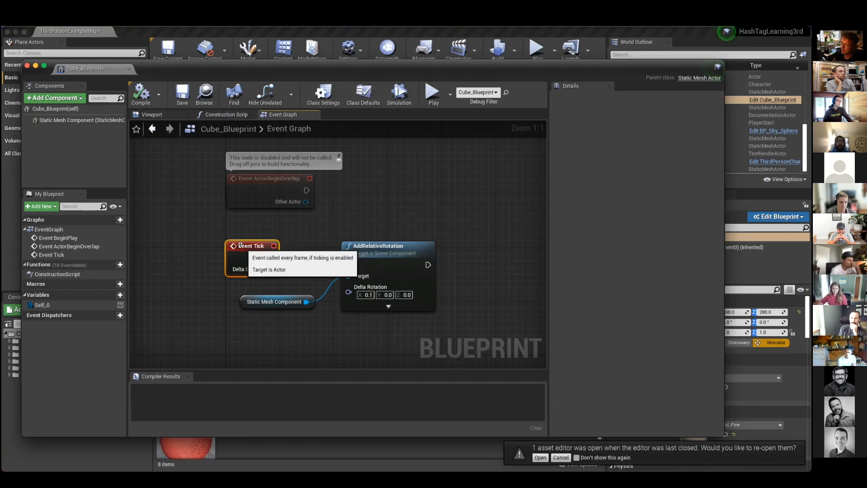
{"action": "mouse_move", "coordinate": [367, 135]}
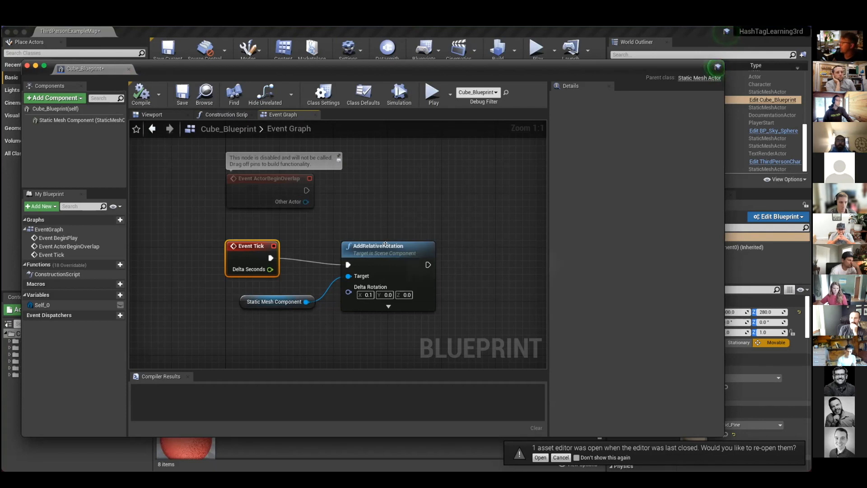
Recreate the AddRelativeRotation node from the 'add' search, wire it to Event Tick, and compile.
{"action": "key", "text": "Delete"}
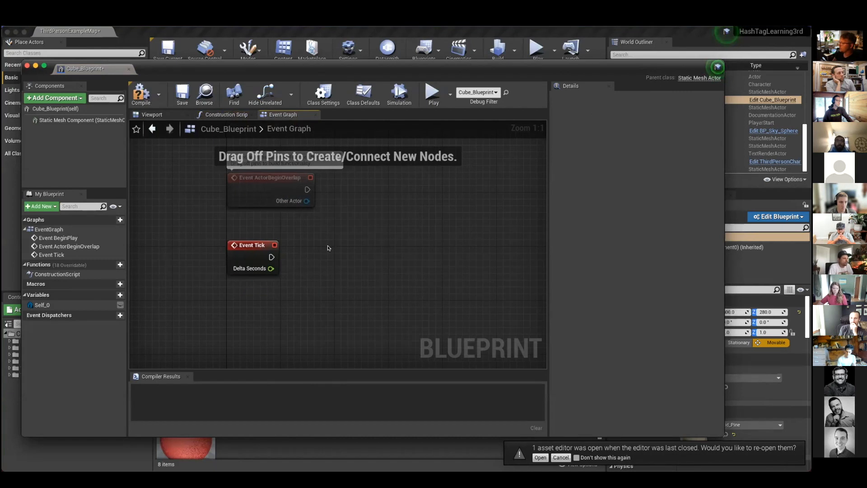
{"action": "right_click", "coordinate": [328, 247]}
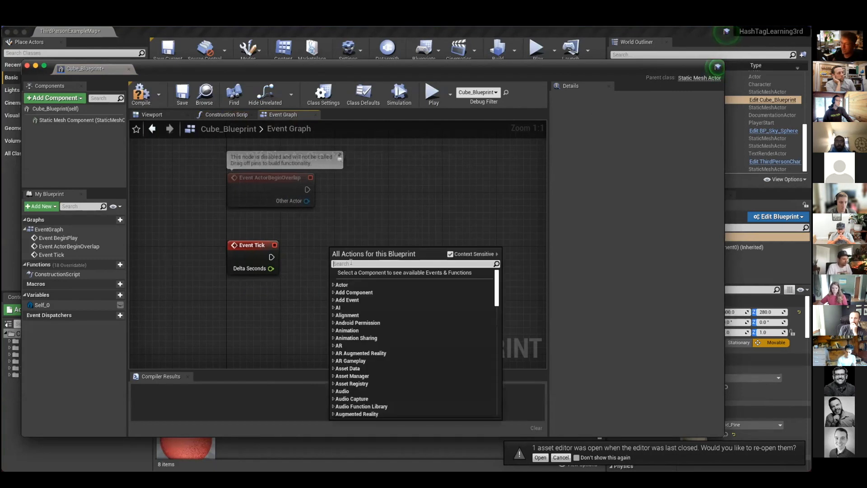
{"action": "type", "text": "add"}
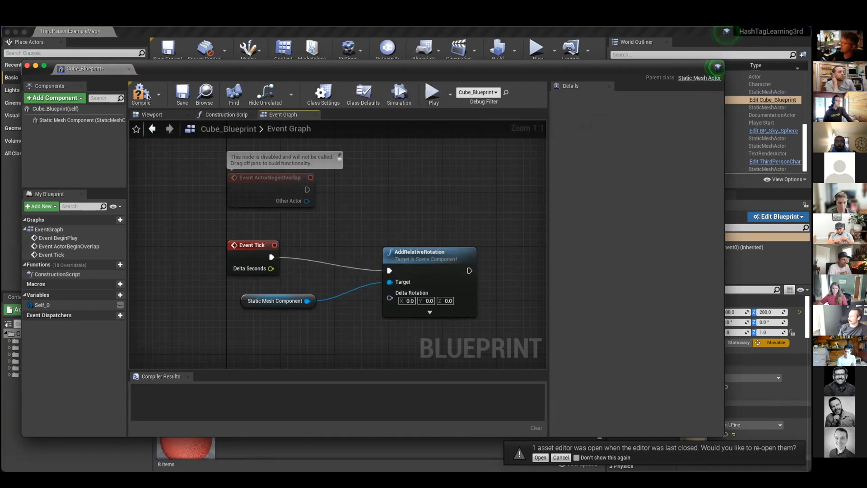
{"action": "left_click", "coordinate": [141, 94]}
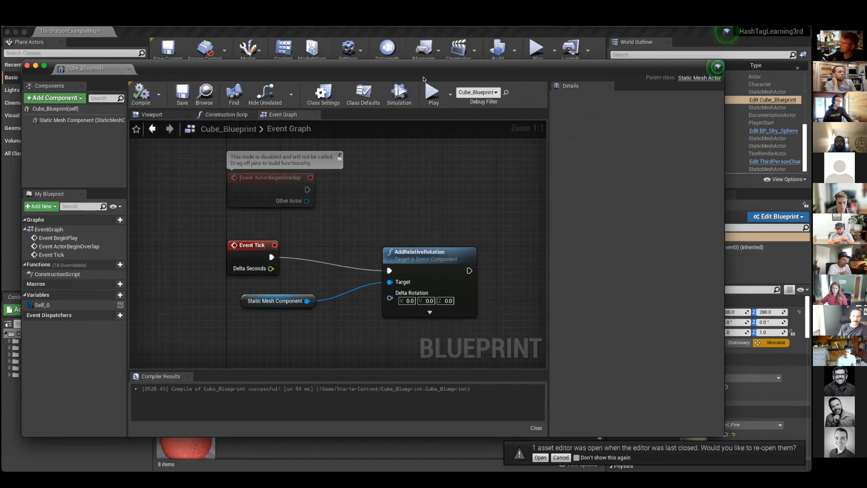
Run the level once to watch the cube blueprint, then stop and return to editing.
{"action": "left_click", "coordinate": [433, 92]}
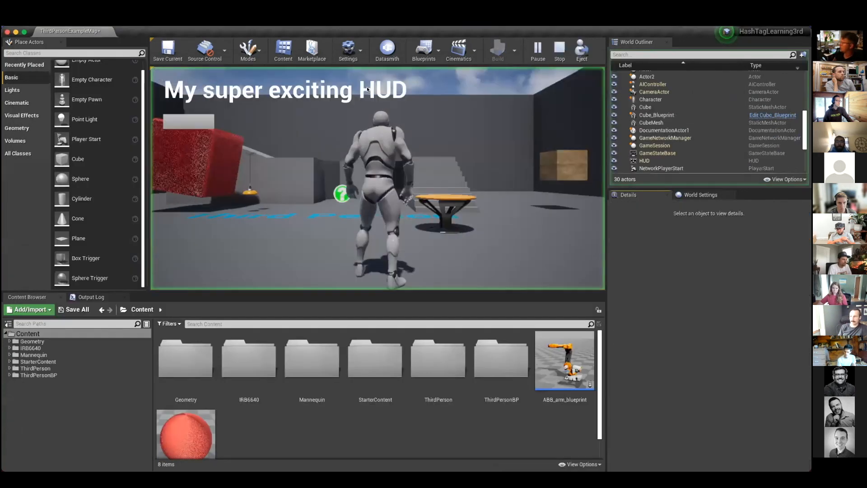
{"action": "left_click", "coordinate": [559, 50]}
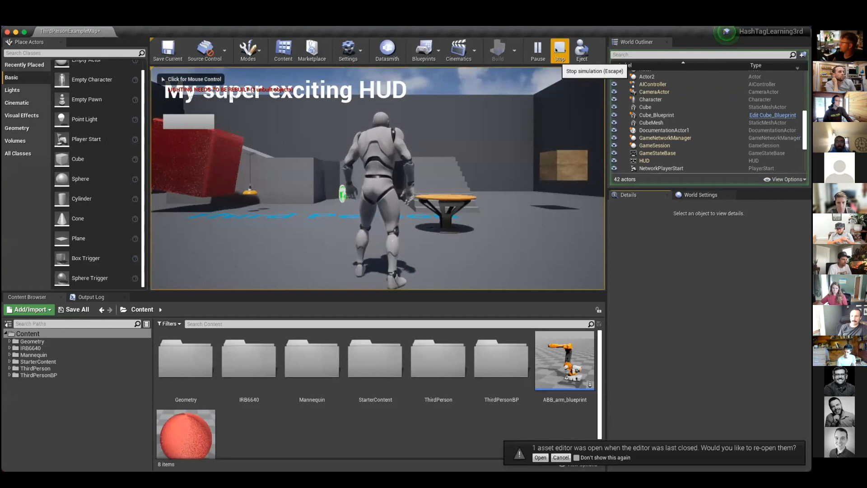
{"action": "left_click", "coordinate": [559, 46]}
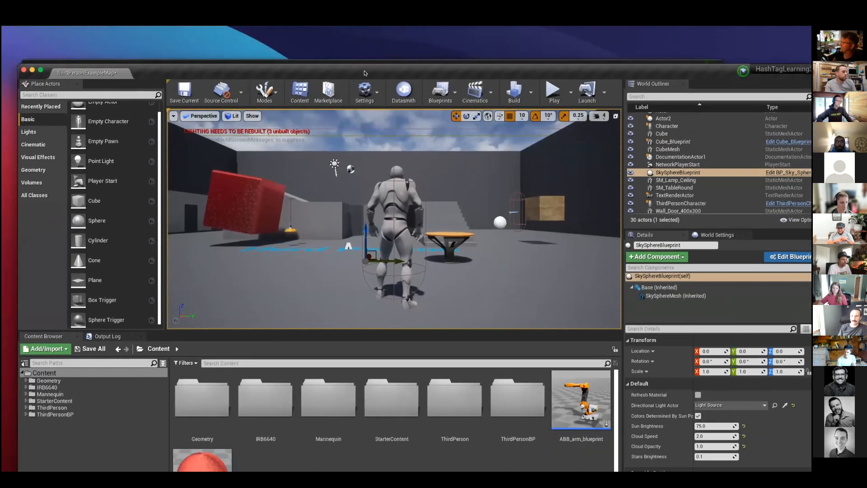
{"action": "left_click", "coordinate": [787, 141]}
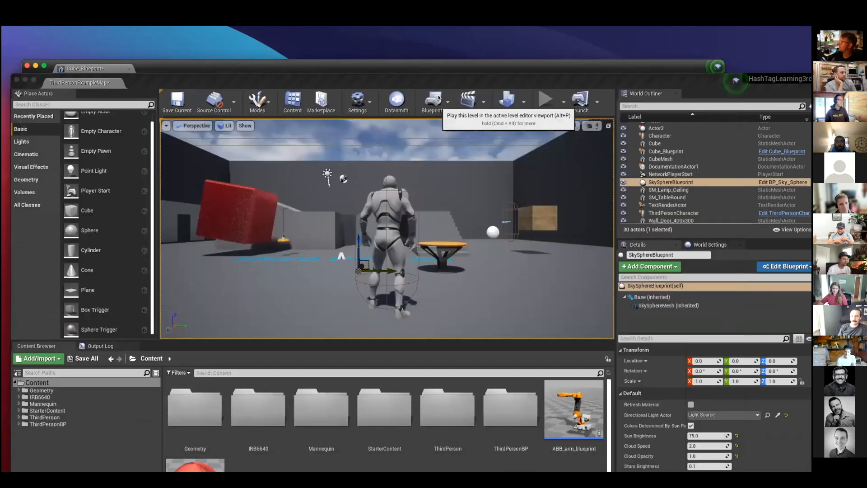
Run and stop the level a second time, then bring up the Blueprints toolbar options.
{"action": "left_click", "coordinate": [544, 99]}
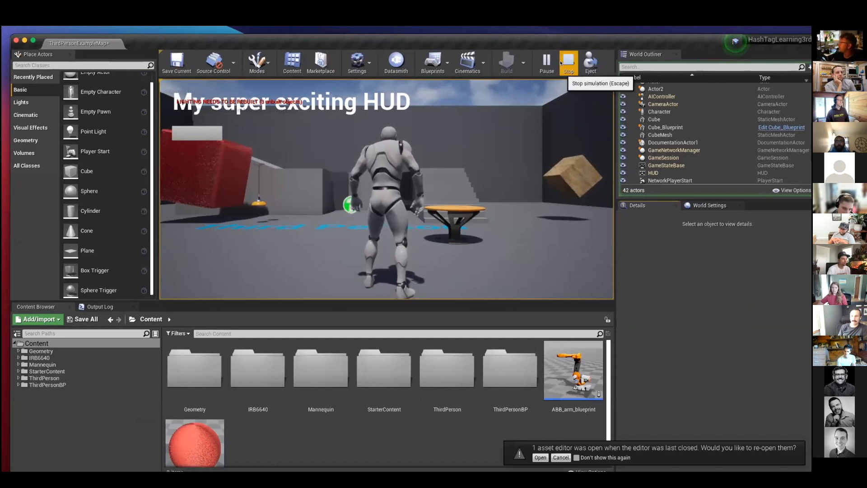
{"action": "left_click", "coordinate": [568, 62]}
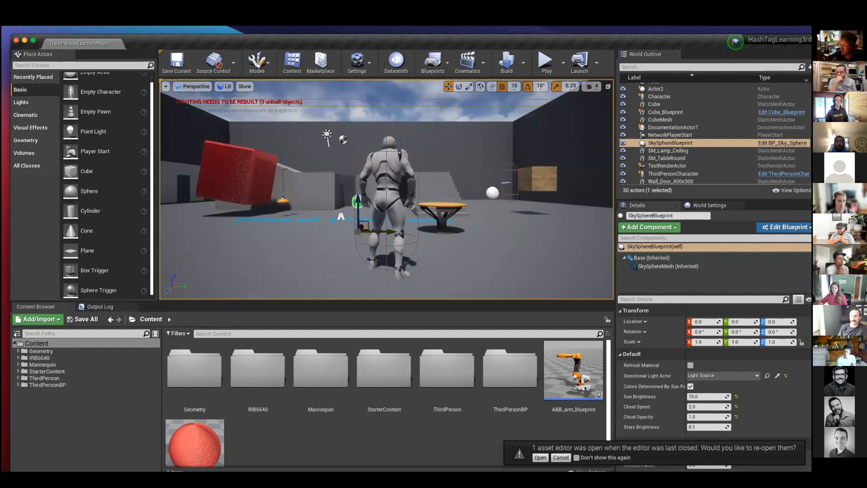
{"action": "left_click", "coordinate": [433, 63]}
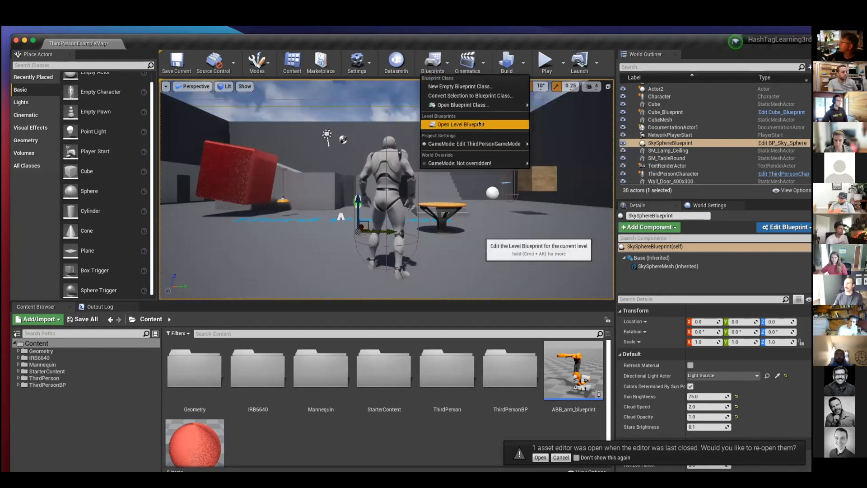
View the level blueprint's event graph with its SampleUI variable, then close it.
{"action": "left_click", "coordinate": [461, 124]}
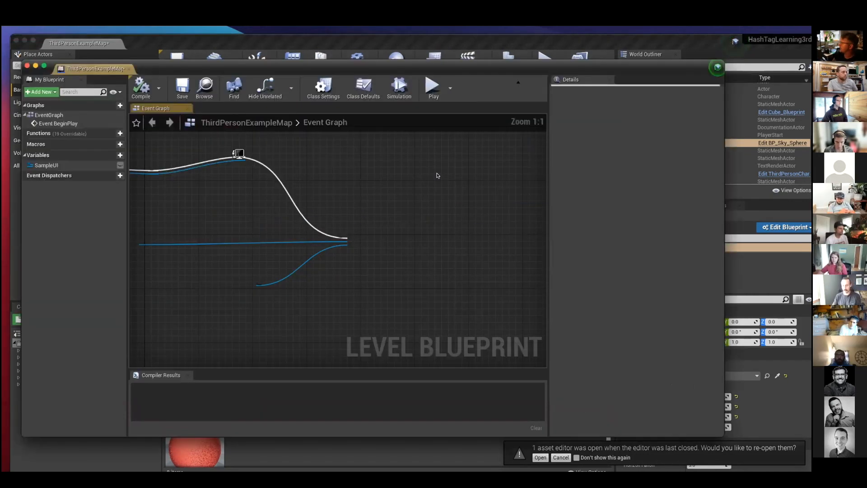
{"action": "left_click", "coordinate": [363, 87]}
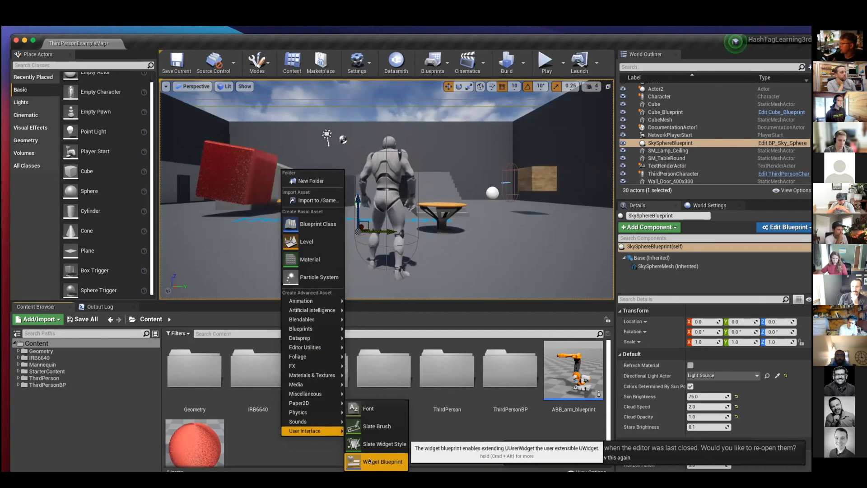
Create NewWidgetBlueprint and place a Button from the Palette onto its canvas.
{"action": "left_click", "coordinate": [383, 461]}
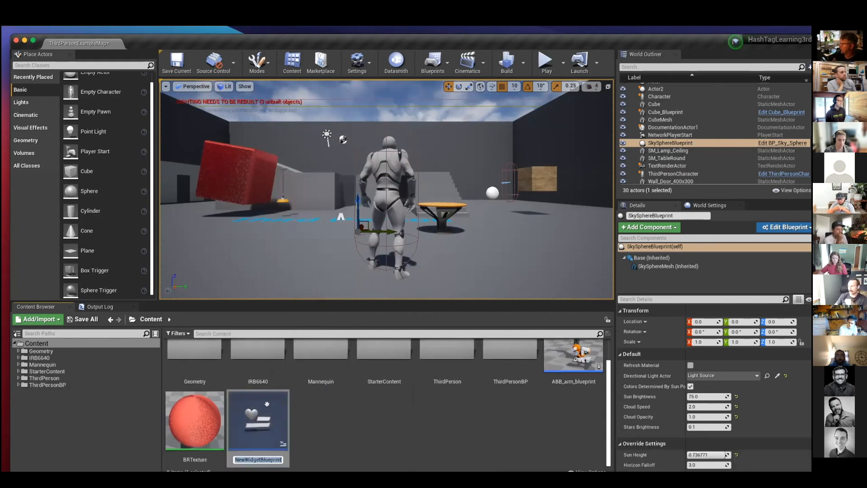
{"action": "double_click", "coordinate": [257, 420]}
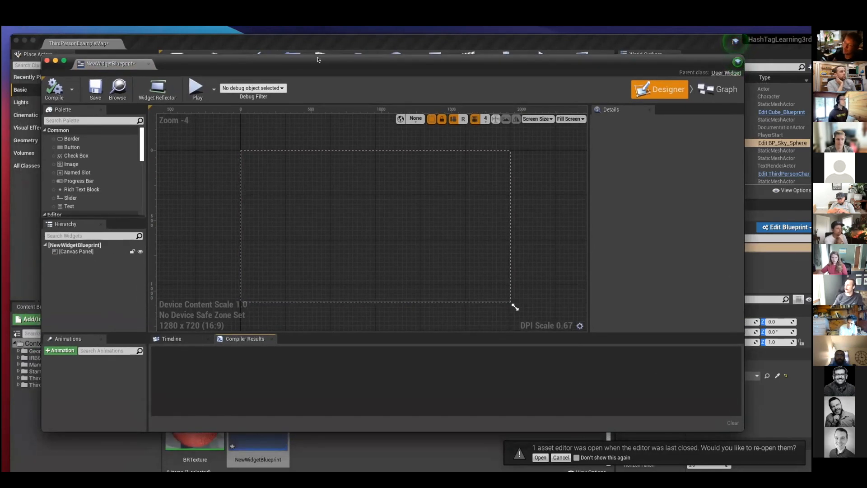
{"action": "mouse_move", "coordinate": [71, 148]}
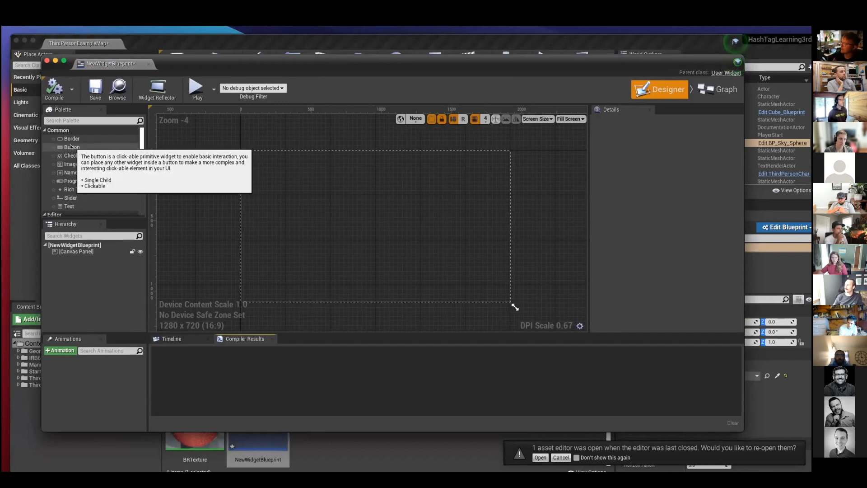
{"action": "left_click_drag", "start_coordinate": [72, 147], "coordinate": [343, 182]}
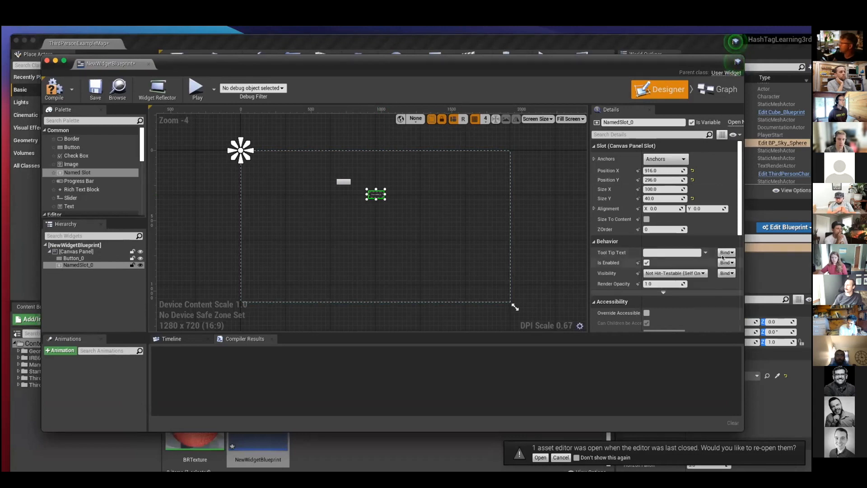
{"action": "mouse_move", "coordinate": [726, 252]}
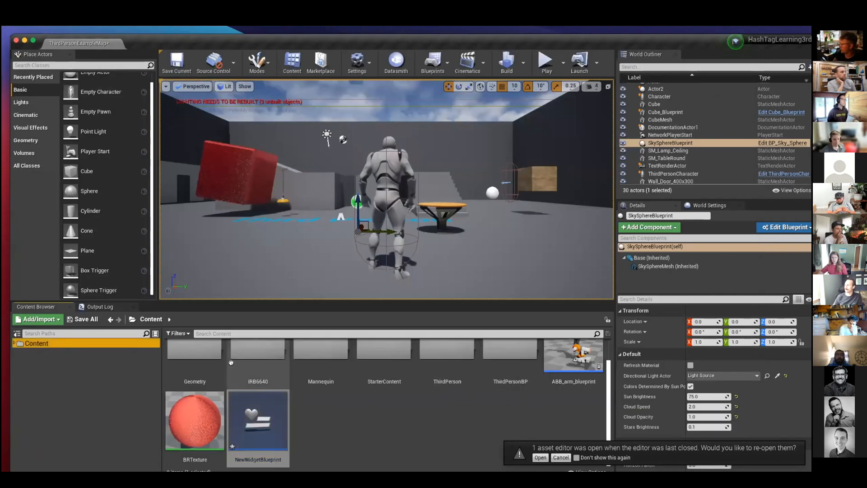
Browse to StarterContent and open HUDWidgetBlueprint showing 'My super exciting HUD' and its button.
{"action": "left_click", "coordinate": [36, 343]}
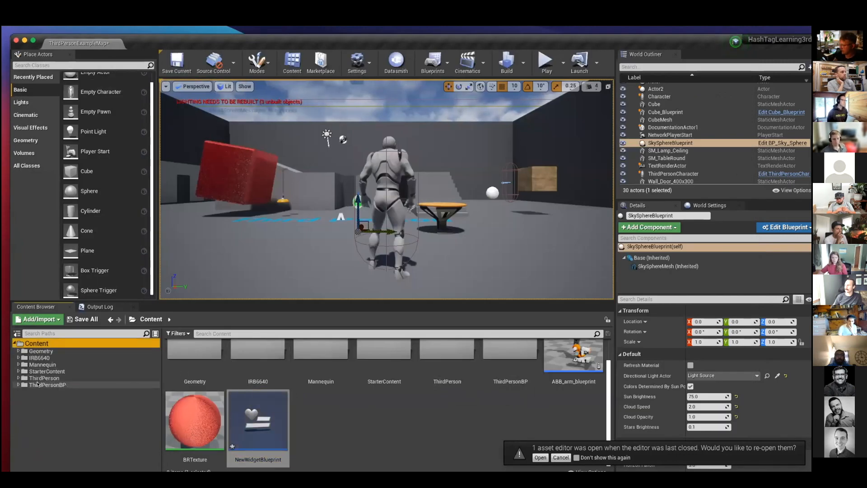
{"action": "left_click", "coordinate": [48, 384]}
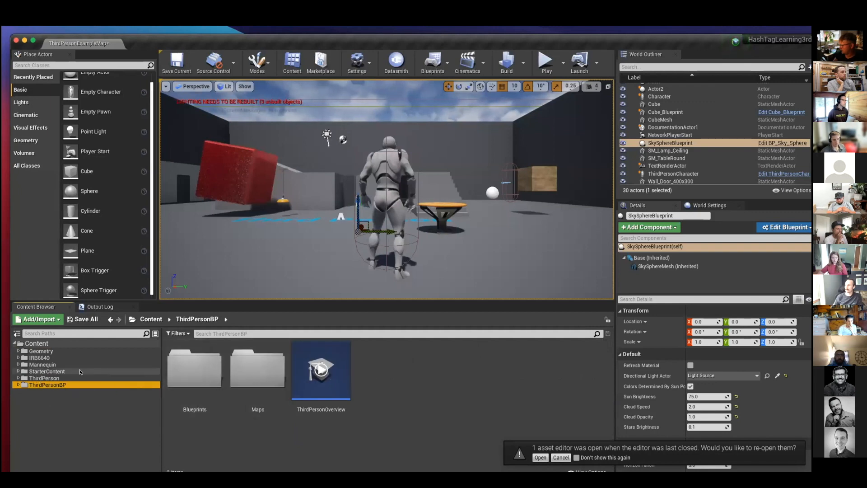
{"action": "left_click", "coordinate": [46, 370]}
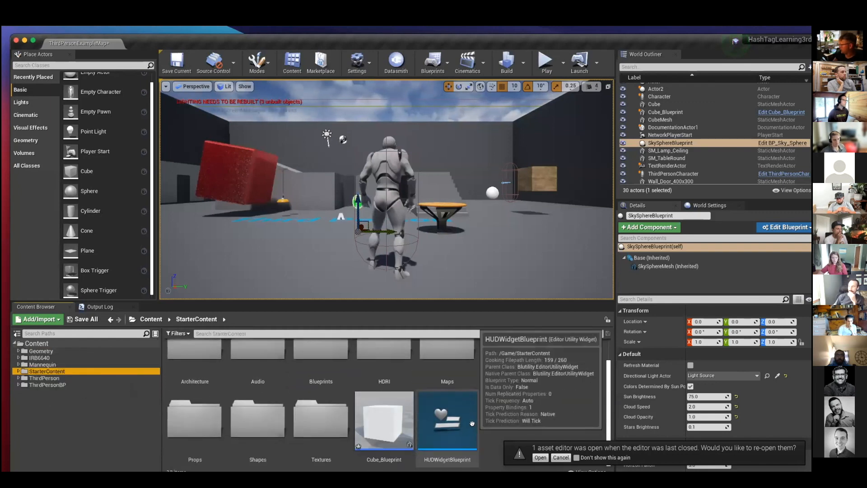
{"action": "left_click", "coordinate": [447, 420]}
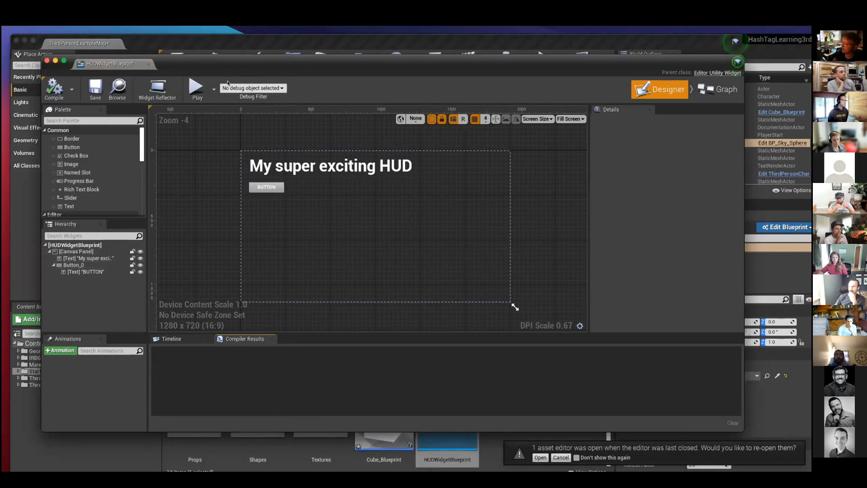
{"action": "left_click", "coordinate": [331, 165]}
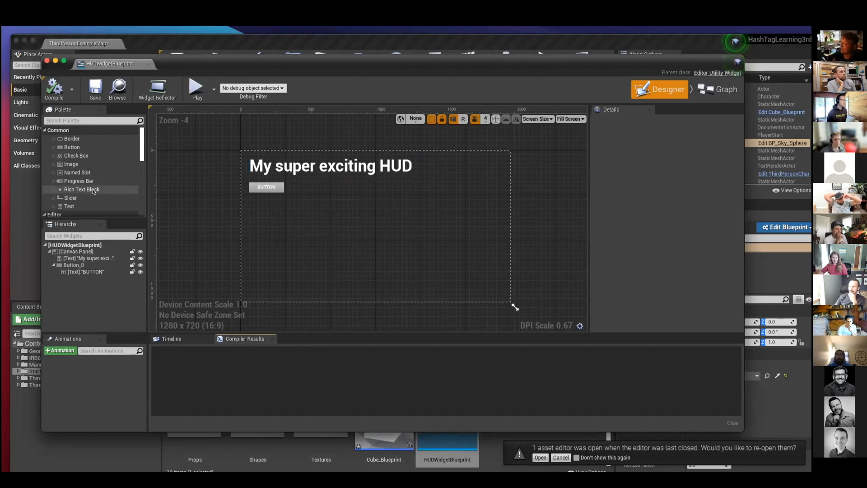
{"action": "mouse_move", "coordinate": [91, 195]}
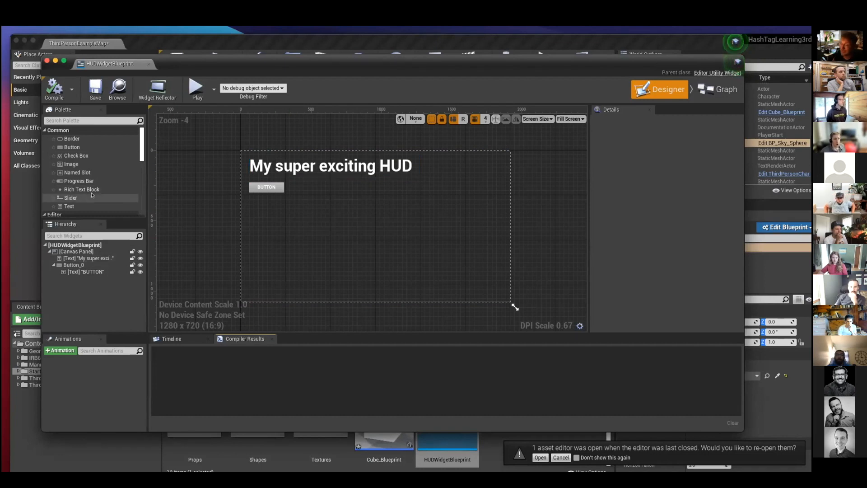
{"action": "mouse_move", "coordinate": [639, 52]}
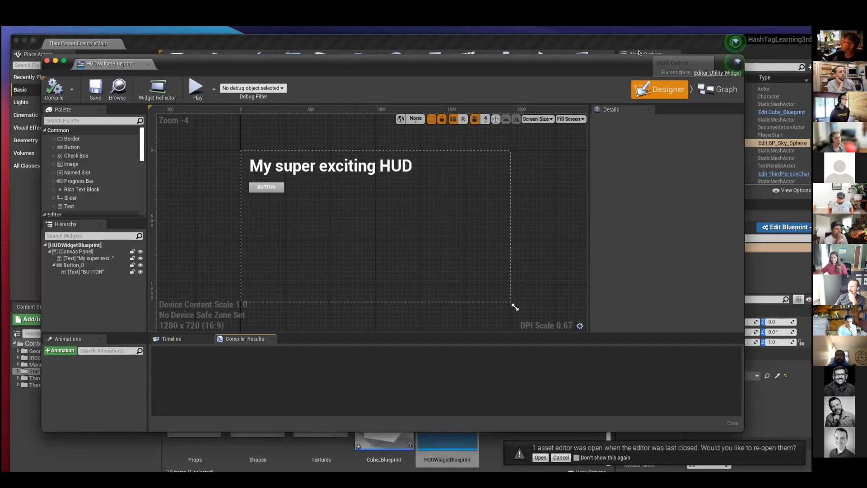
Review Button_0's On Clicked event and visibility nodes in the HUD graph, then run the level.
{"action": "left_click", "coordinate": [727, 82]}
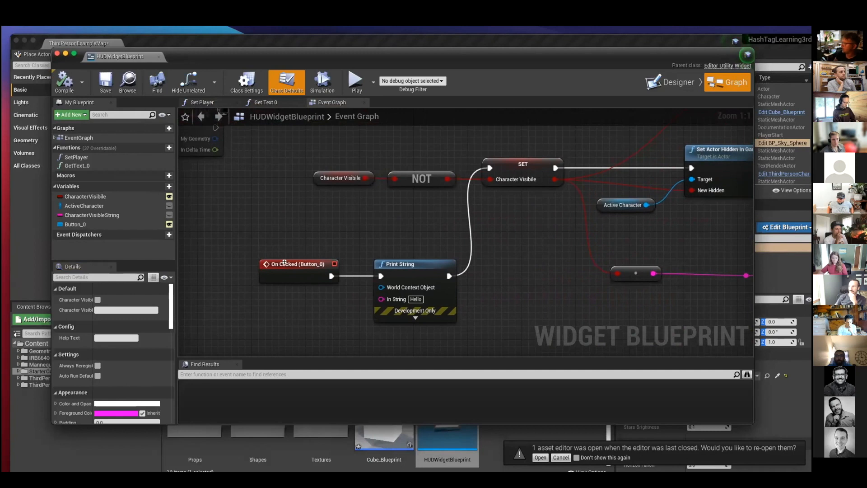
{"action": "mouse_move", "coordinate": [181, 196]}
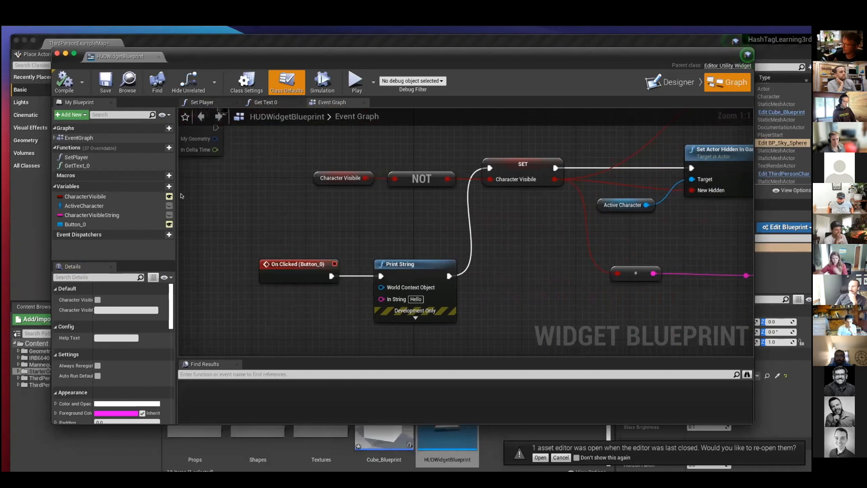
{"action": "mouse_move", "coordinate": [75, 223]}
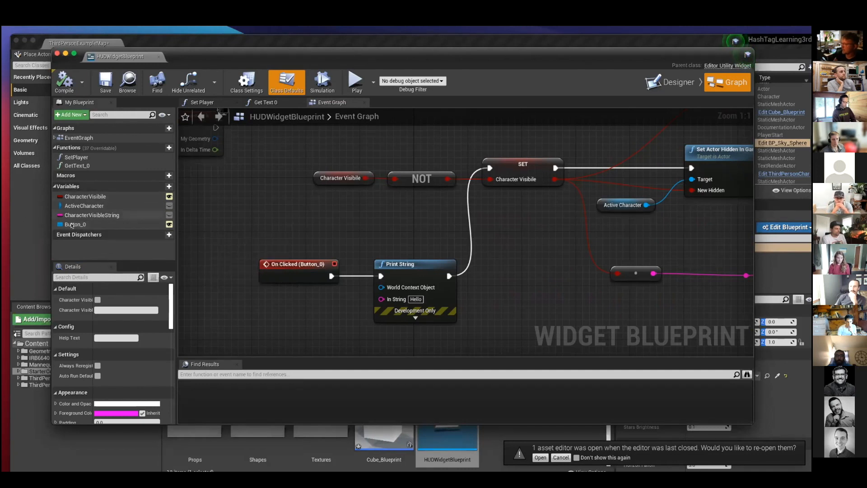
{"action": "left_click", "coordinate": [75, 224]}
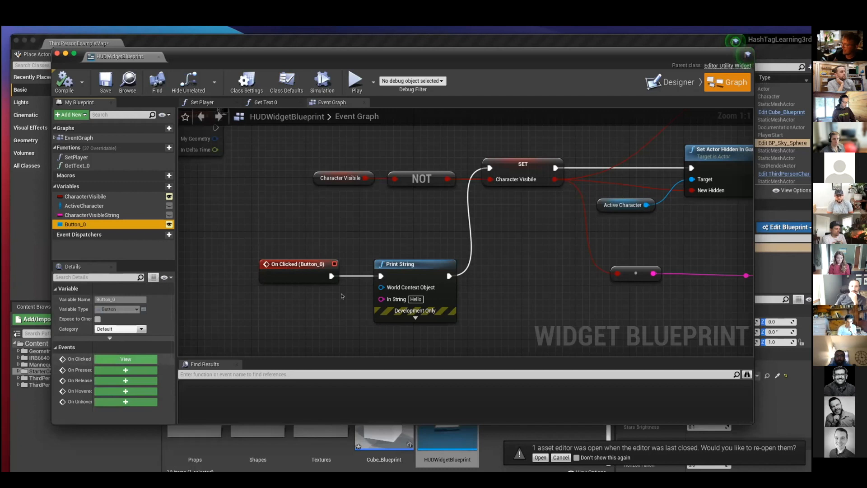
{"action": "left_click", "coordinate": [299, 271]}
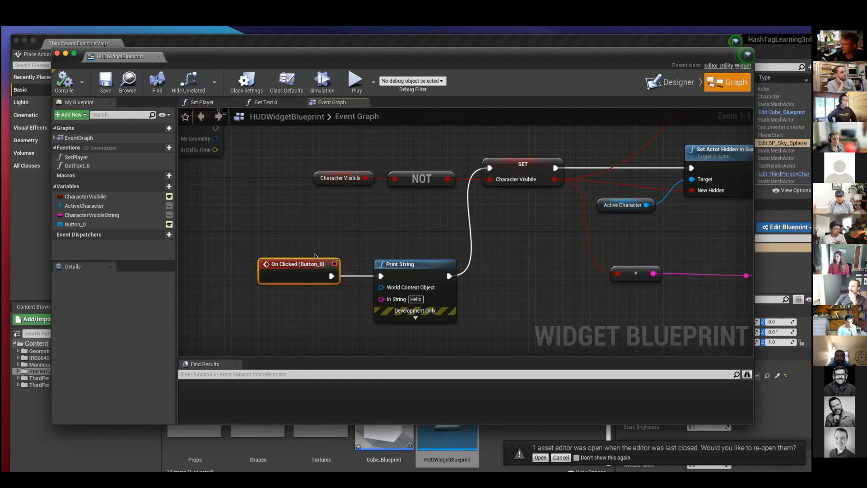
{"action": "mouse_move", "coordinate": [375, 235]}
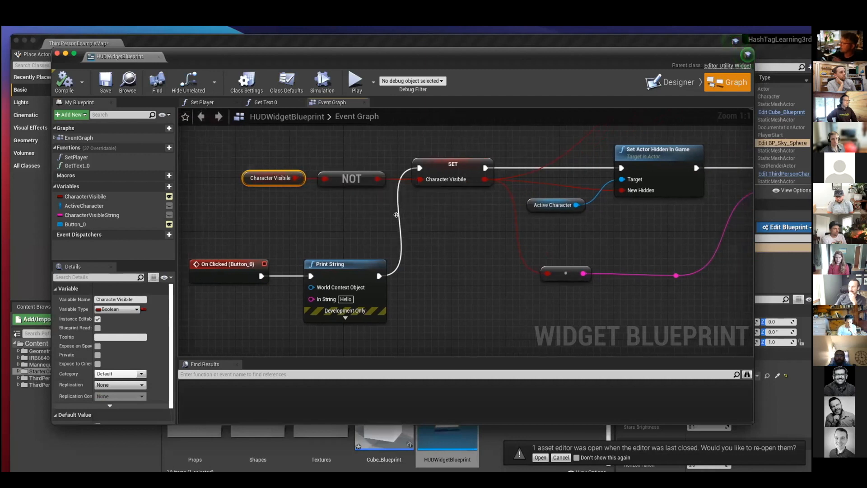
{"action": "mouse_move", "coordinate": [268, 231]}
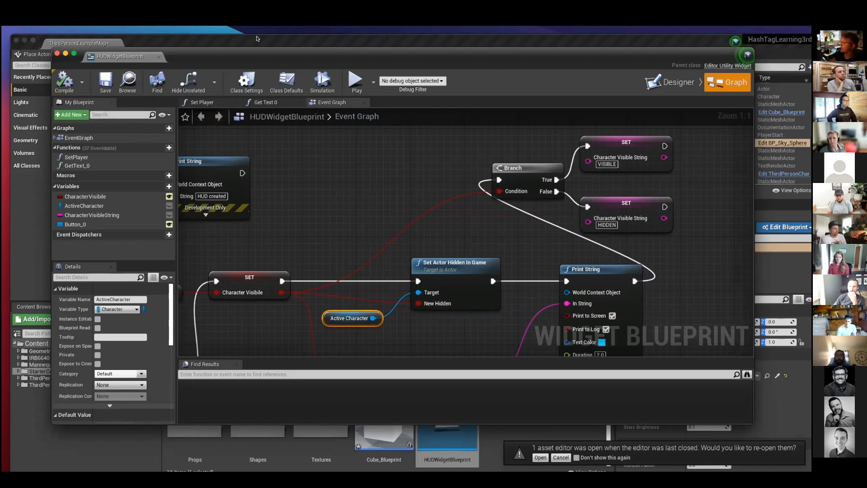
{"action": "left_click", "coordinate": [355, 80]}
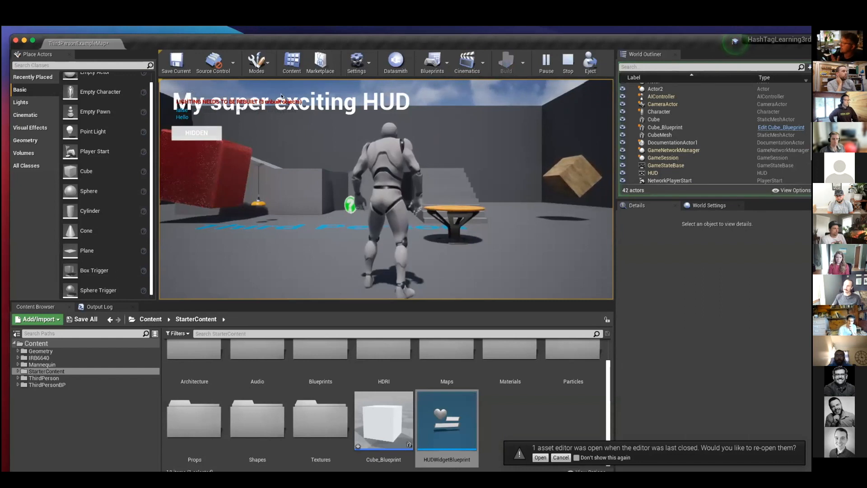
Pause and stop the running game, then reopen HUDWidgetBlueprint's event graph.
{"action": "left_click", "coordinate": [545, 61]}
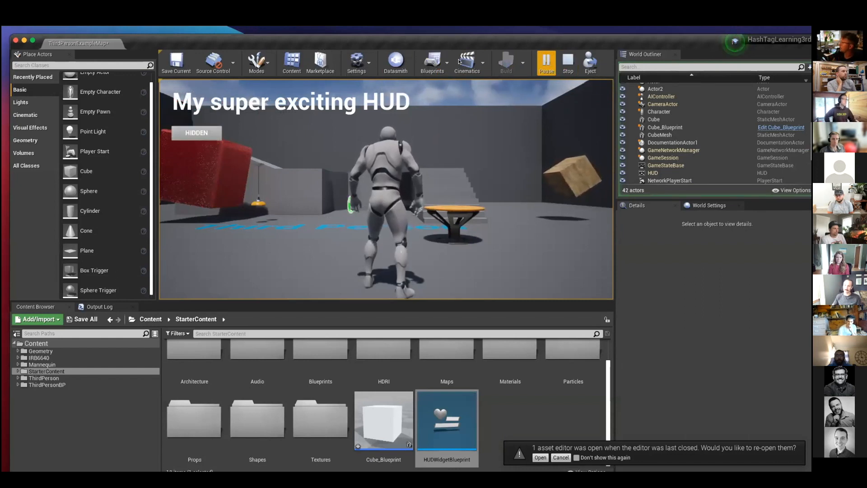
{"action": "left_click", "coordinate": [567, 61]}
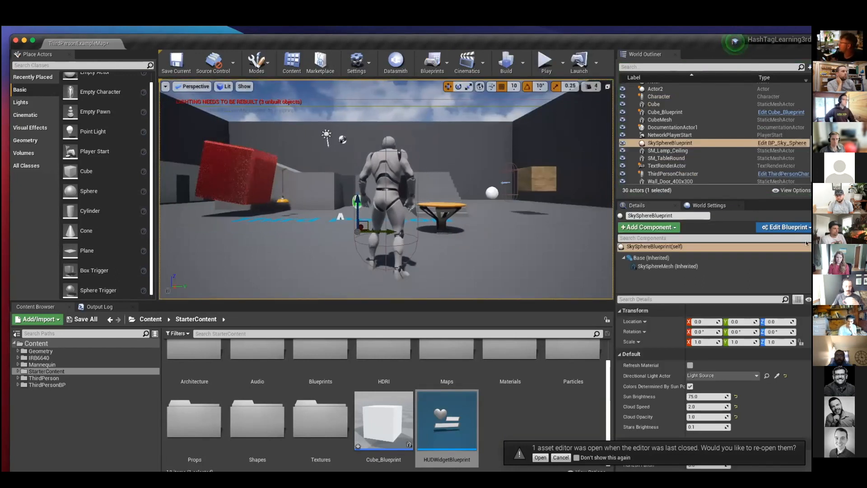
{"action": "mouse_move", "coordinate": [780, 111]}
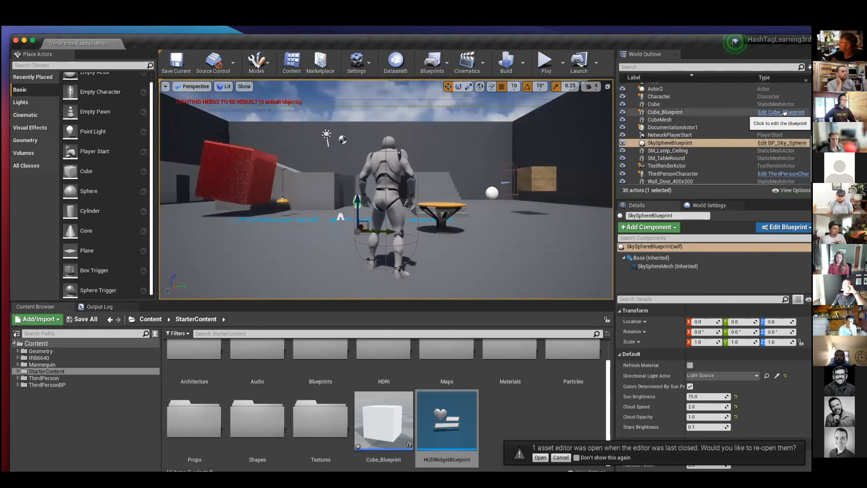
{"action": "mouse_move", "coordinate": [771, 173]}
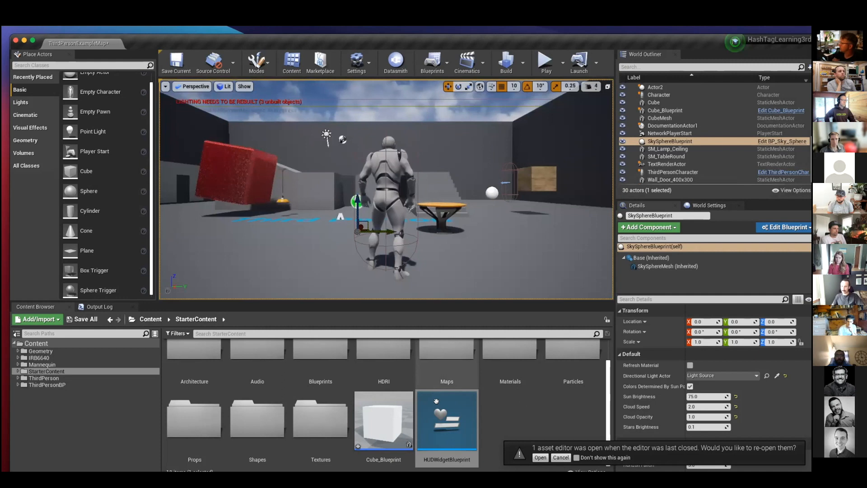
{"action": "double_click", "coordinate": [447, 420]}
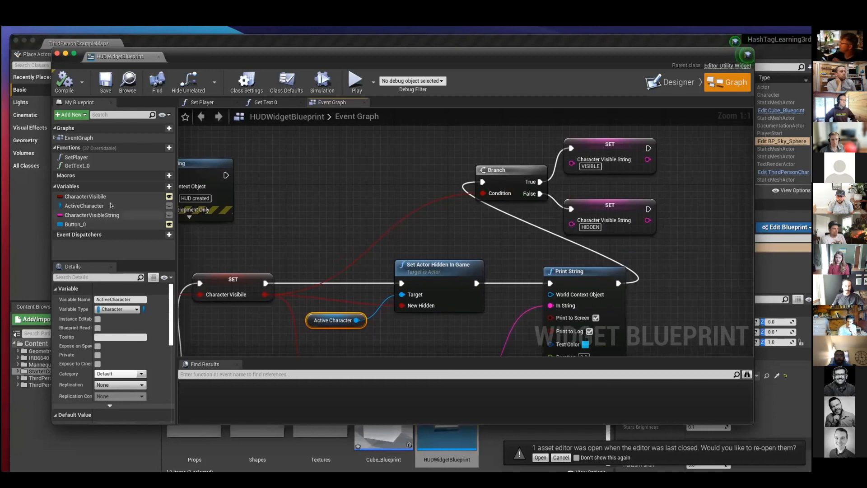
Inspect the ActiveCharacter variable before returning to the third-person level view.
{"action": "left_click", "coordinate": [669, 82]}
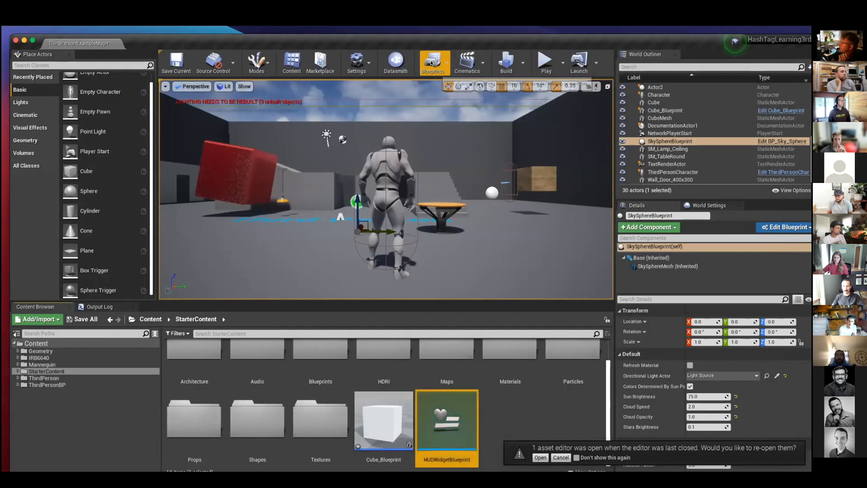
{"action": "left_click", "coordinate": [432, 62]}
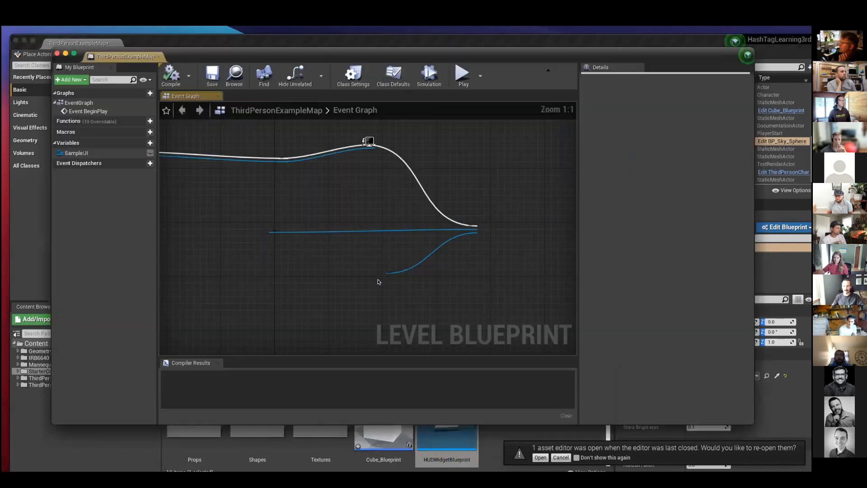
{"action": "left_click", "coordinate": [393, 76]}
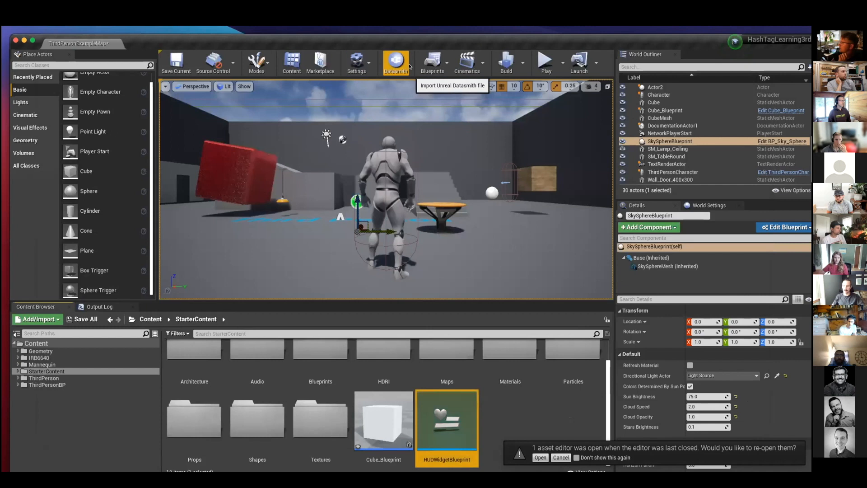
{"action": "mouse_move", "coordinate": [433, 63]}
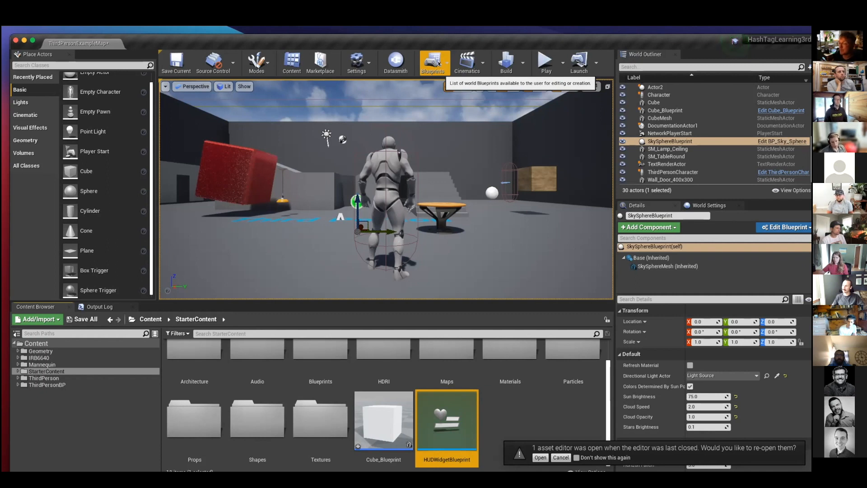
{"action": "left_click", "coordinate": [433, 62]}
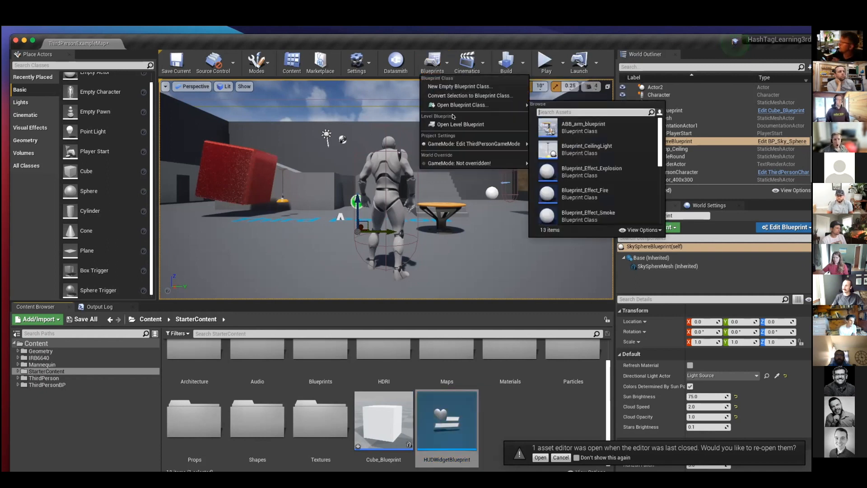
{"action": "left_click", "coordinate": [460, 124]}
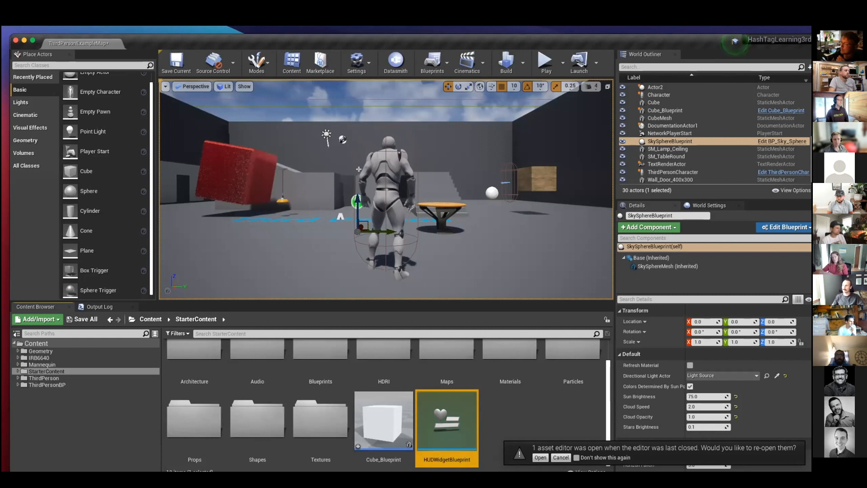
{"action": "mouse_move", "coordinate": [412, 185]}
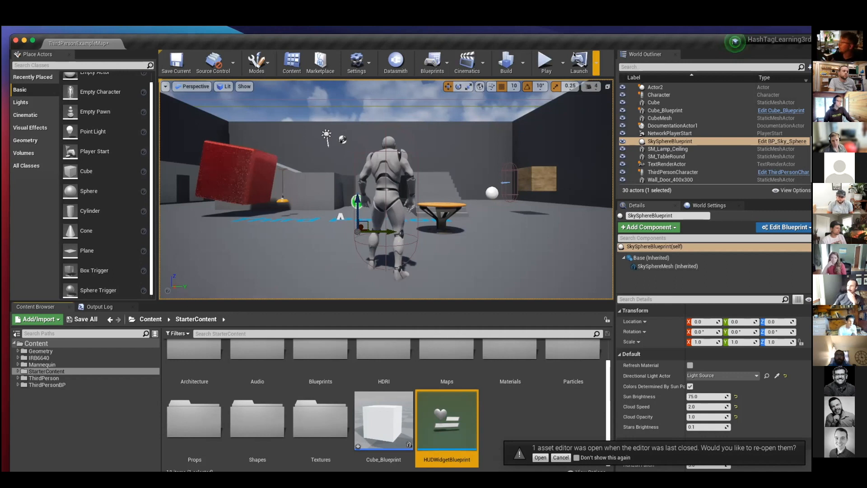
Play the level, toggle the HUD button from VISIBLE to HIDDEN, then reach the File options for a new C++ class.
{"action": "left_click", "coordinate": [546, 61]}
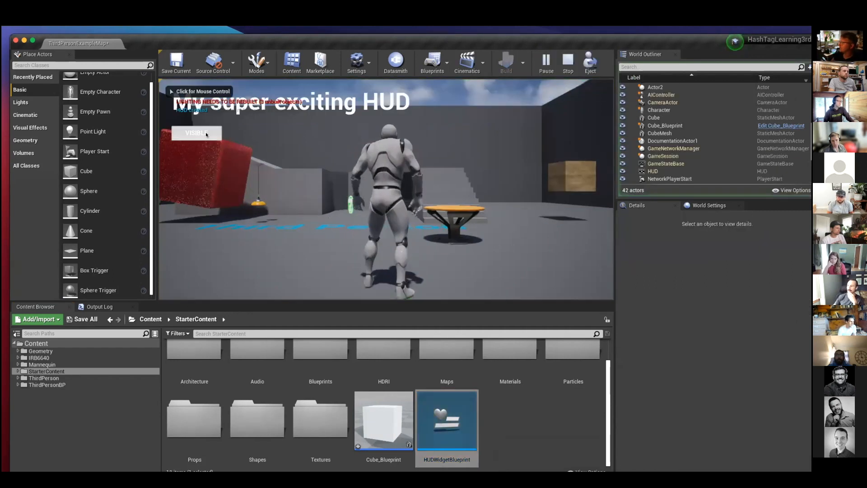
{"action": "left_click", "coordinate": [196, 134]}
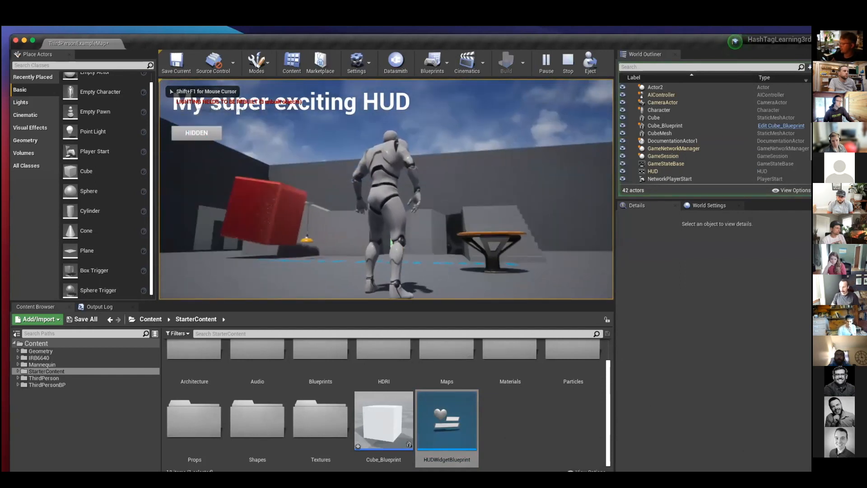
{"action": "left_click", "coordinate": [568, 62]}
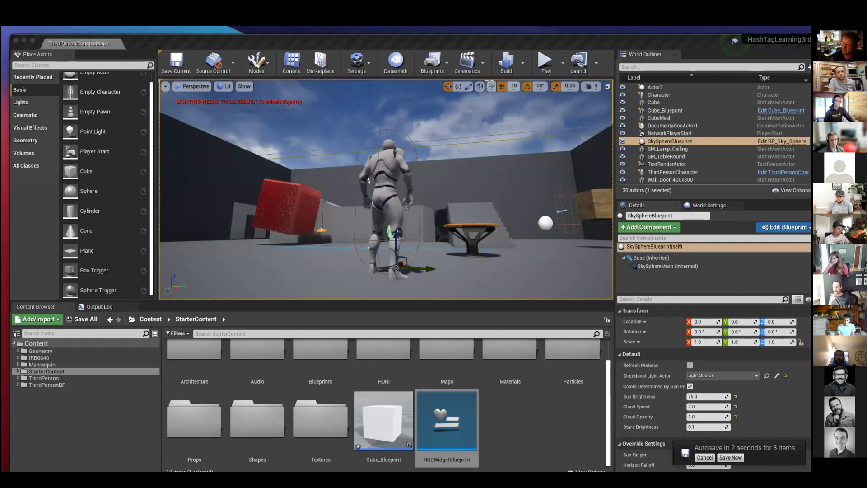
{"action": "left_click", "coordinate": [731, 457]}
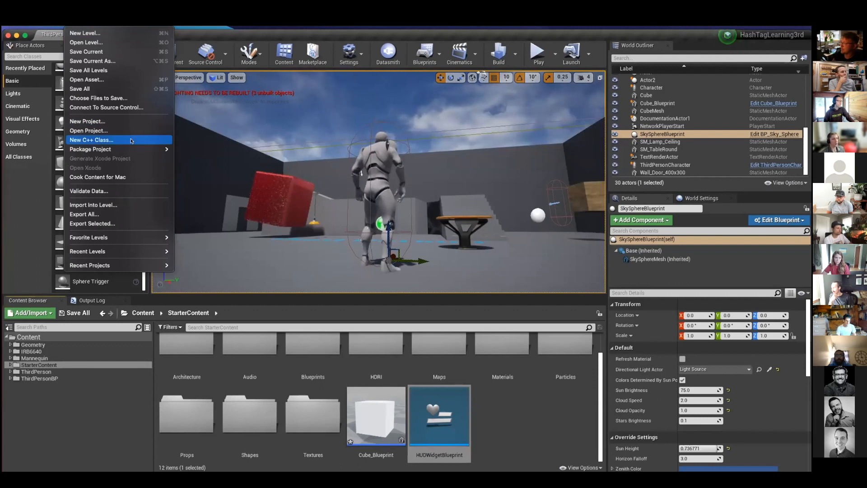
Create a new C++ class with Pawn as parent, named MyPawn, and let it compile and open in Xcode.
{"action": "left_click", "coordinate": [91, 139]}
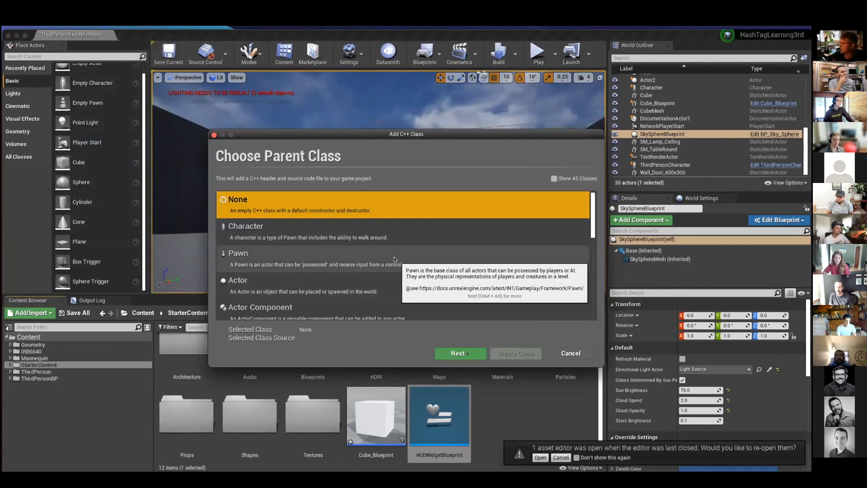
{"action": "left_click", "coordinate": [459, 353]}
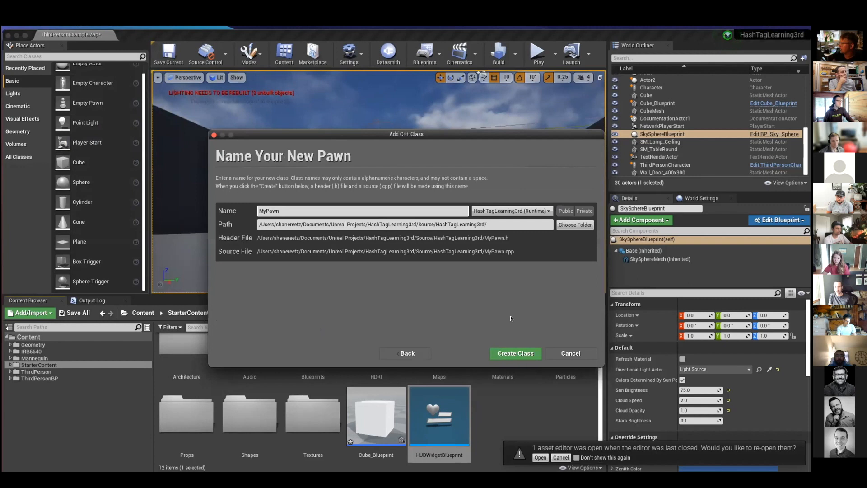
{"action": "left_click", "coordinate": [514, 353]}
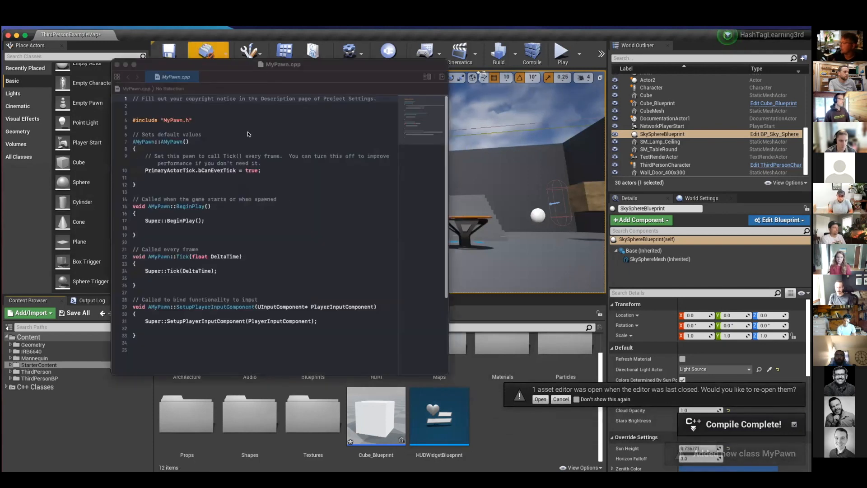
{"action": "left_click", "coordinate": [222, 238]}
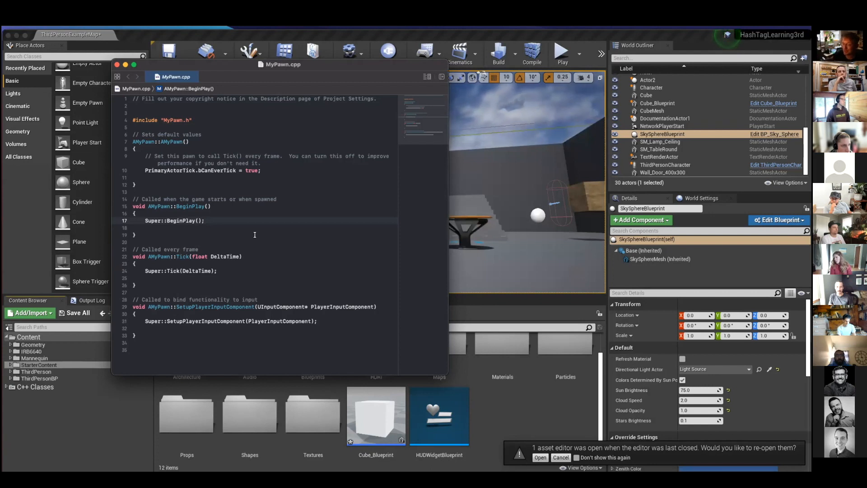
{"action": "left_click", "coordinate": [205, 220]}
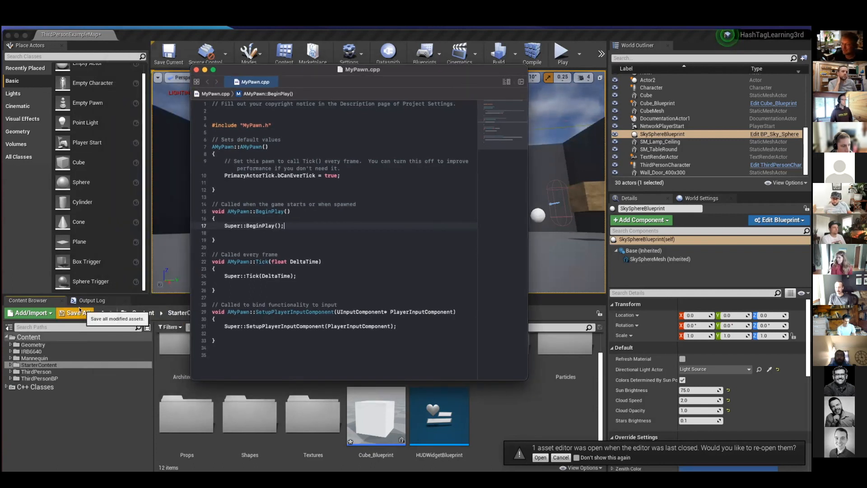
{"action": "left_click", "coordinate": [76, 313]}
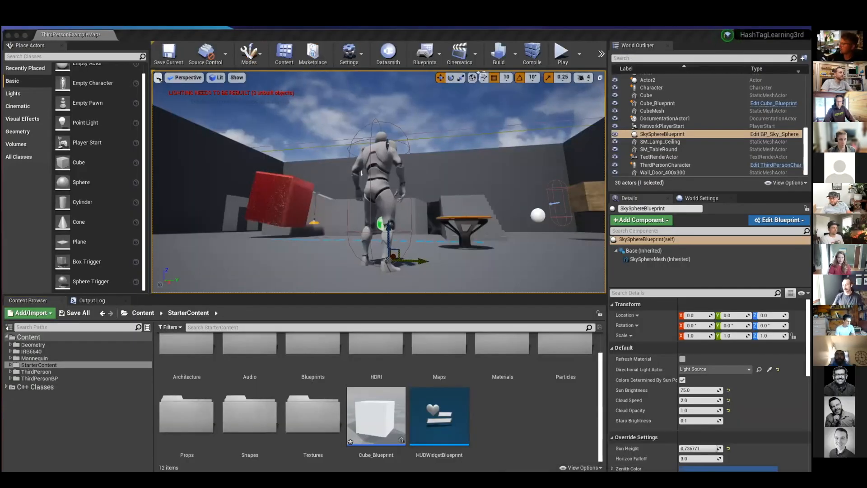
Put Xcode's MyPawn.cpp away and return to the Unreal level viewport.
{"action": "left_click", "coordinate": [158, 78]}
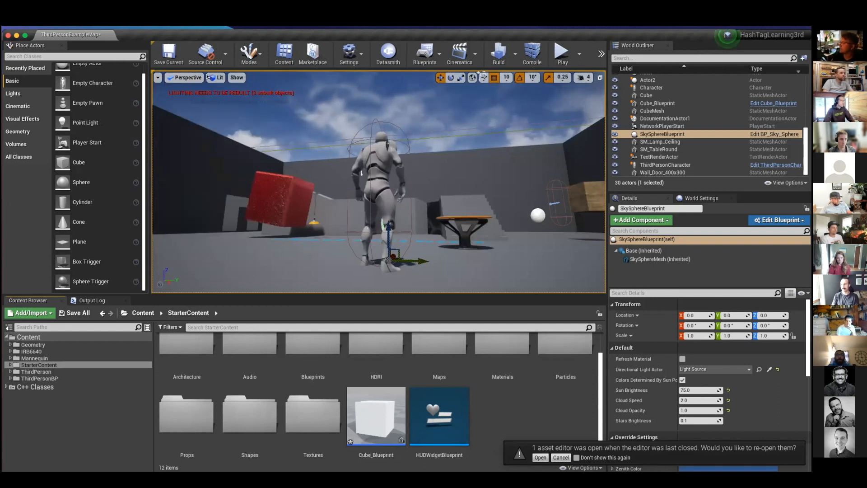
Switch the viewport's view mode to Unlit, then to Brush Wireframe.
{"action": "left_click", "coordinate": [218, 77]}
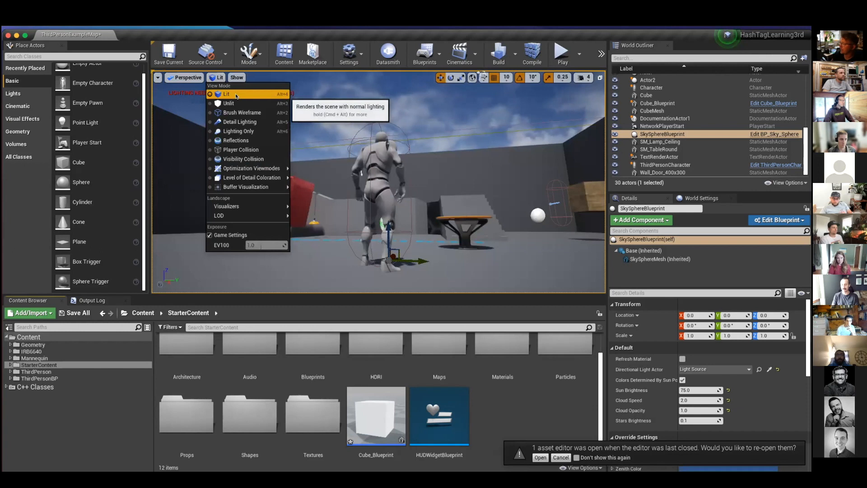
{"action": "left_click", "coordinate": [228, 103]}
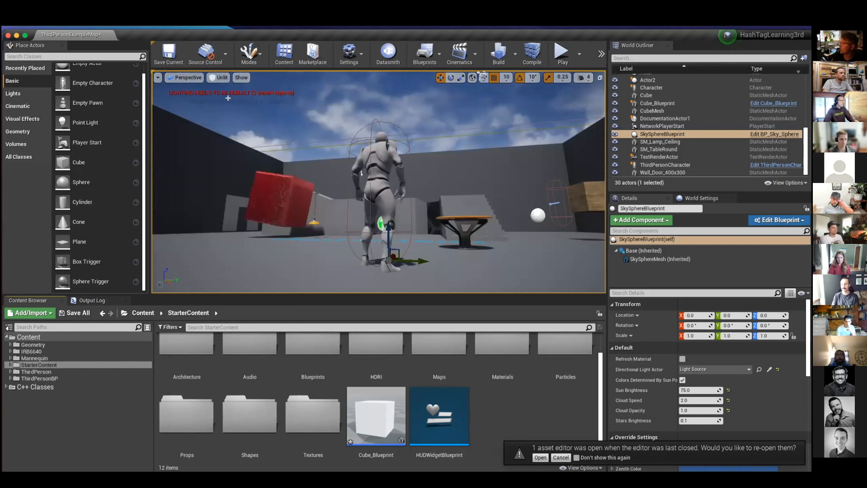
{"action": "left_click", "coordinate": [221, 78]}
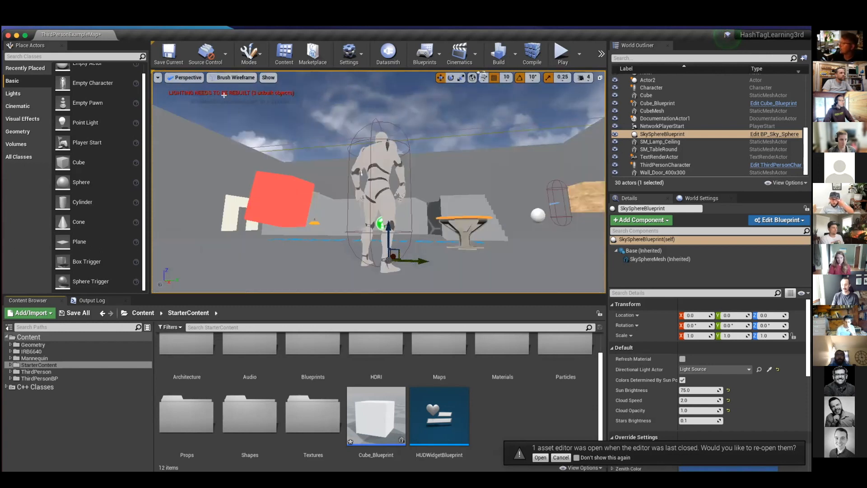
{"action": "left_click", "coordinate": [234, 78]}
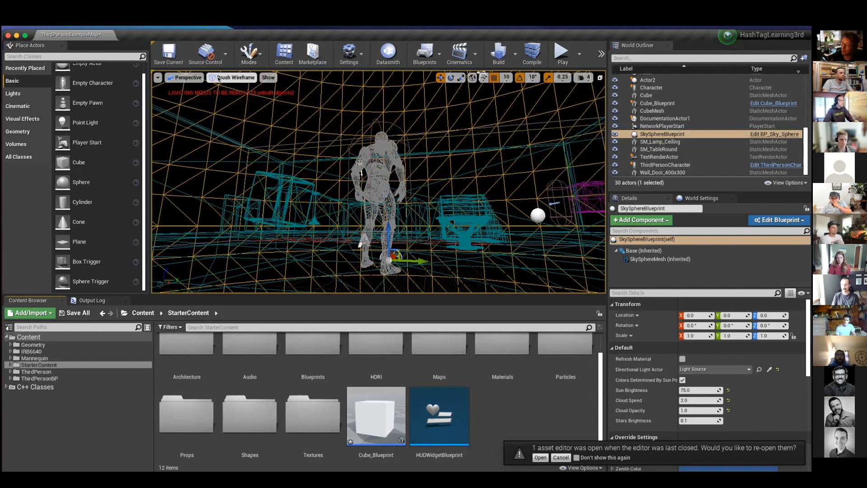
Bring up the project settings from the Settings toolbar menu.
{"action": "left_click", "coordinate": [348, 54]}
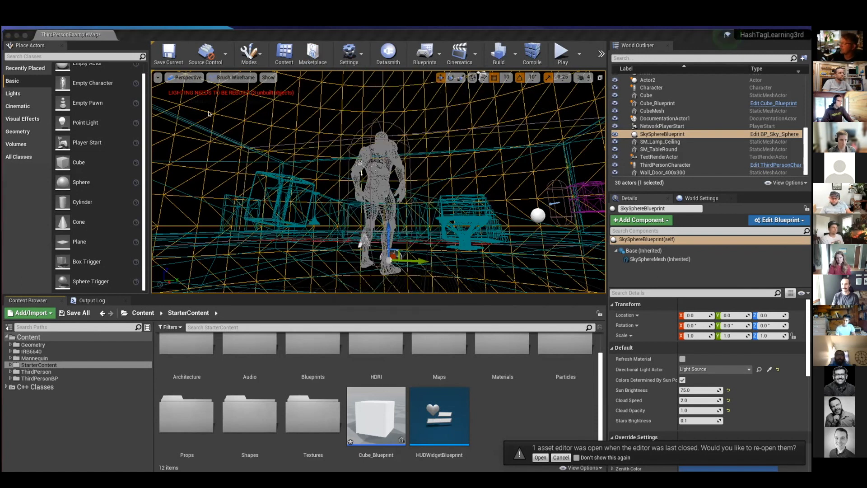
{"action": "left_click", "coordinate": [348, 53]}
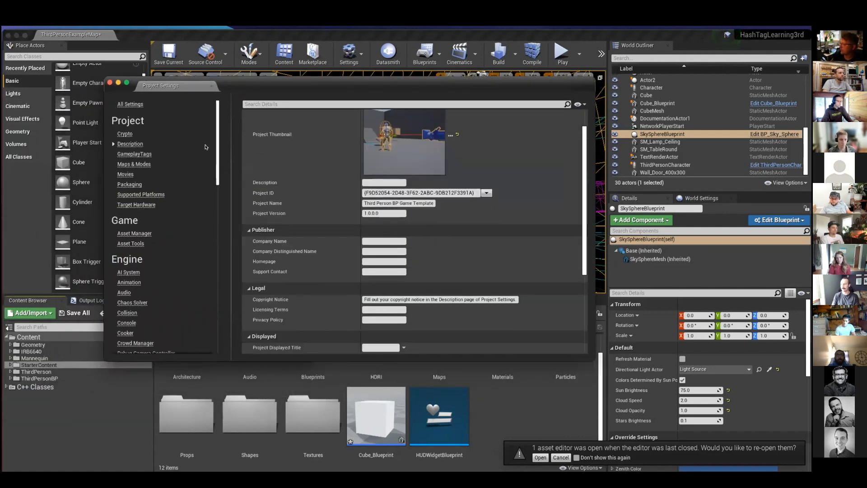
Browse down the Description page to the publisher and legal details.
{"action": "scroll", "scroll_direction": "down", "scroll_amount": 3}
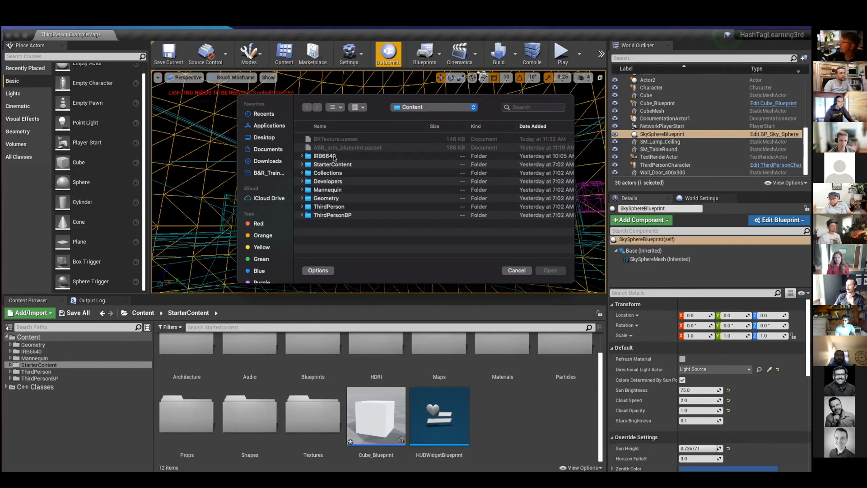
{"action": "mouse_move", "coordinate": [340, 157]}
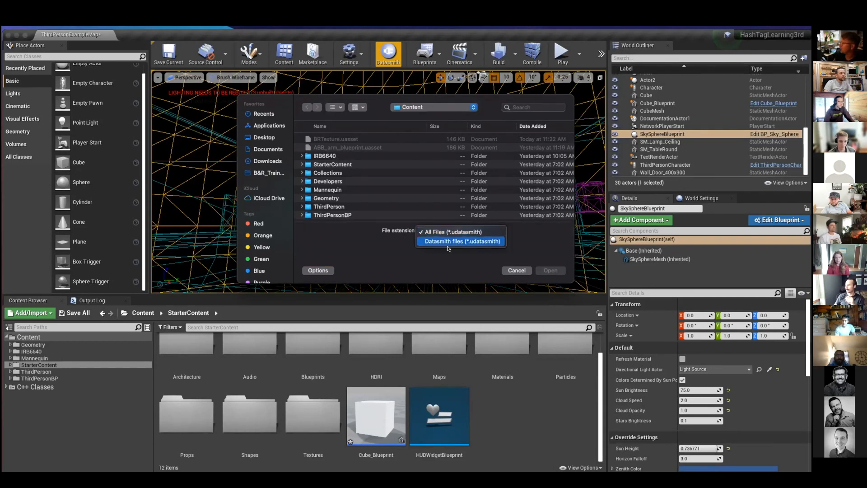
{"action": "left_click", "coordinate": [453, 232]}
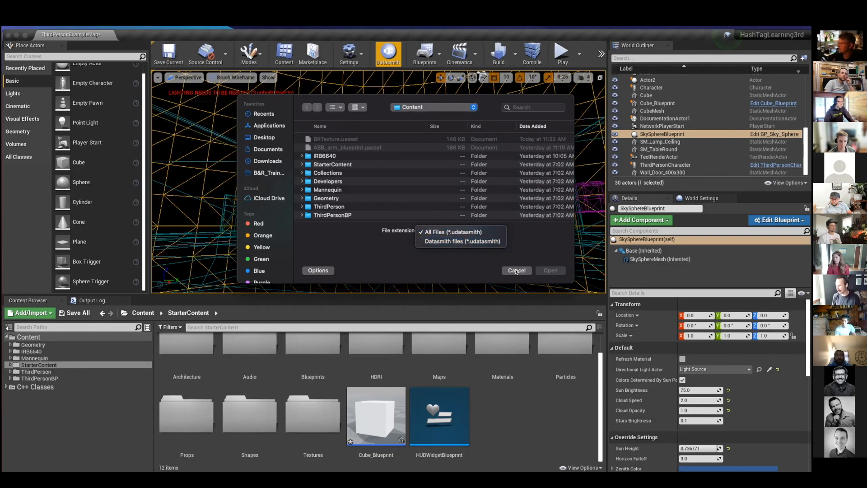
{"action": "left_click", "coordinate": [515, 270]}
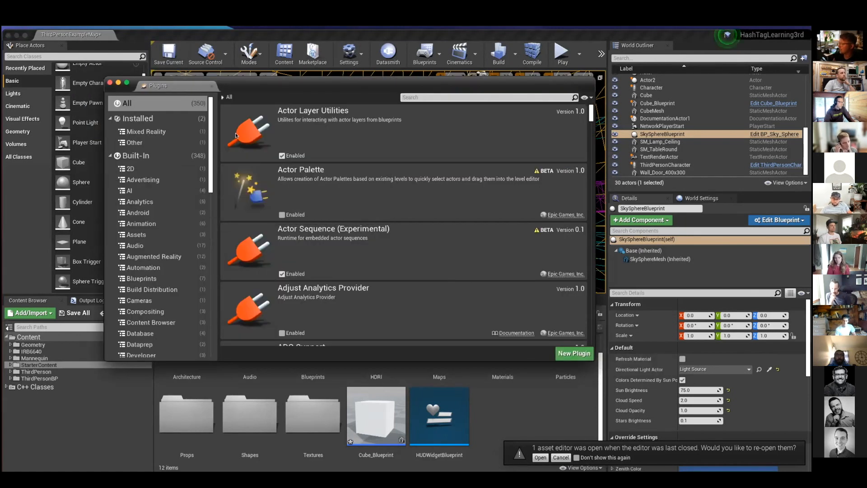
{"action": "left_click", "coordinate": [575, 353]}
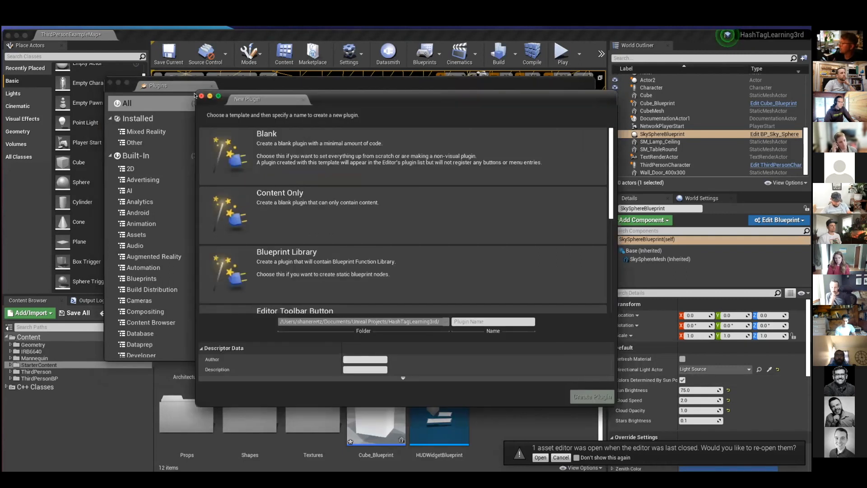
{"action": "scroll", "scroll_direction": "down", "scroll_amount": 3}
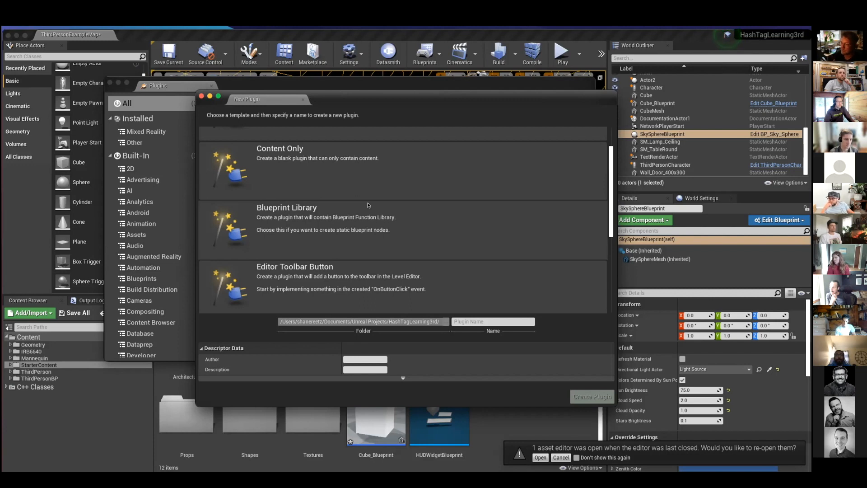
{"action": "mouse_move", "coordinate": [451, 332]}
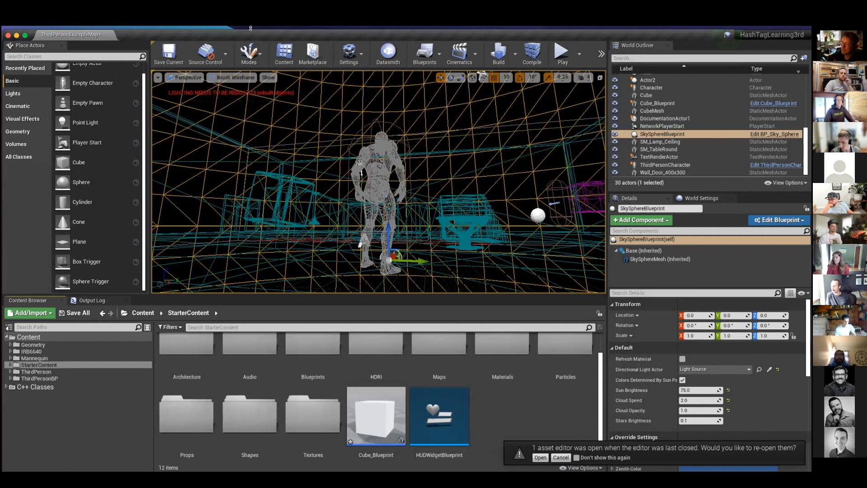
{"action": "left_click", "coordinate": [559, 457]}
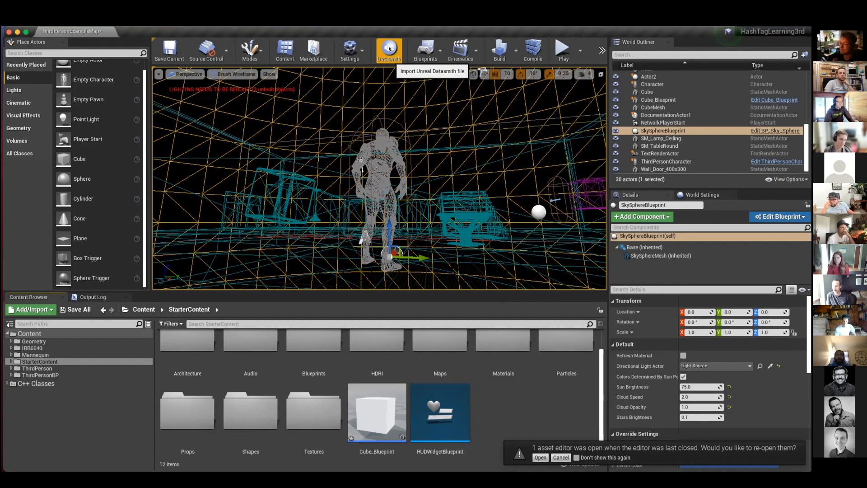
{"action": "mouse_move", "coordinate": [403, 46]}
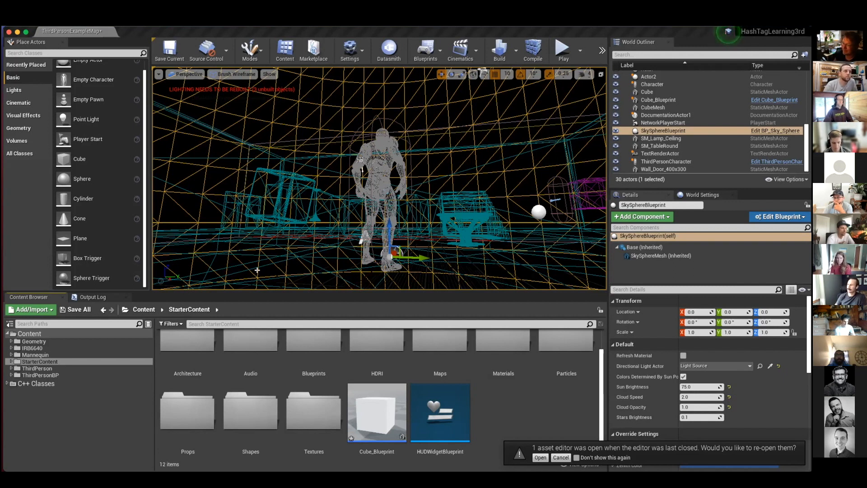
{"action": "mouse_move", "coordinate": [220, 299]}
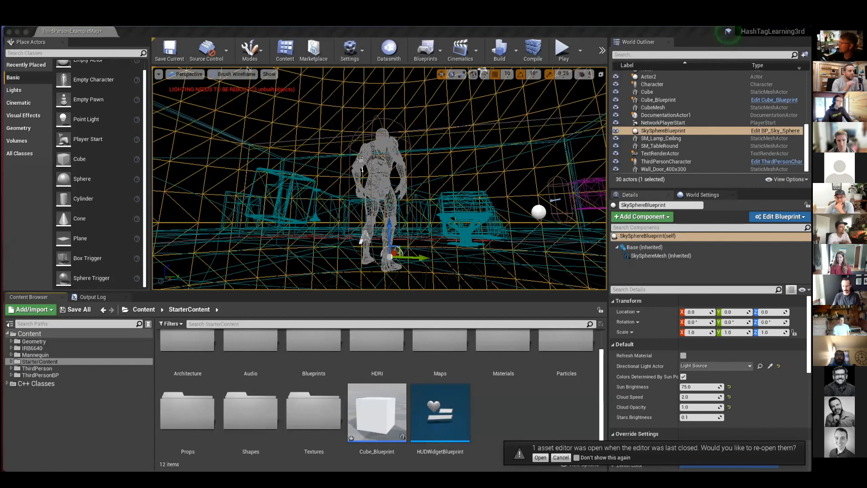
Enable Simulate Physics on Cube_Blueprint and play-test the level to watch it fall.
{"action": "left_click", "coordinate": [560, 457]}
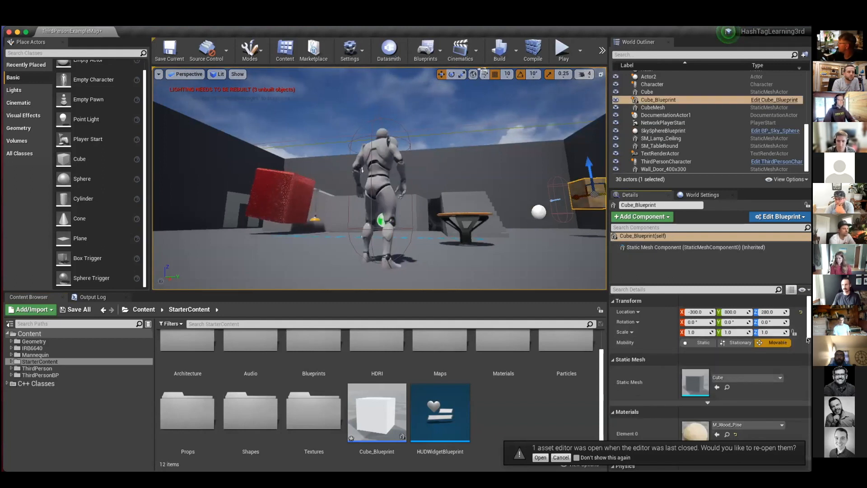
{"action": "scroll", "scroll_direction": "down", "scroll_amount": 3}
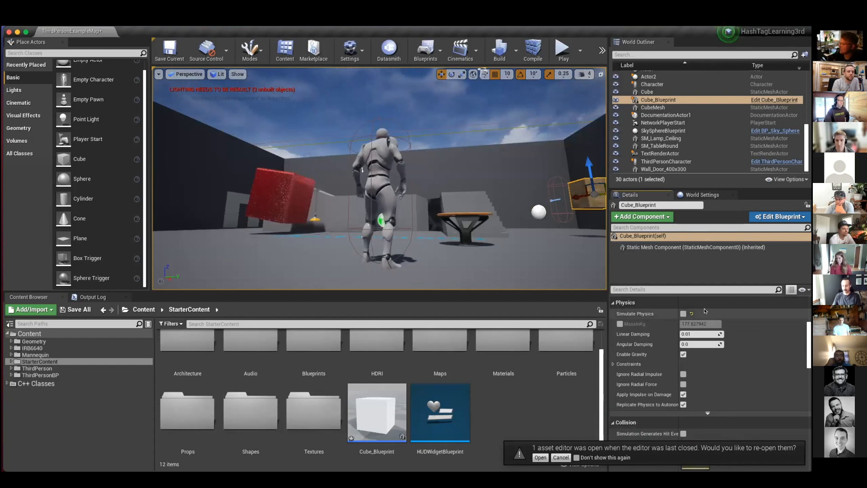
{"action": "left_click", "coordinate": [683, 313]}
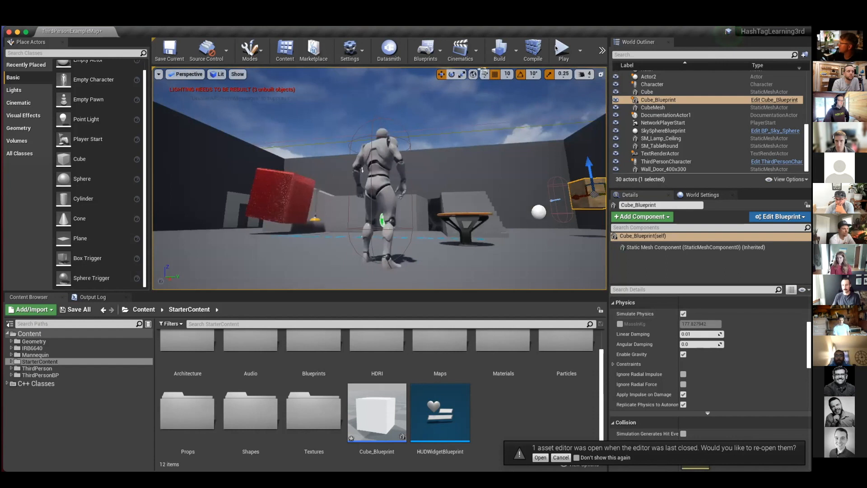
{"action": "left_click", "coordinate": [560, 49]}
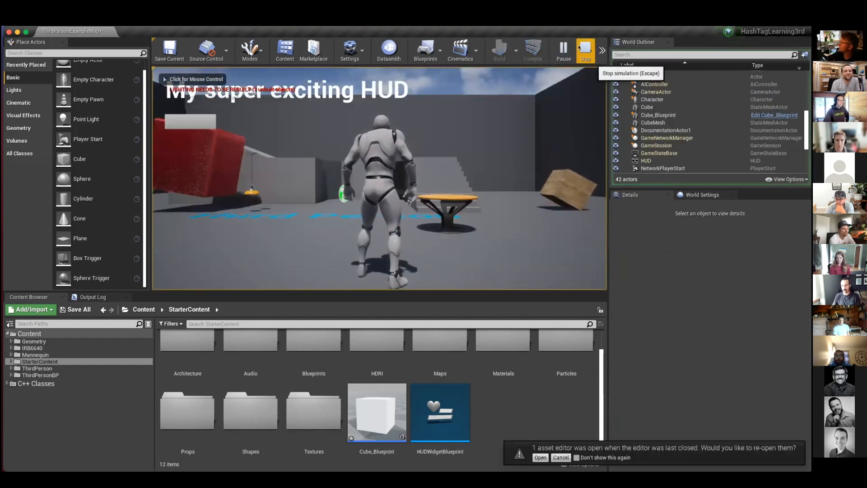
{"action": "left_click", "coordinate": [585, 50]}
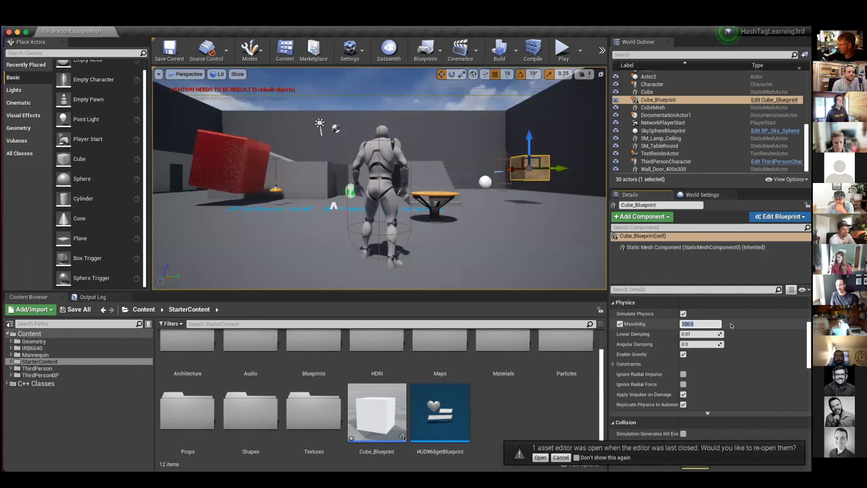
Set Cube_Blueprint's MassInKg to 1.0, expand Constraints, and run then stop a physics play test.
{"action": "type", "text": "1.0"}
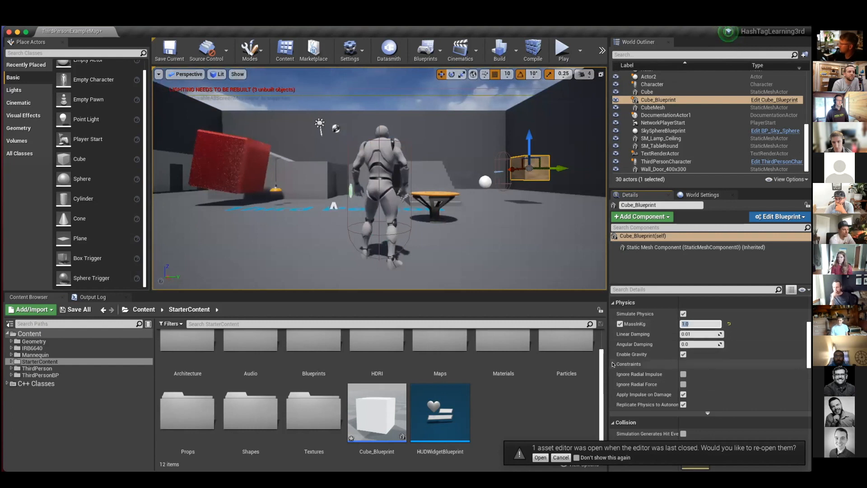
{"action": "left_click", "coordinate": [628, 363]}
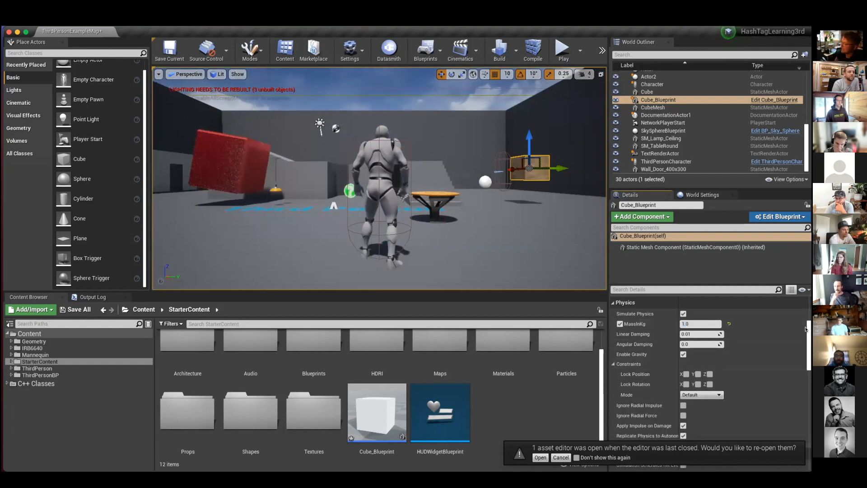
{"action": "scroll", "scroll_direction": "down", "scroll_amount": 3}
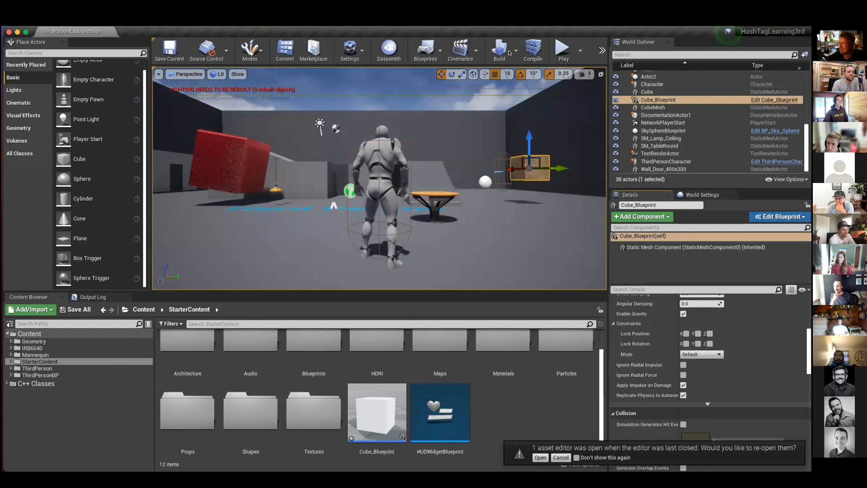
{"action": "left_click", "coordinate": [559, 50]}
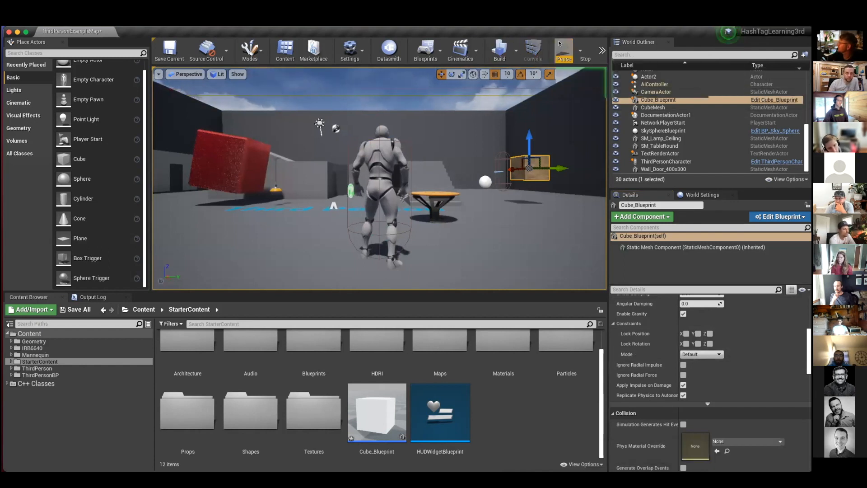
{"action": "left_click", "coordinate": [562, 50]}
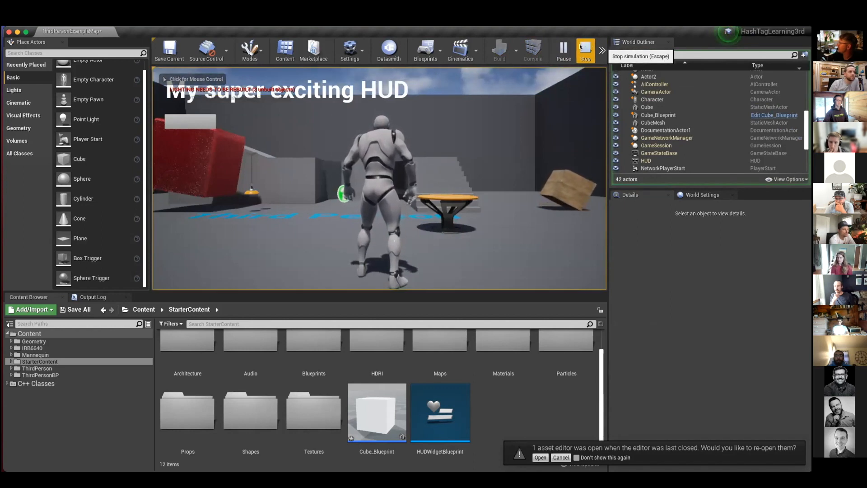
{"action": "left_click", "coordinate": [584, 49]}
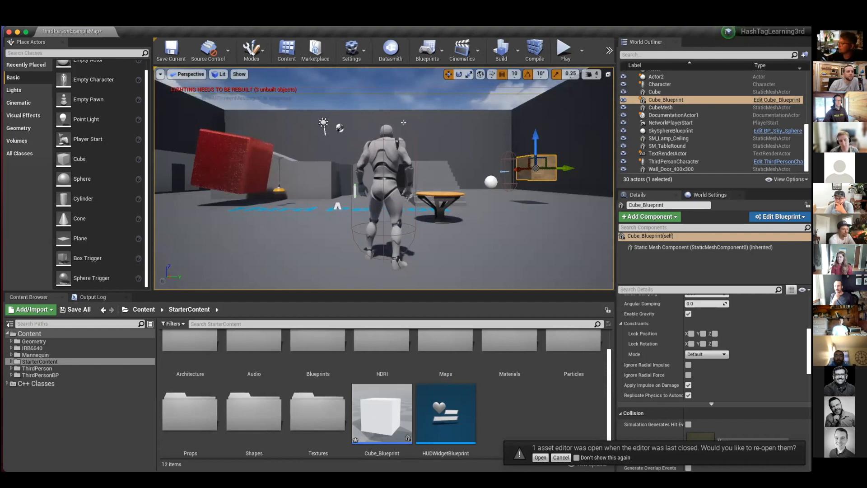
Select the red CubeMesh and open its BRTexture material in the Material Editor.
{"action": "left_click", "coordinate": [660, 108]}
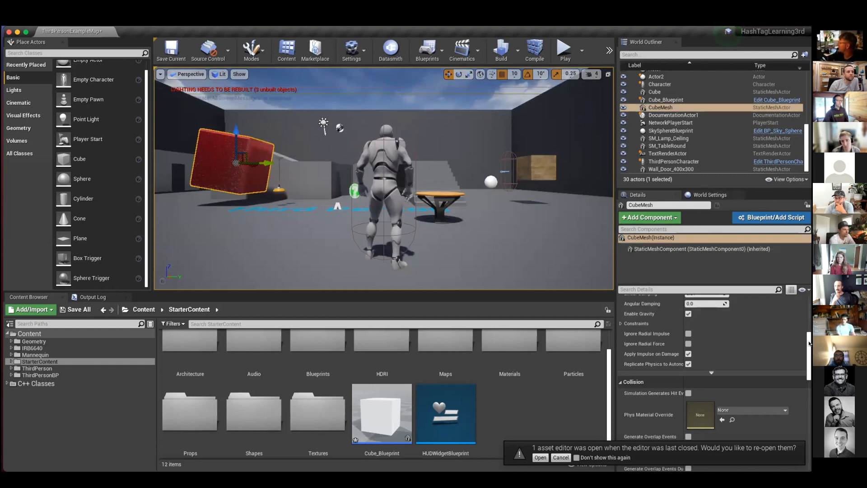
{"action": "scroll", "scroll_direction": "up", "scroll_amount": 3}
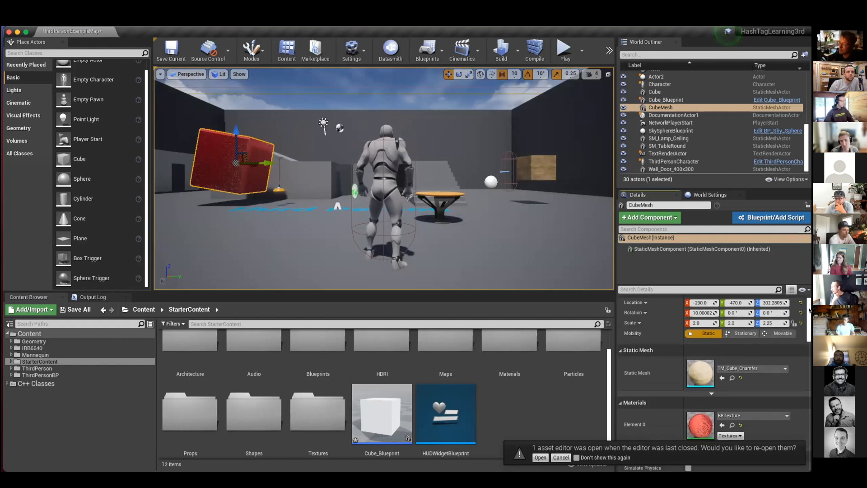
{"action": "scroll", "scroll_direction": "down", "scroll_amount": 3}
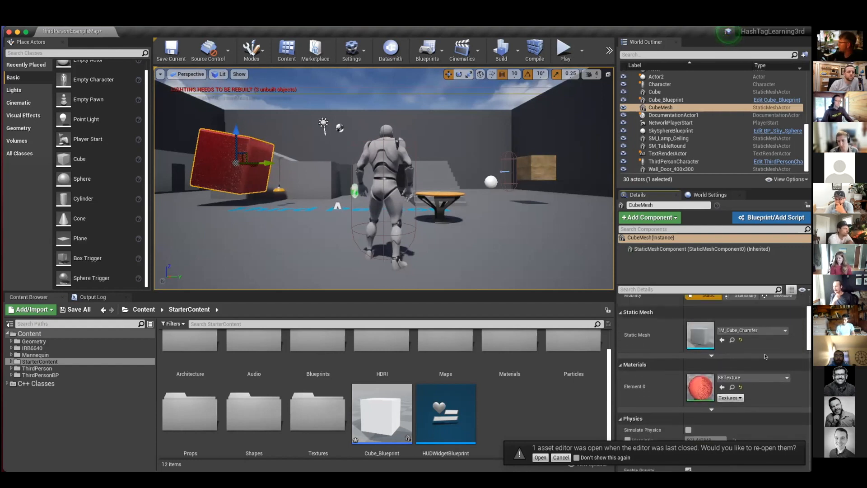
{"action": "left_click", "coordinate": [500, 50]}
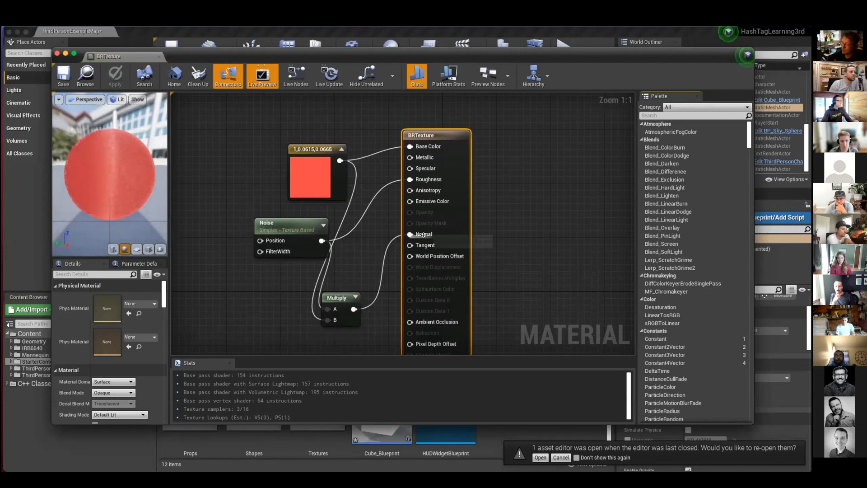
{"action": "mouse_move", "coordinate": [321, 134]}
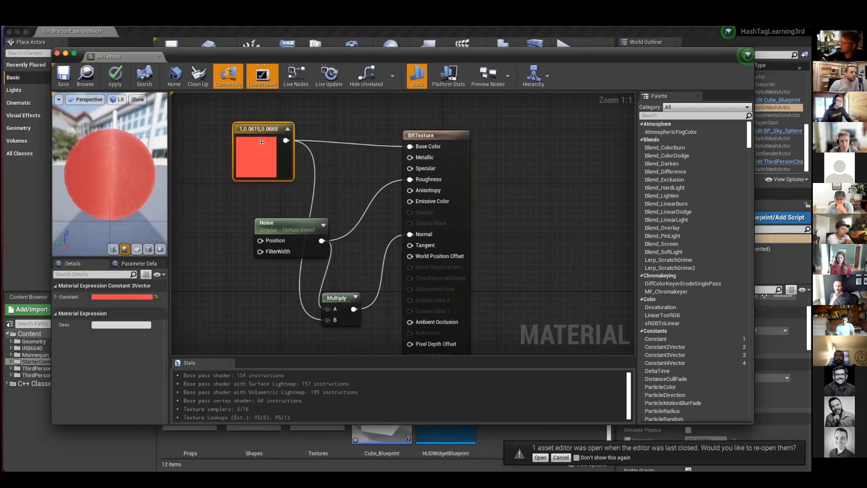
{"action": "mouse_move", "coordinate": [287, 225]}
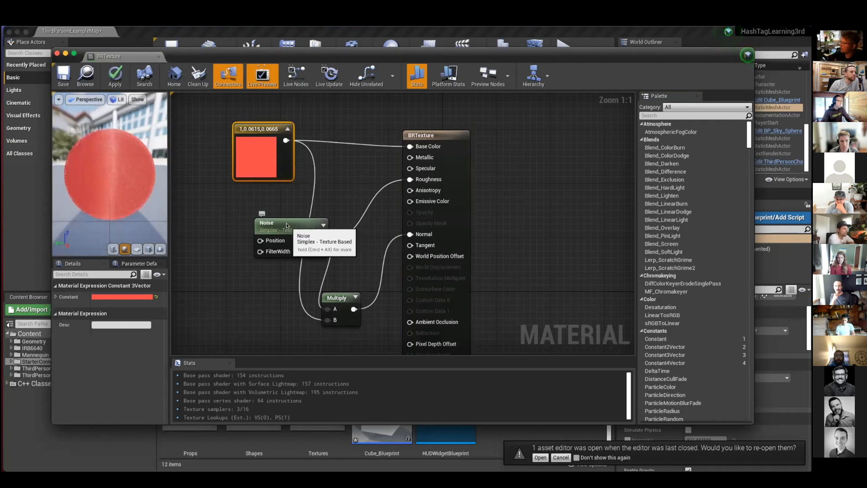
Select the Noise node and break the Multiply-to-Normal wire.
{"action": "left_click", "coordinate": [264, 215]}
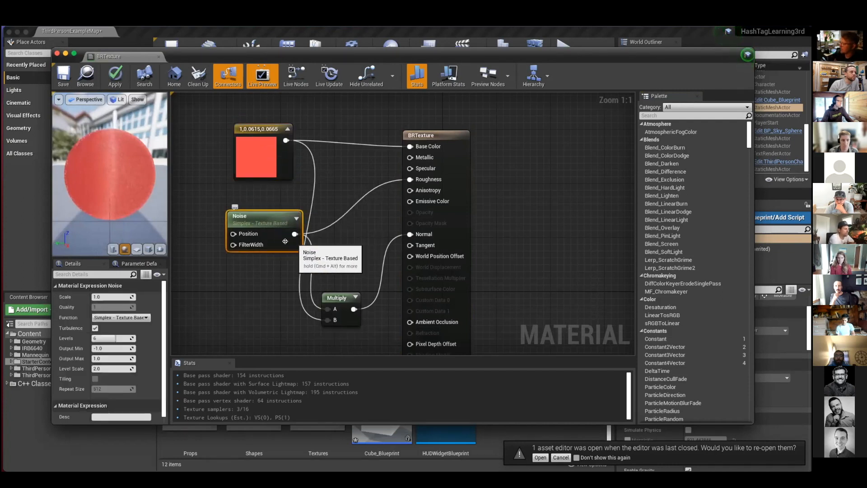
{"action": "mouse_move", "coordinate": [331, 272]}
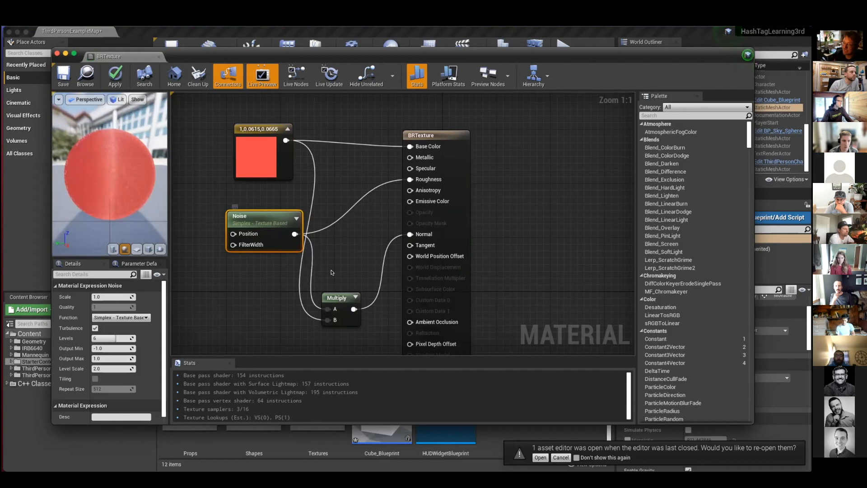
{"action": "mouse_move", "coordinate": [412, 234]}
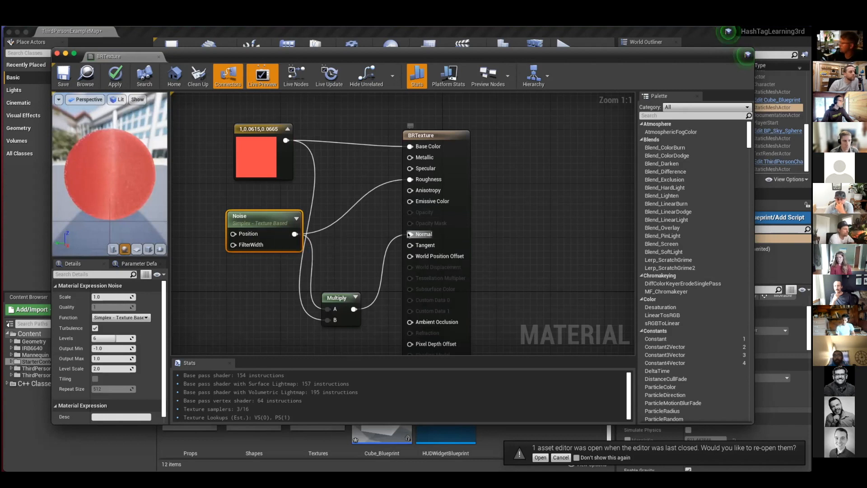
{"action": "left_click", "coordinate": [434, 135]}
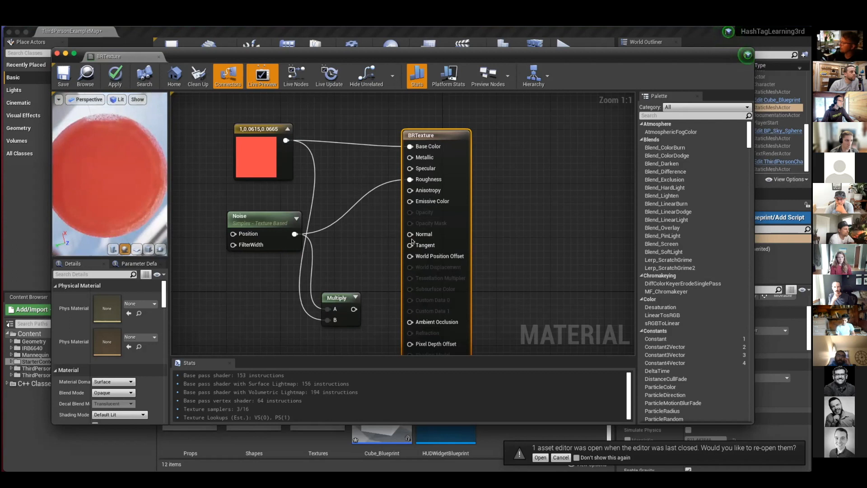
Break all links on the Roughness pin, restore the connections, then close the BRTexture editor.
{"action": "right_click", "coordinate": [409, 179]}
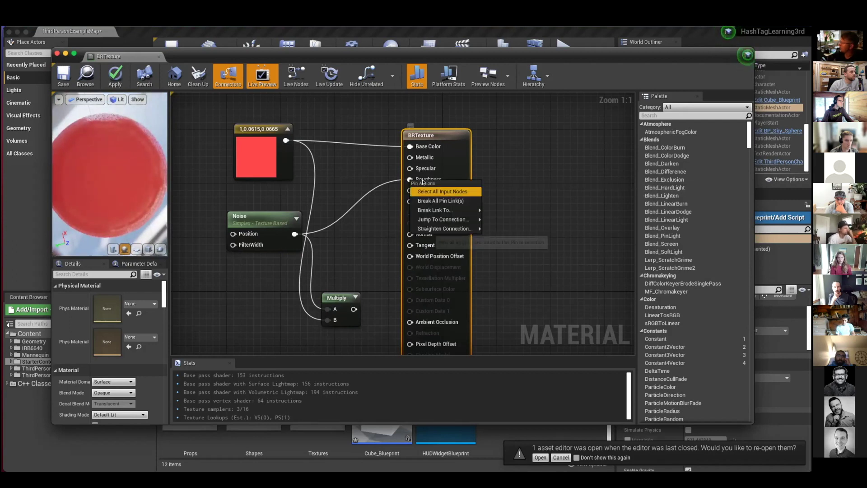
{"action": "left_click", "coordinate": [443, 190]}
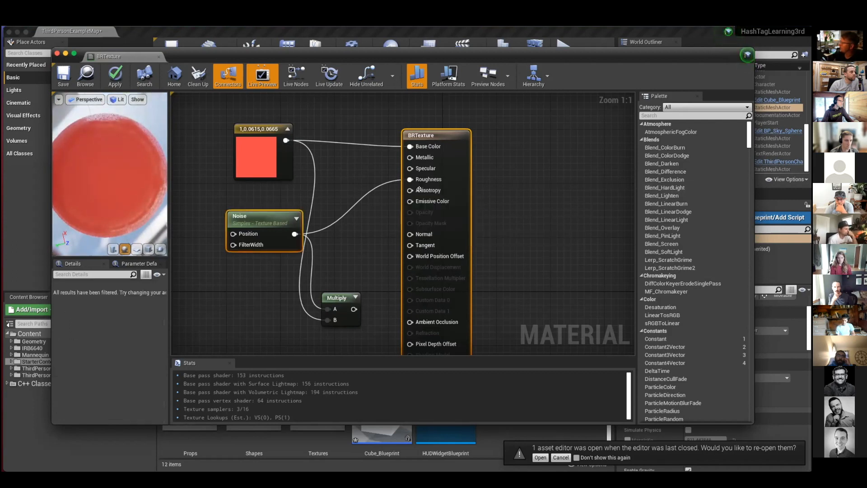
{"action": "right_click", "coordinate": [409, 179]}
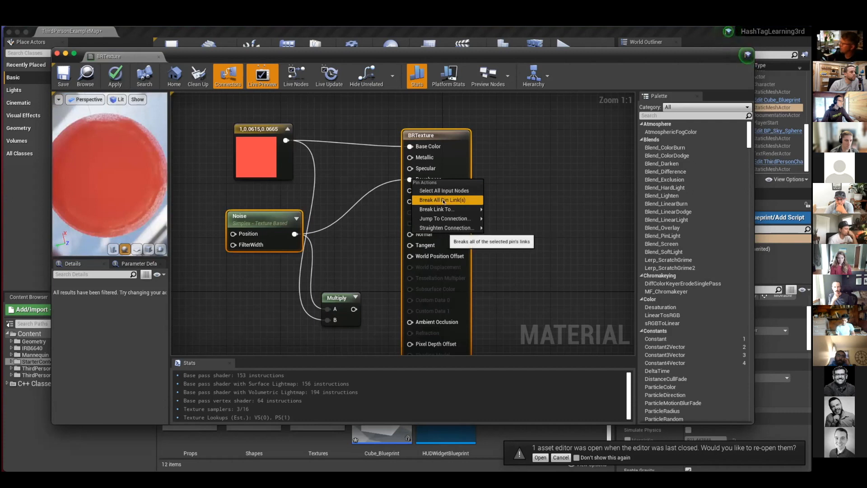
{"action": "left_click", "coordinate": [442, 199]}
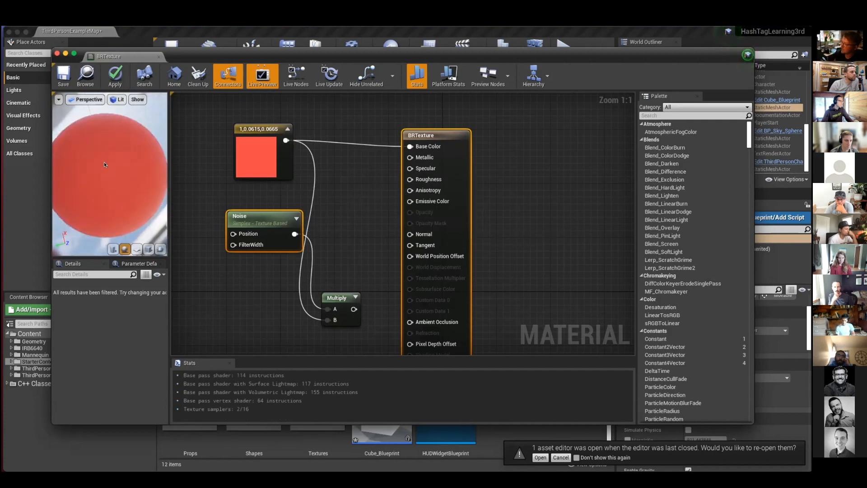
{"action": "mouse_move", "coordinate": [258, 216]}
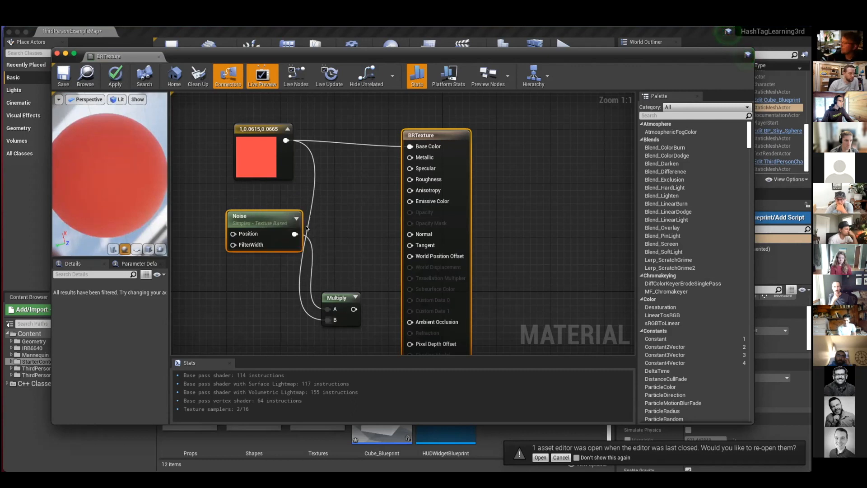
{"action": "mouse_move", "coordinate": [296, 233]}
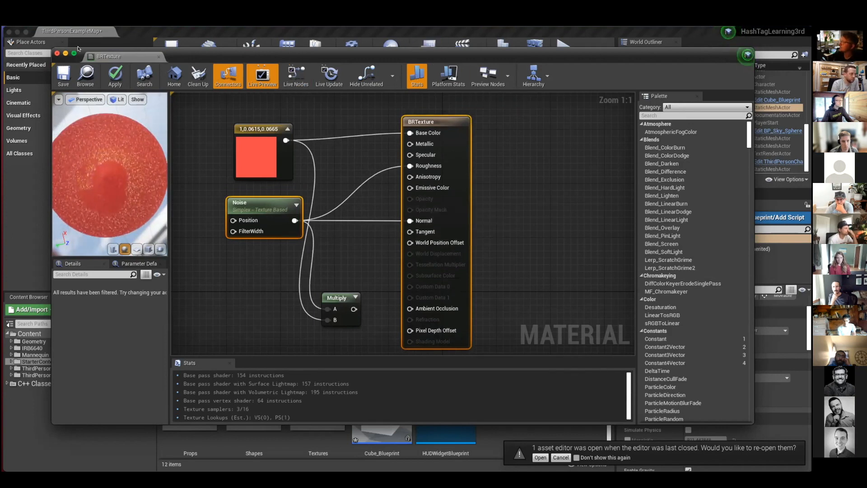
{"action": "left_click", "coordinate": [62, 75]}
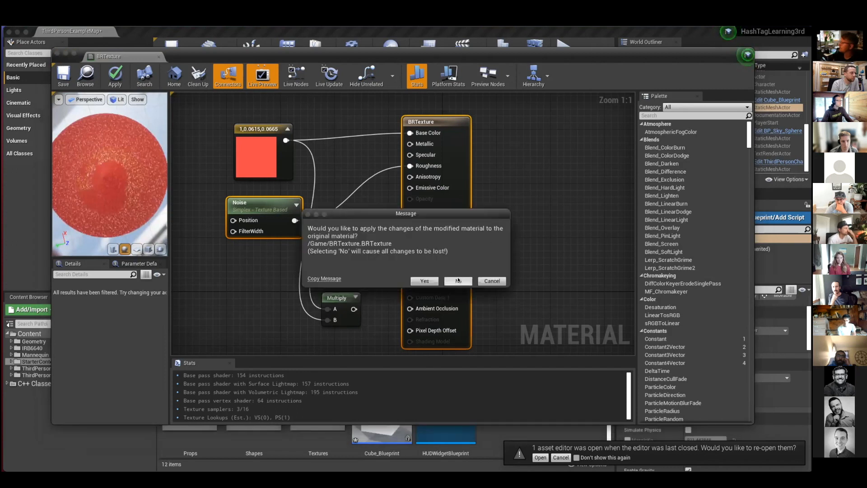